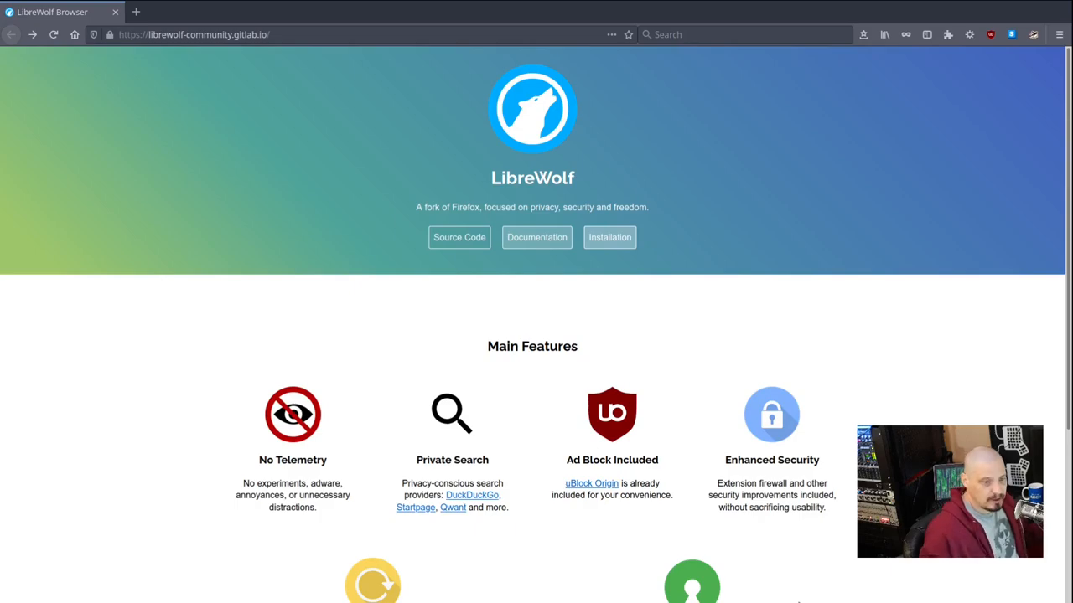
{"action": "mouse_move", "coordinate": [620, 600]}
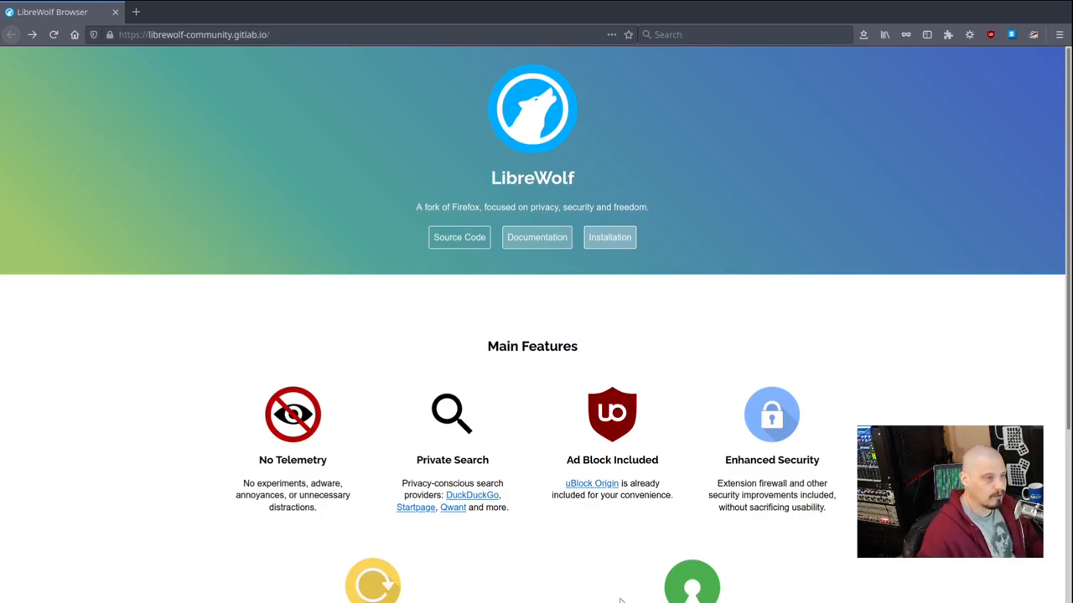
{"action": "mouse_move", "coordinate": [252, 114]}
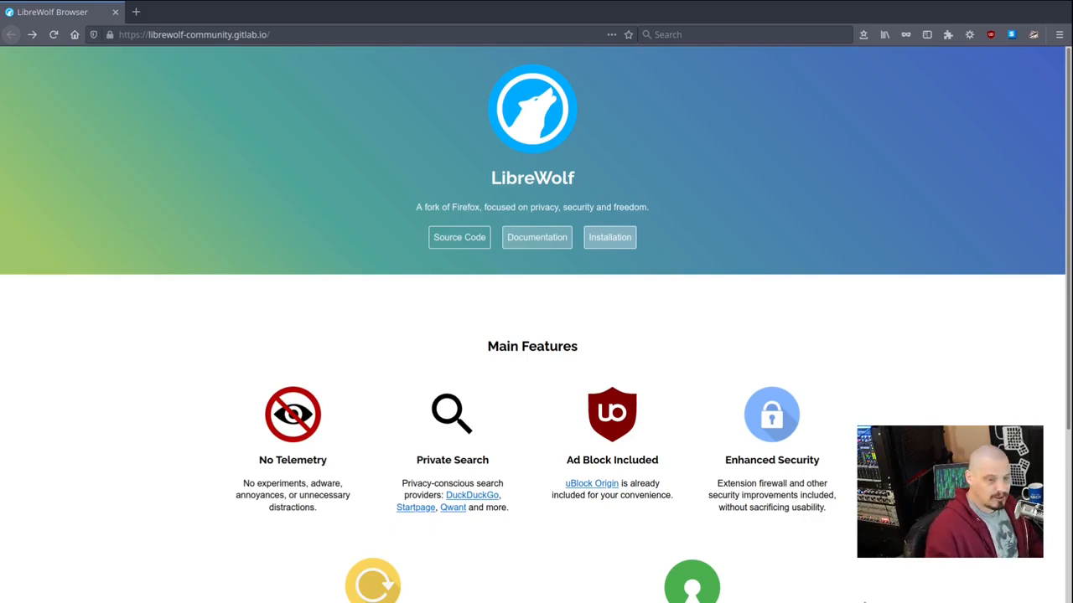
Step: Scroll through the LibreWolf site and follow the link to its Installation documentation with the Arch AUR instructions
{"action": "scroll", "scroll_direction": "down", "scroll_amount": 3}
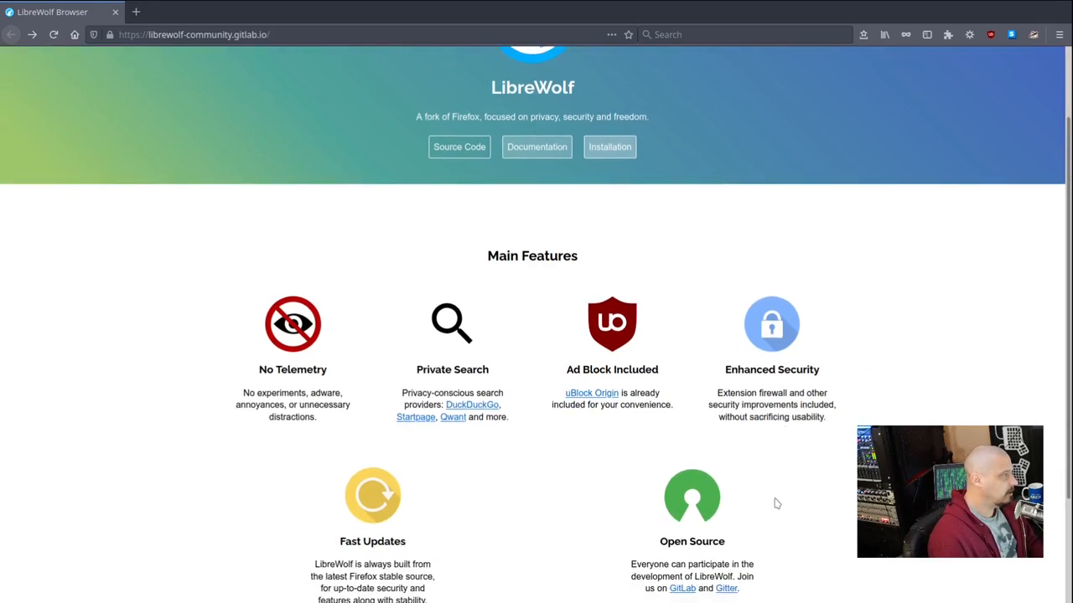
{"action": "scroll", "scroll_direction": "down", "scroll_amount": 3}
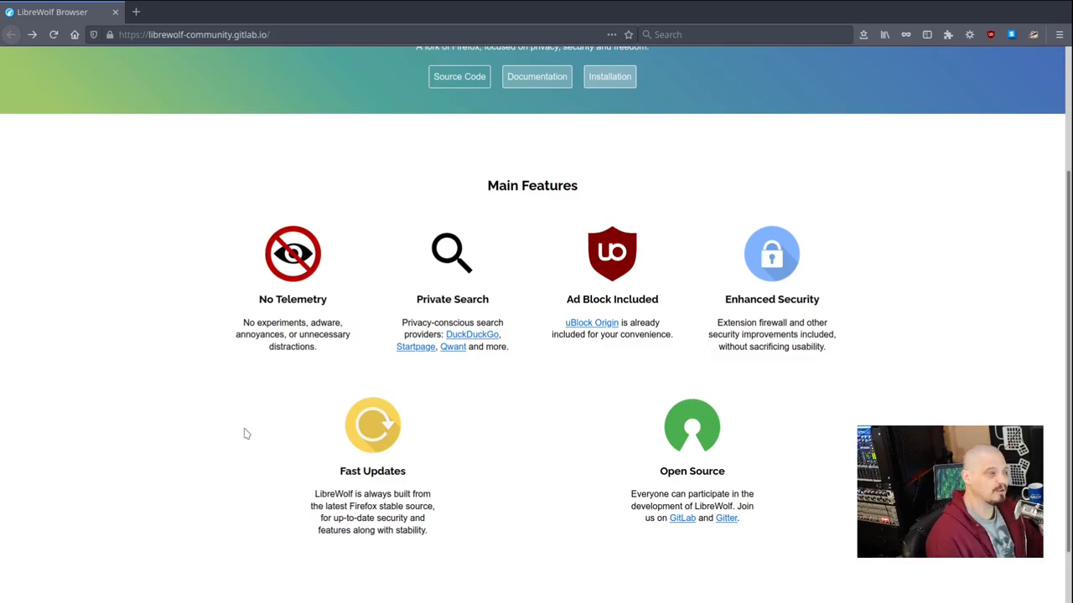
{"action": "scroll", "scroll_direction": "up", "scroll_amount": 3}
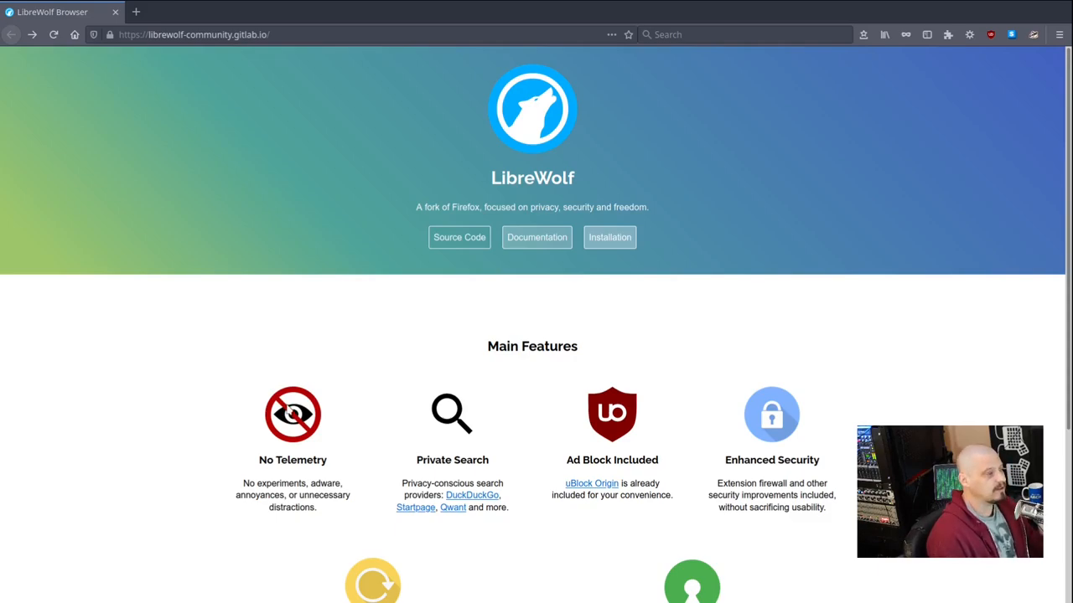
{"action": "scroll", "scroll_direction": "down", "scroll_amount": 3}
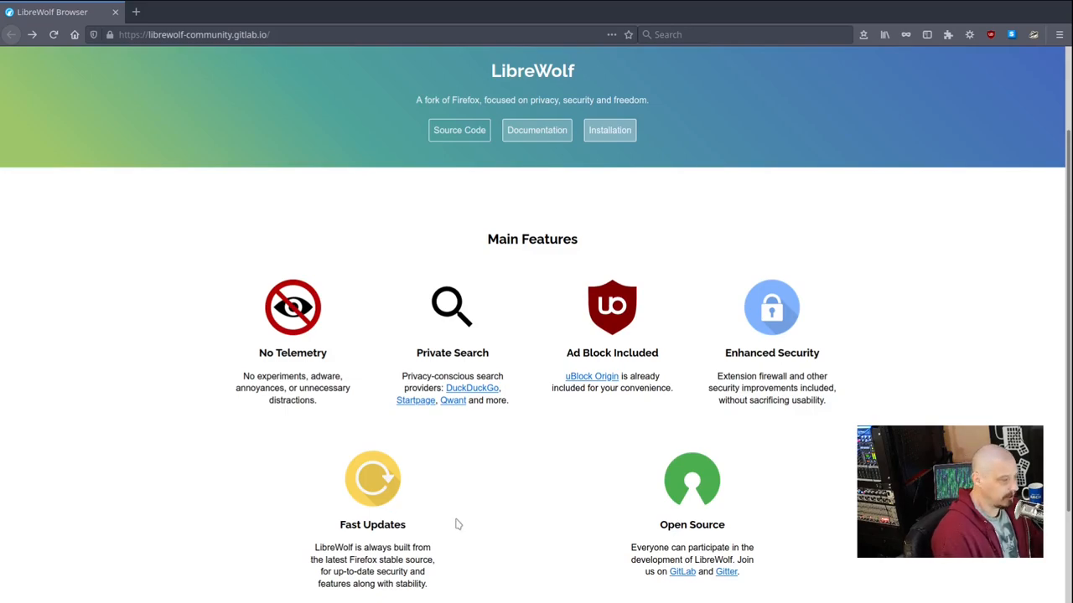
{"action": "mouse_move", "coordinate": [489, 446]}
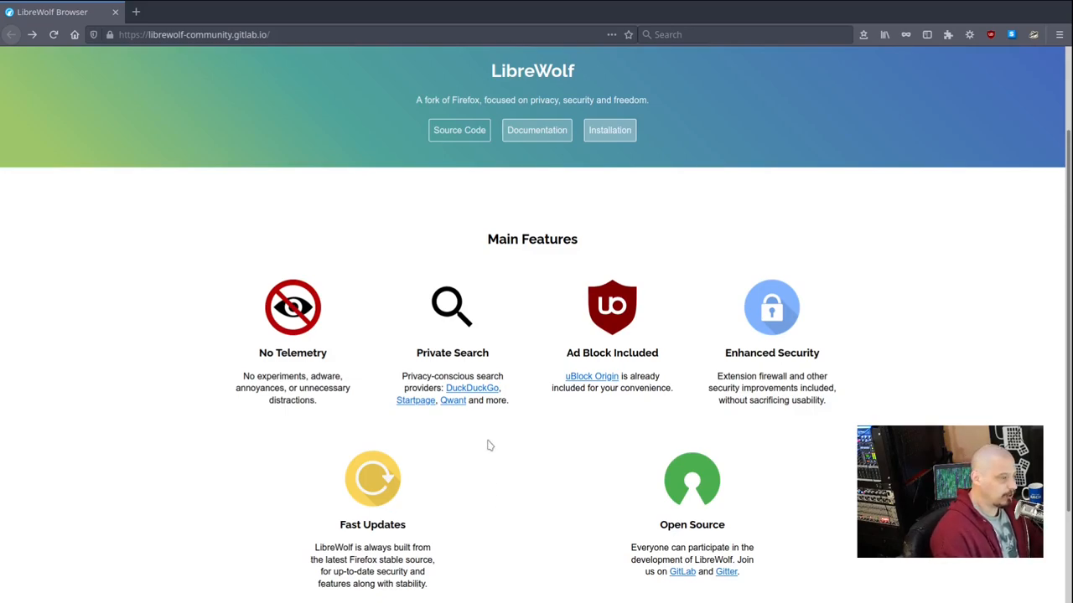
{"action": "mouse_move", "coordinate": [459, 518]}
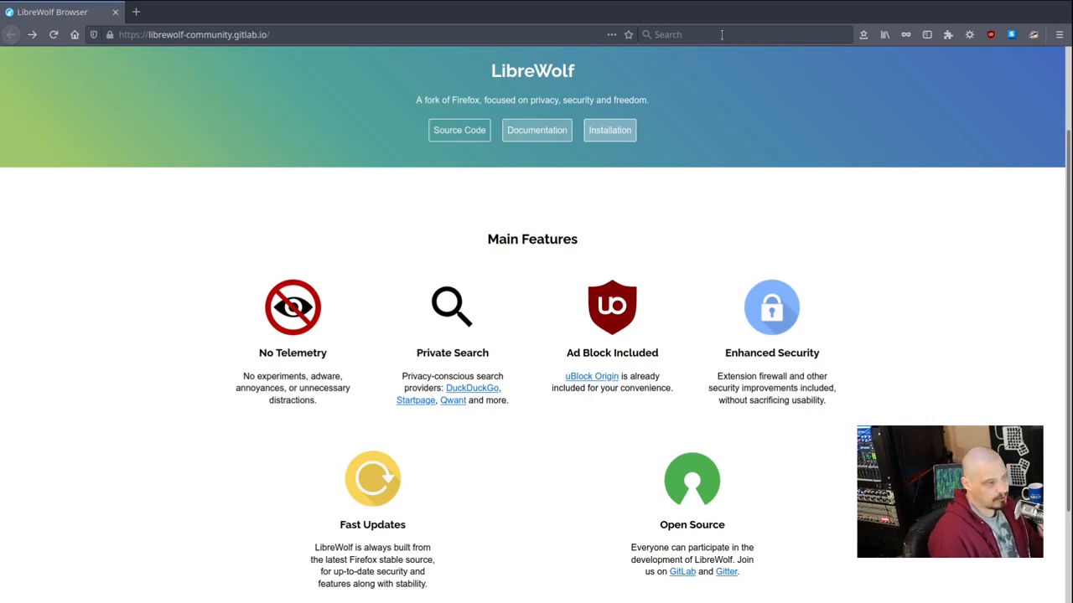
{"action": "mouse_move", "coordinate": [585, 496]}
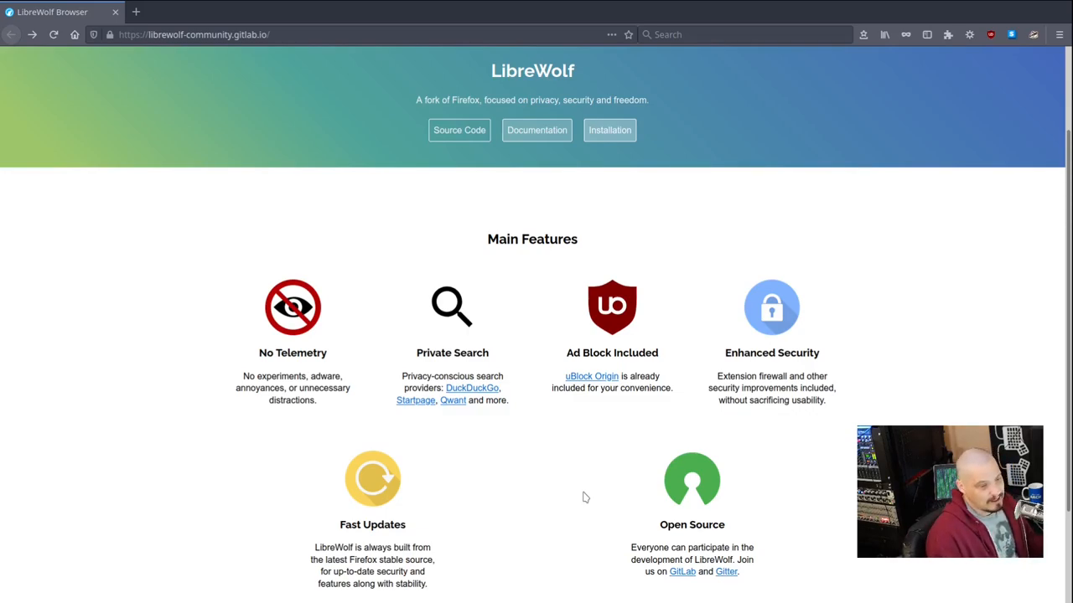
{"action": "mouse_move", "coordinate": [625, 577]}
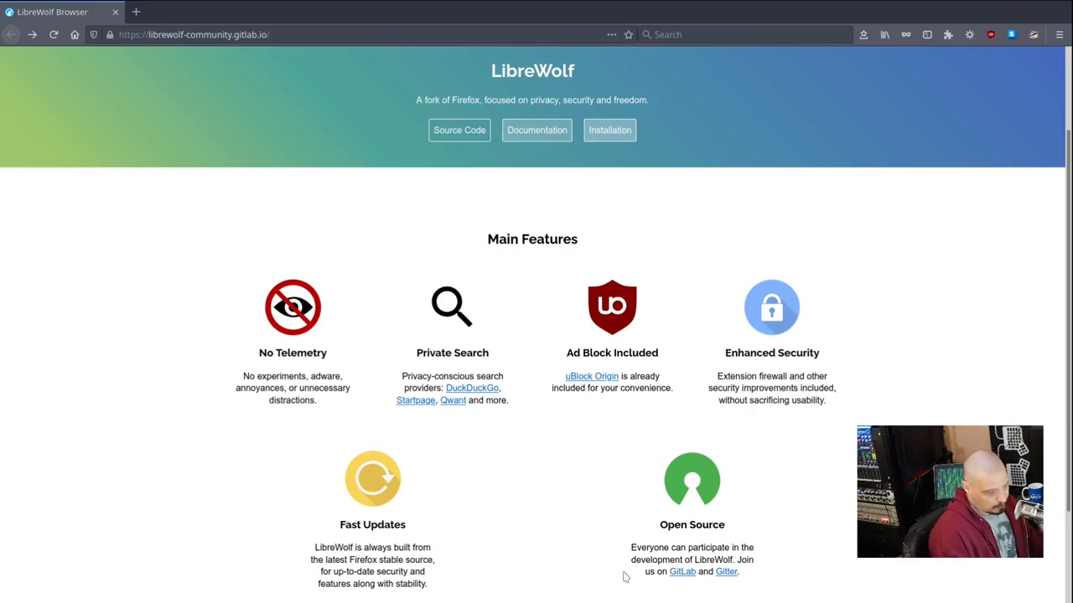
{"action": "mouse_move", "coordinate": [627, 335]}
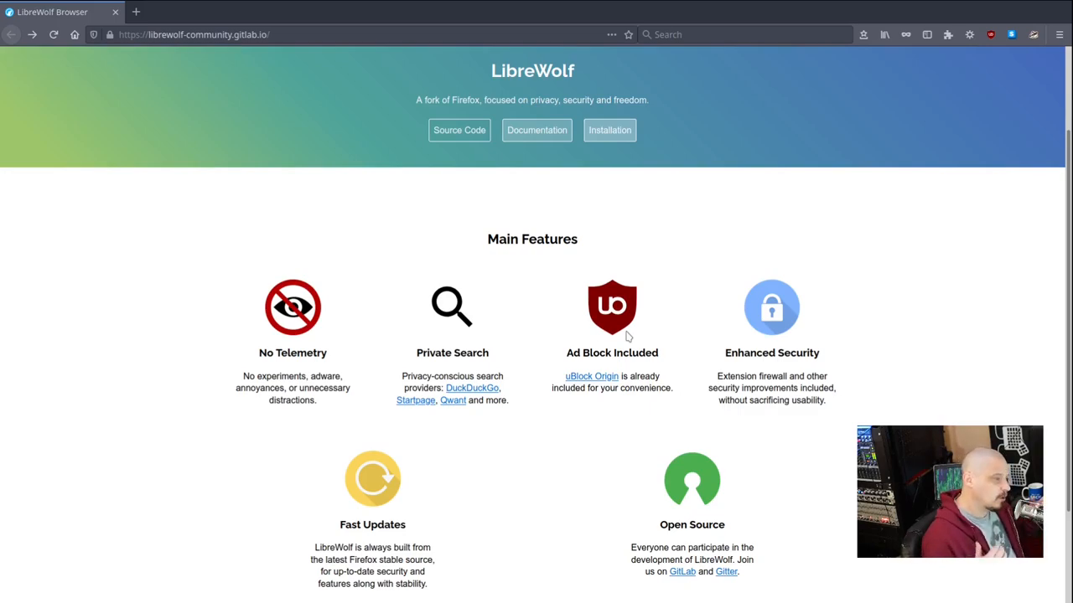
{"action": "mouse_move", "coordinate": [830, 171]}
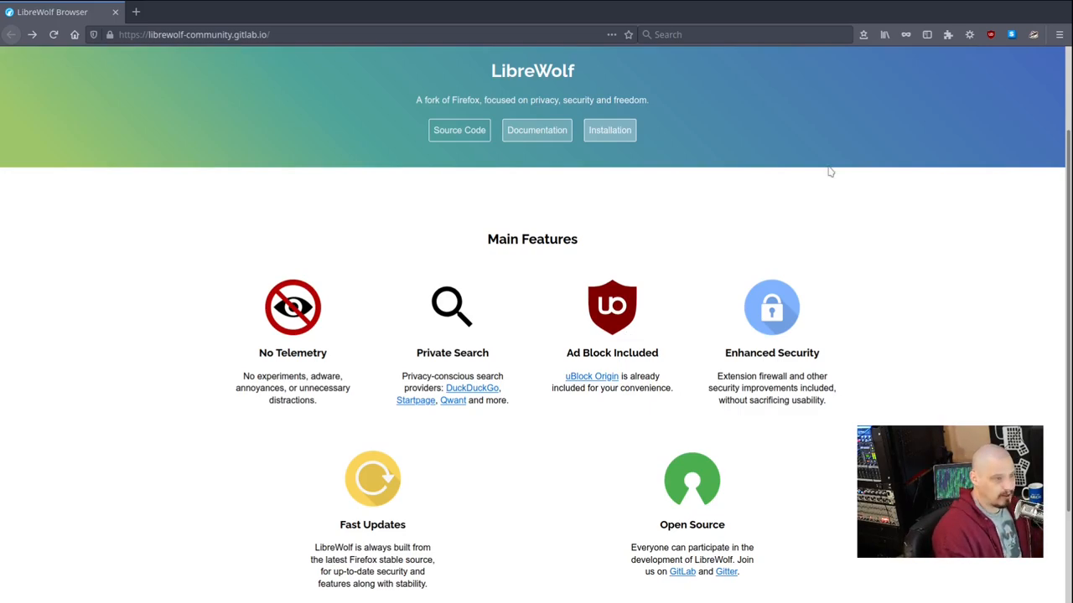
{"action": "scroll", "scroll_direction": "up", "scroll_amount": 3}
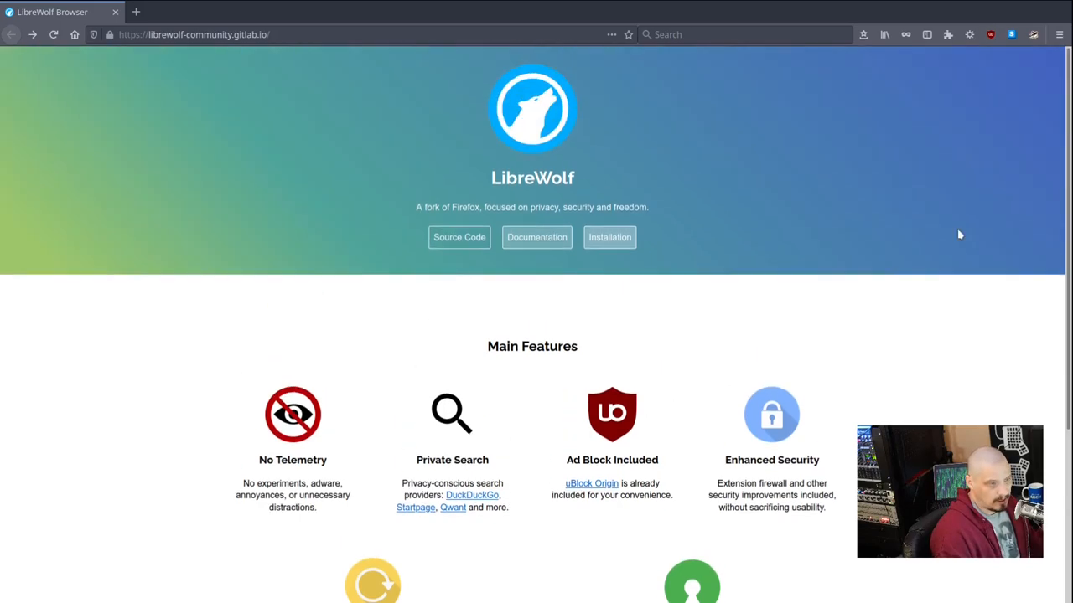
{"action": "mouse_move", "coordinate": [597, 500]}
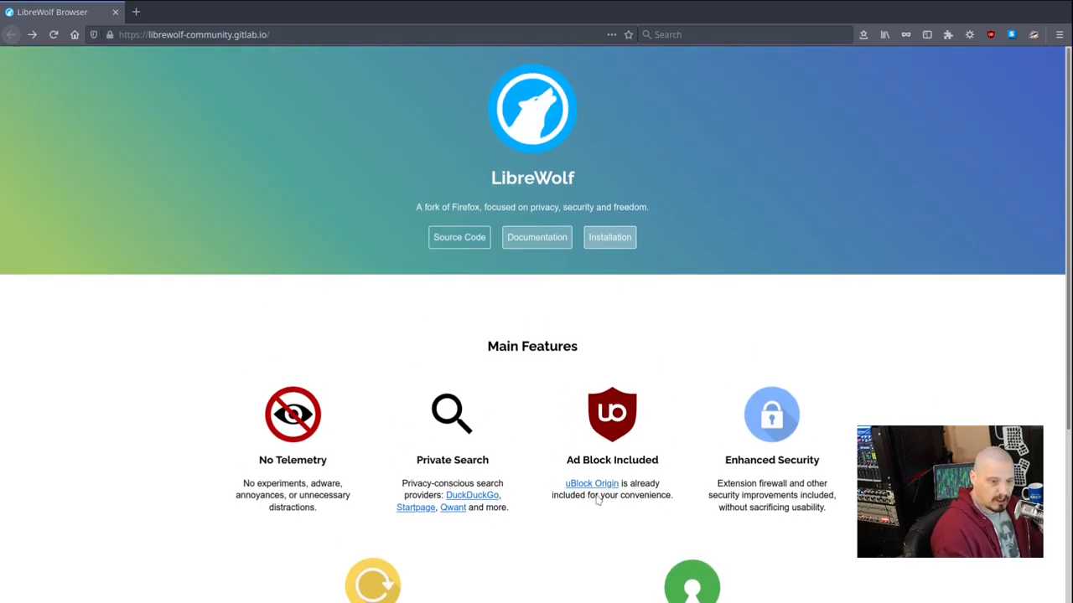
{"action": "mouse_move", "coordinate": [684, 466]}
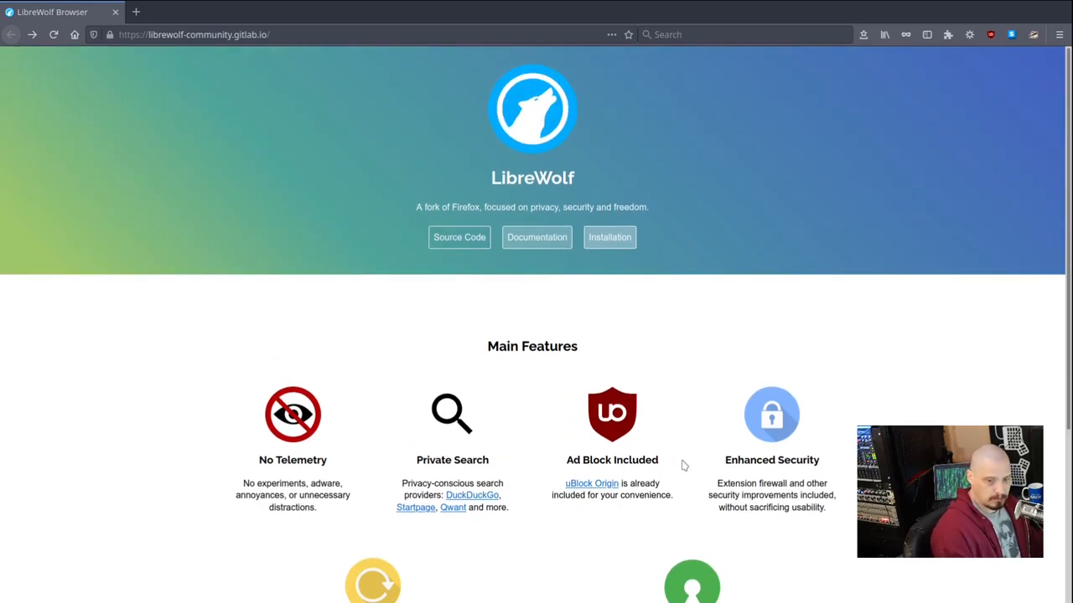
{"action": "scroll", "scroll_direction": "down", "scroll_amount": 3}
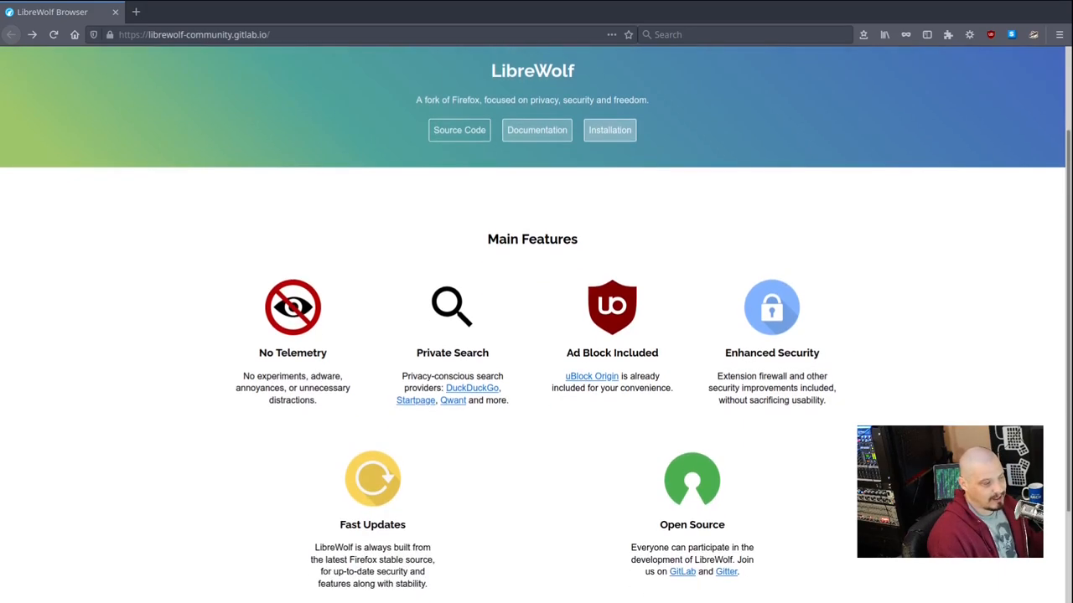
{"action": "scroll", "scroll_direction": "down", "scroll_amount": 3}
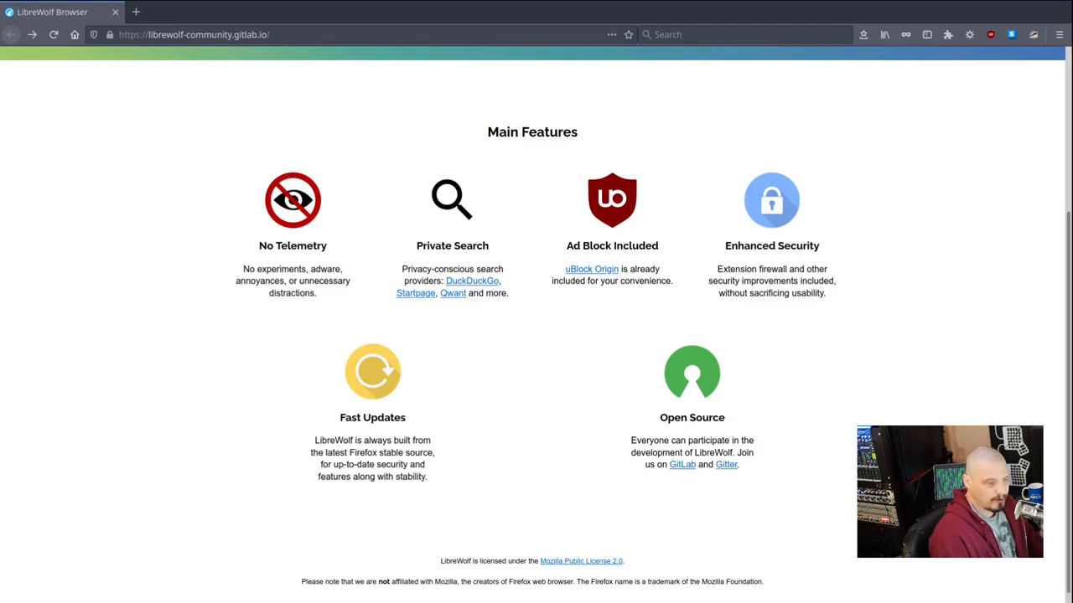
{"action": "mouse_move", "coordinate": [841, 388]}
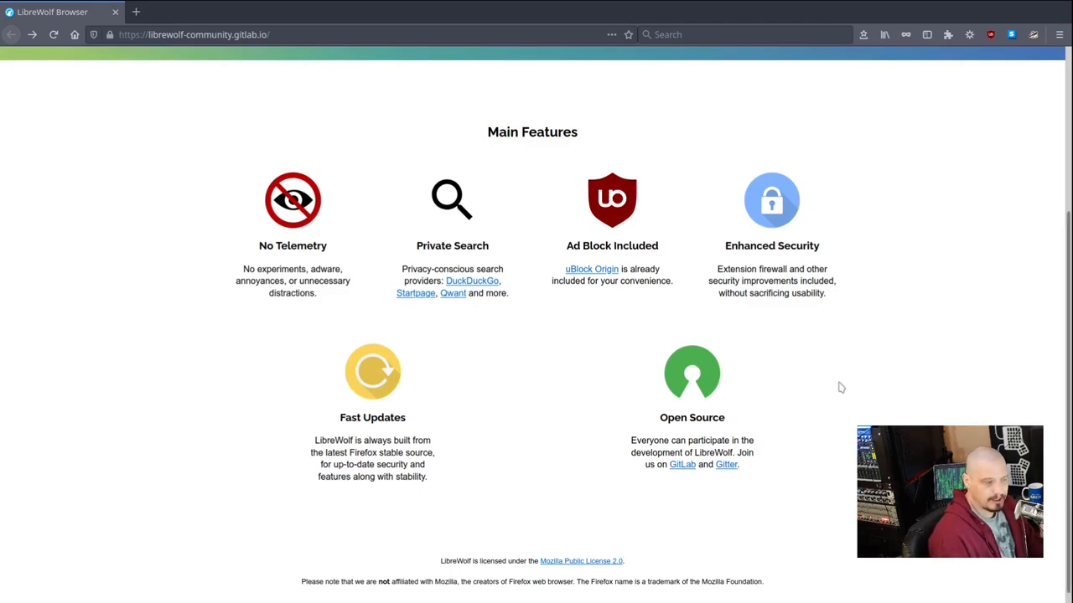
{"action": "mouse_move", "coordinate": [382, 510]}
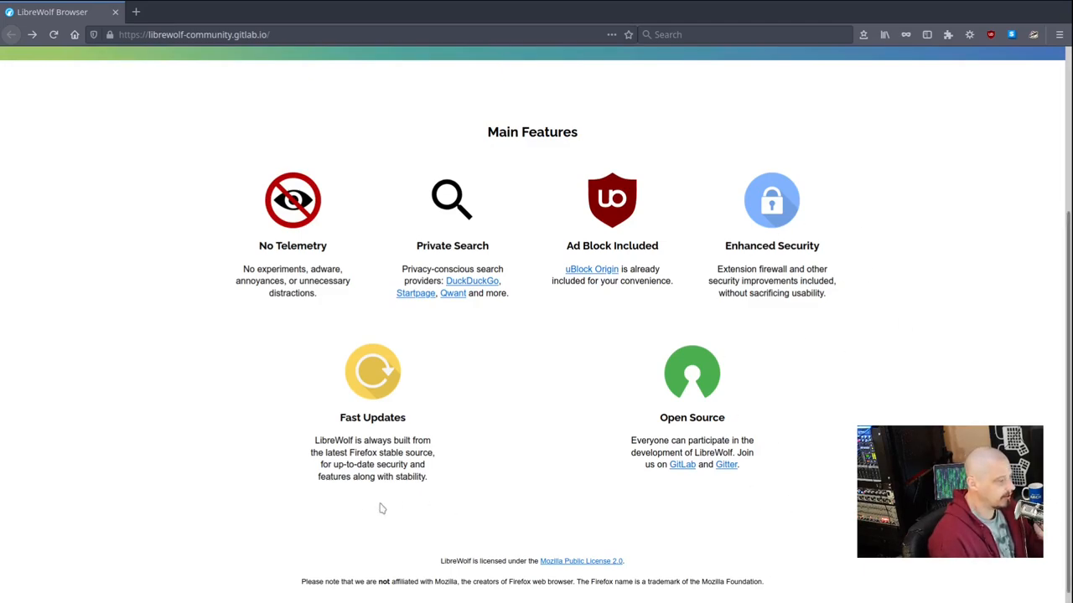
{"action": "mouse_move", "coordinate": [446, 511]}
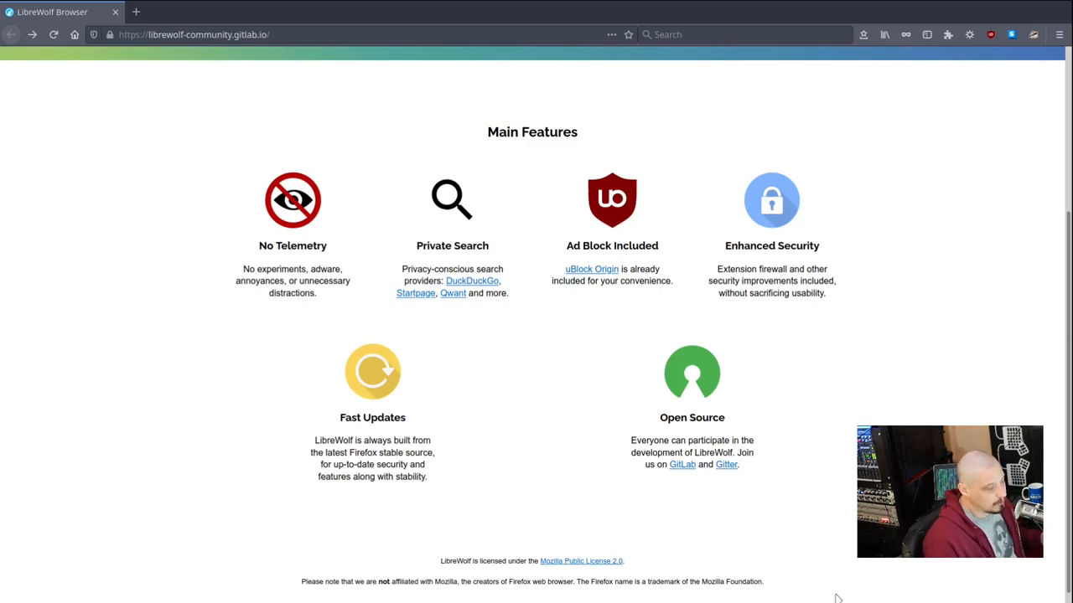
{"action": "scroll", "scroll_direction": "up", "scroll_amount": 3}
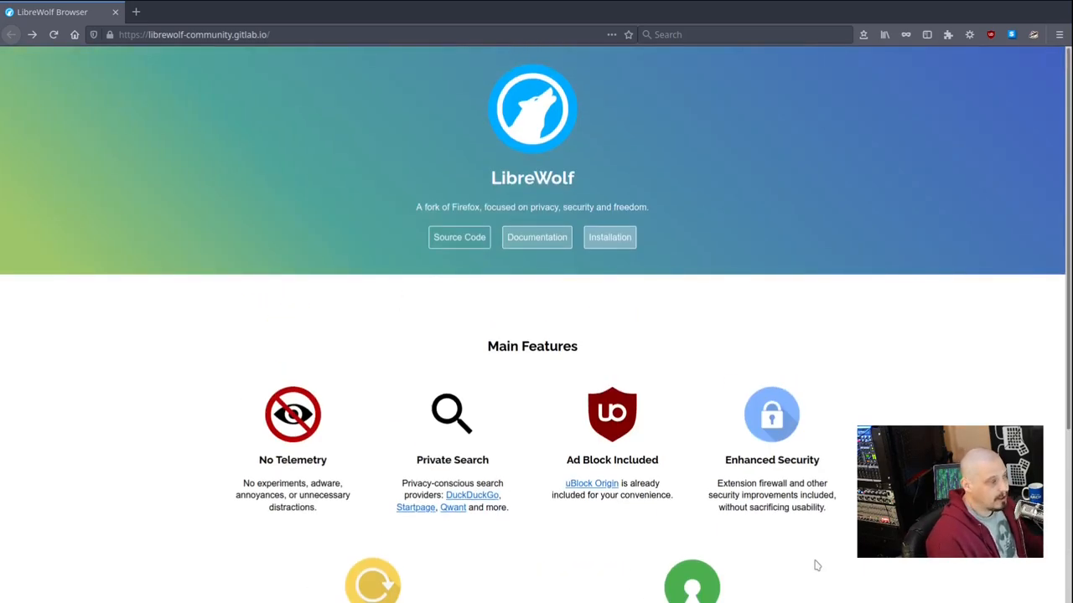
{"action": "mouse_move", "coordinate": [797, 526]}
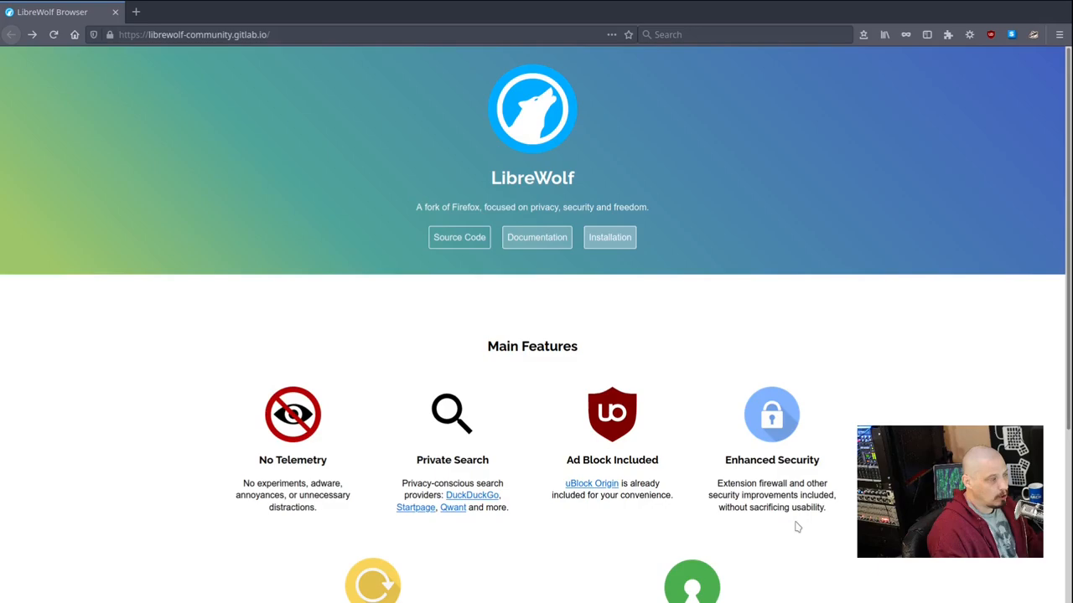
{"action": "mouse_move", "coordinate": [773, 513]}
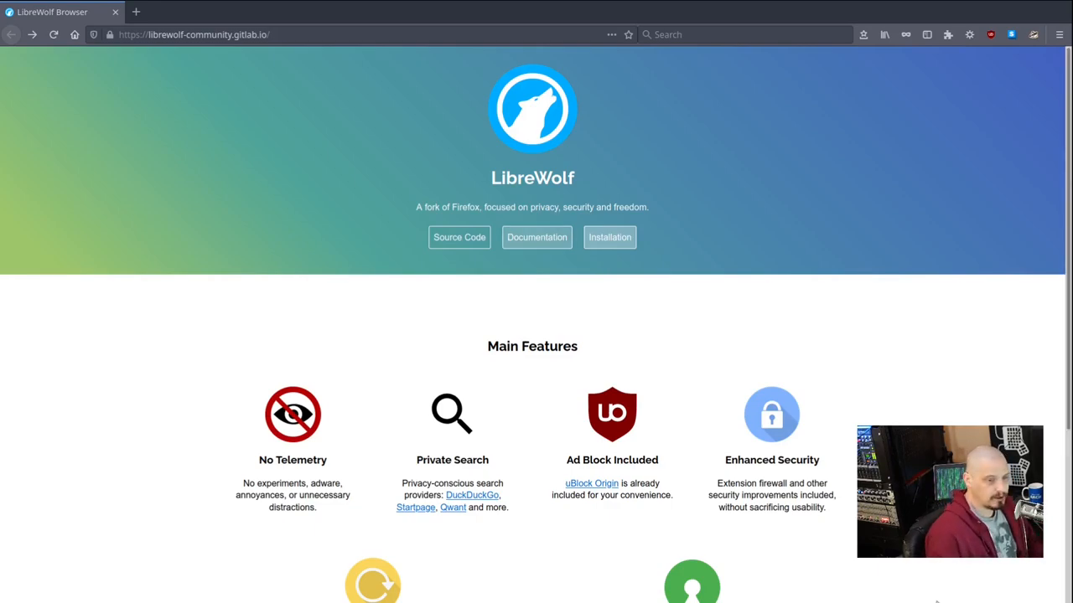
{"action": "mouse_move", "coordinate": [610, 307]}
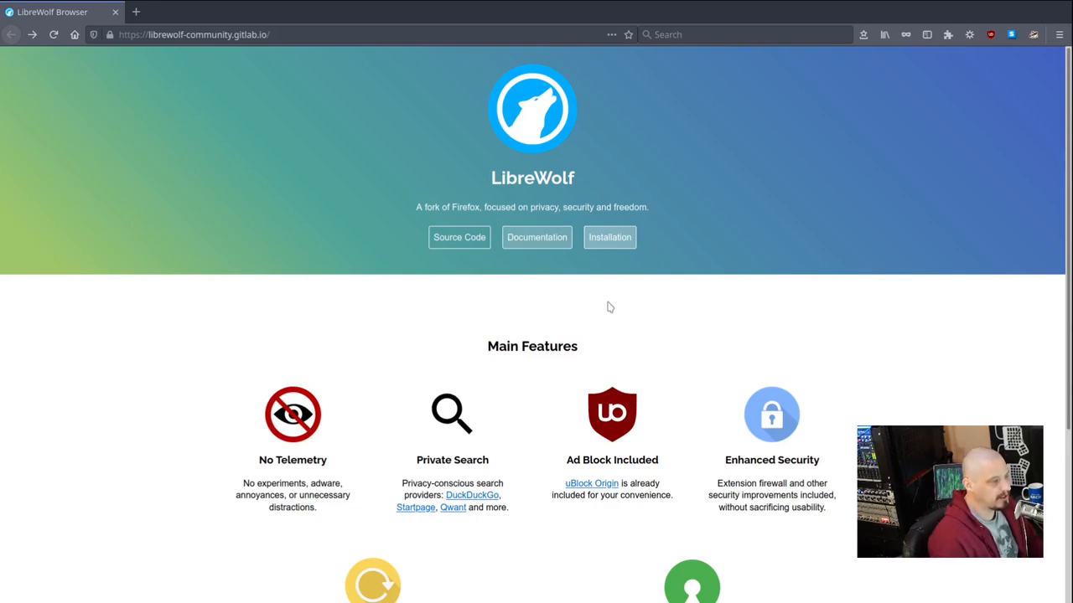
{"action": "left_click", "coordinate": [610, 238]}
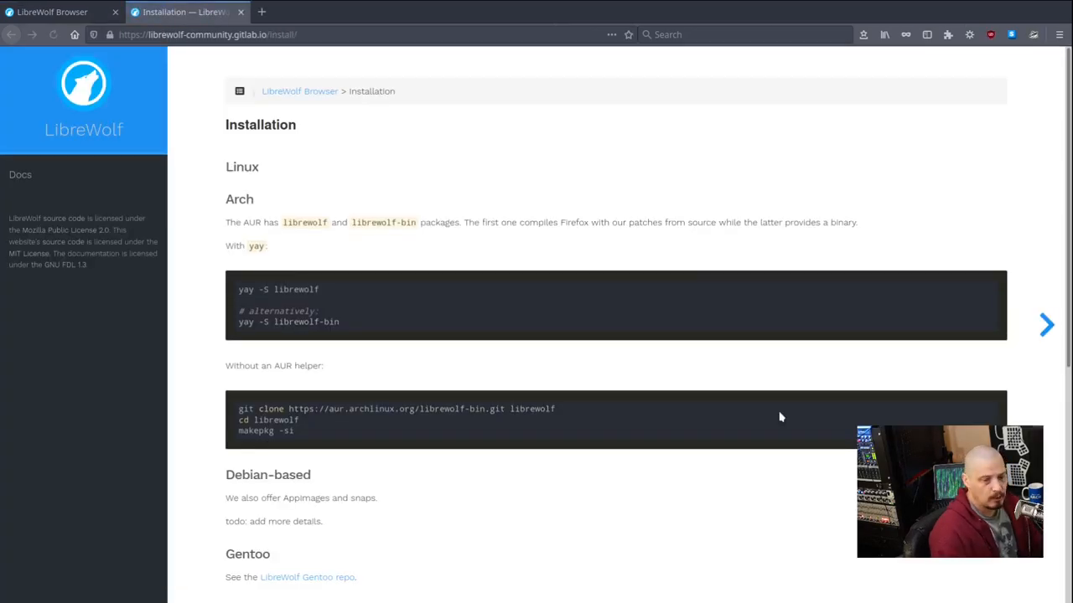
{"action": "mouse_move", "coordinate": [467, 577]}
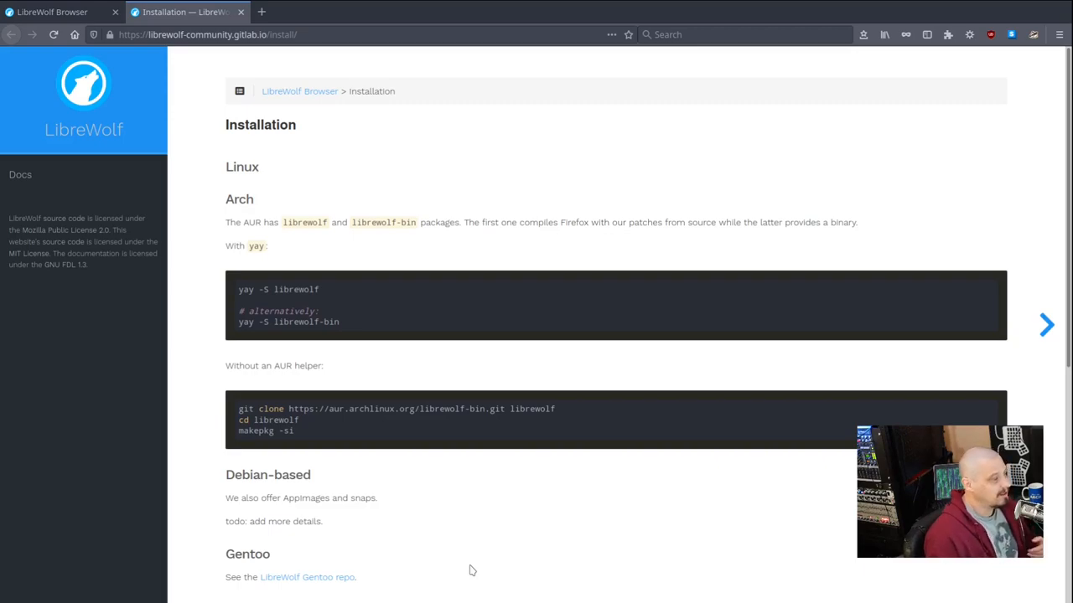
{"action": "mouse_move", "coordinate": [360, 497]}
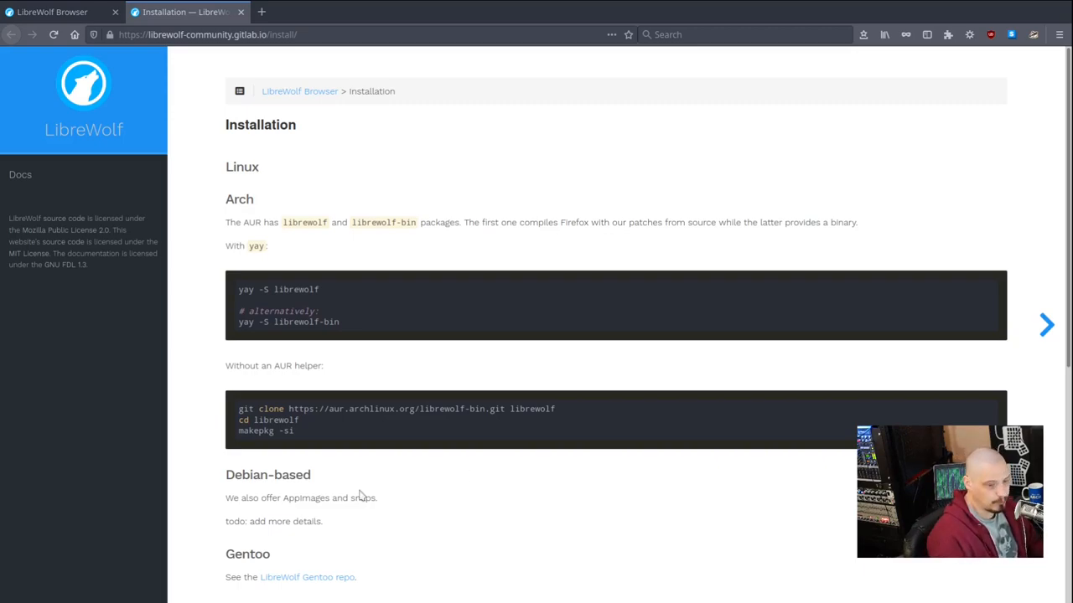
{"action": "mouse_move", "coordinate": [544, 466]}
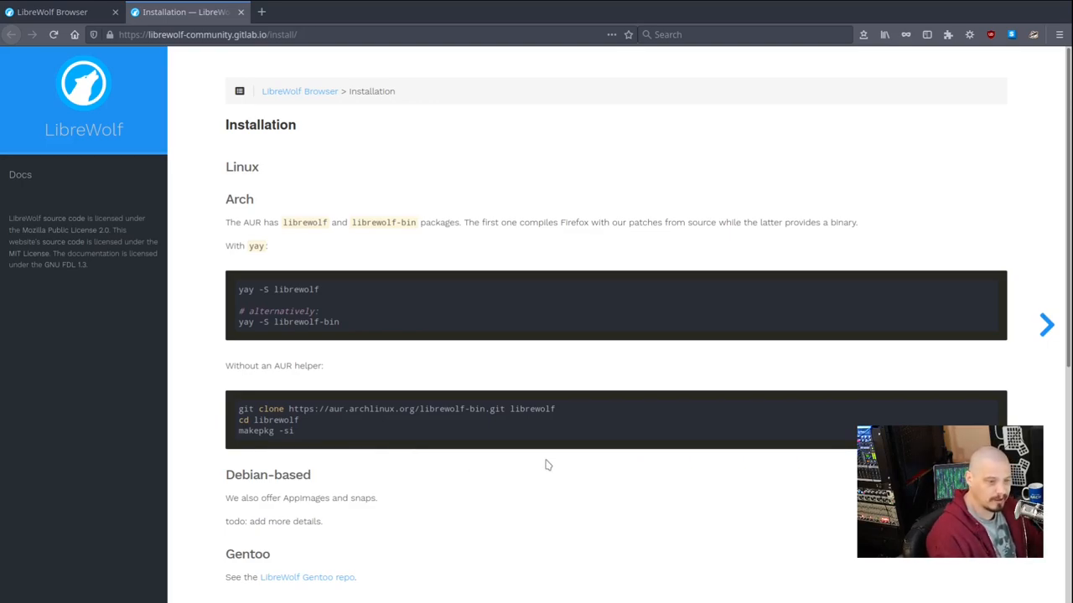
{"action": "mouse_move", "coordinate": [383, 221]}
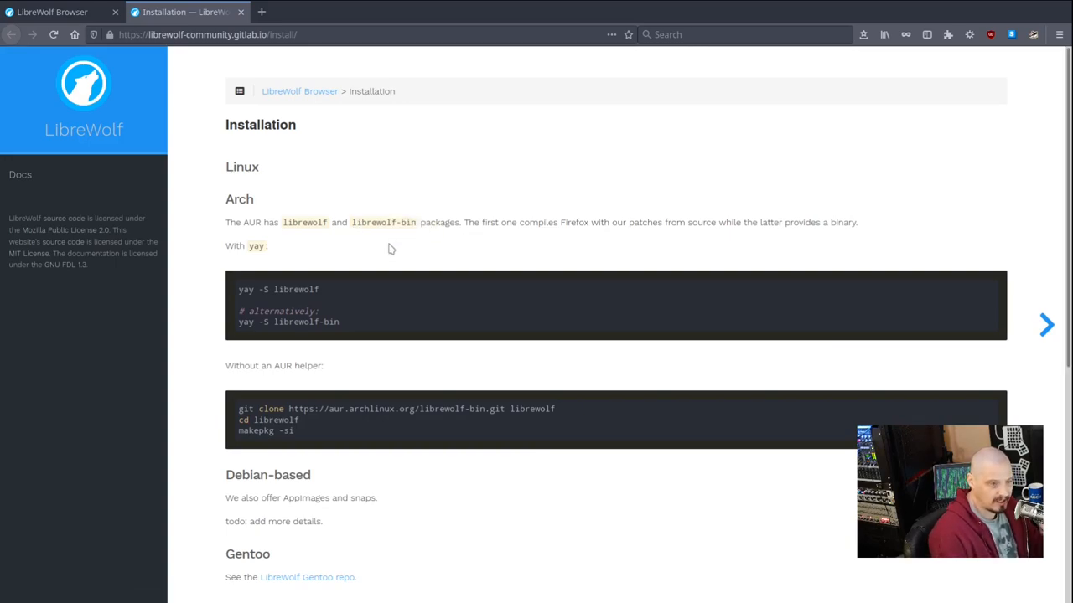
{"action": "mouse_move", "coordinate": [302, 235]}
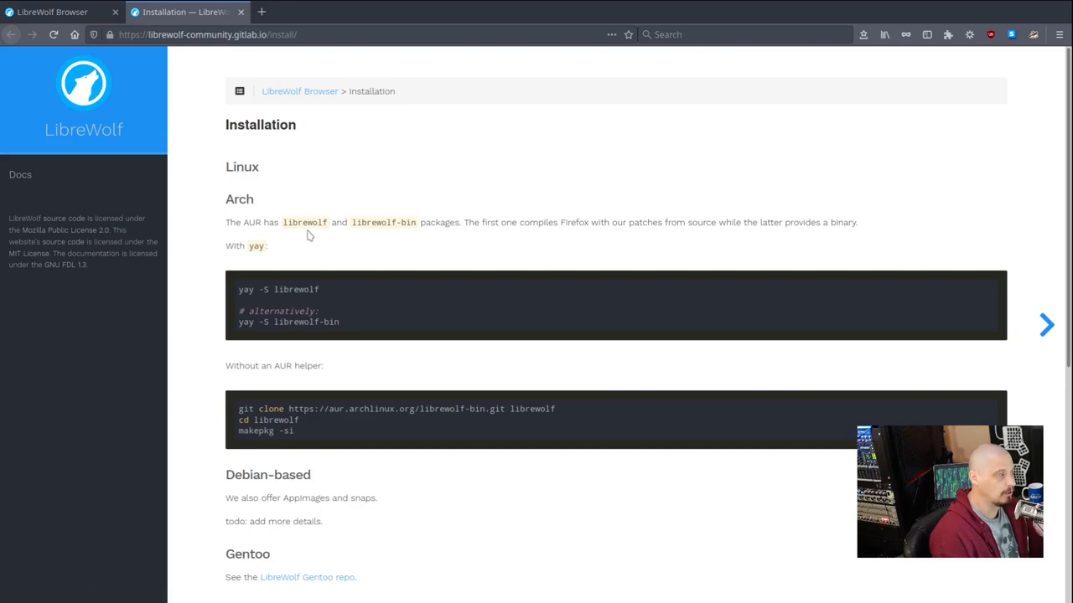
{"action": "mouse_move", "coordinate": [367, 241]}
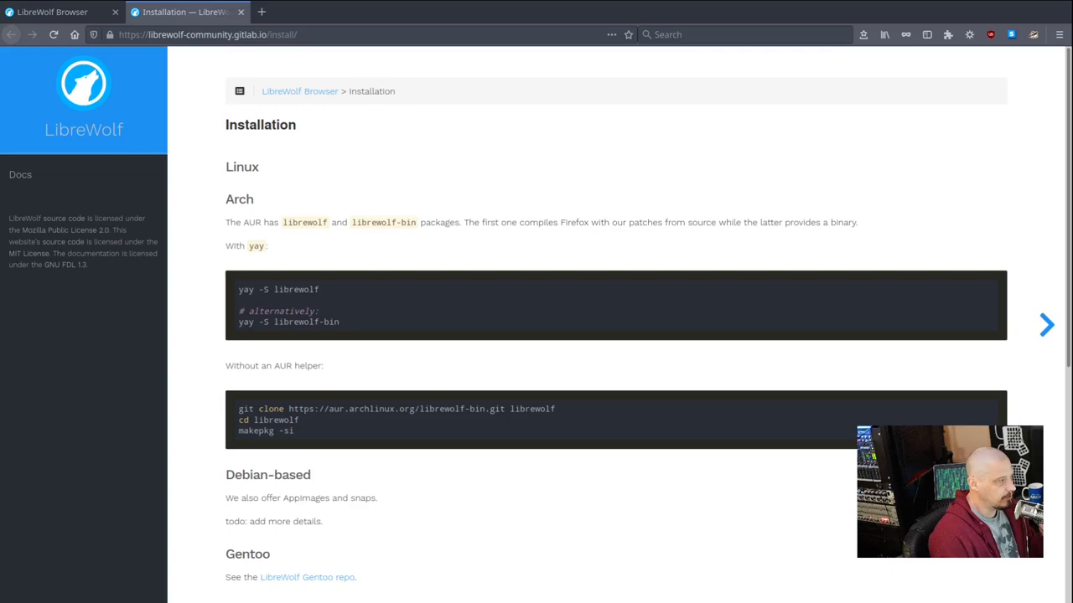
{"action": "scroll", "scroll_direction": "down", "scroll_amount": 3}
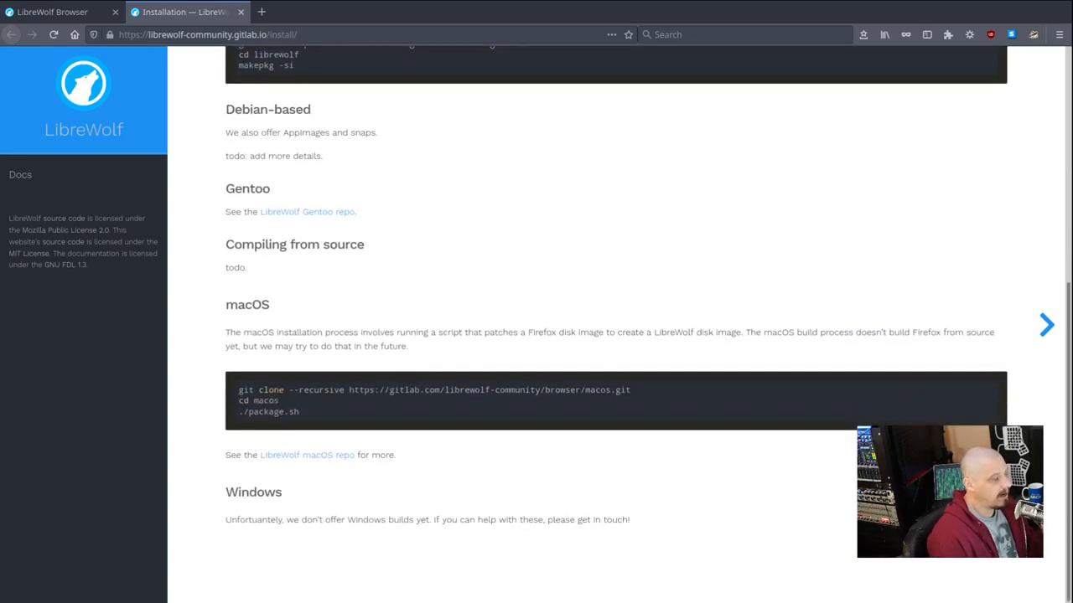
{"action": "scroll", "scroll_direction": "up", "scroll_amount": 3}
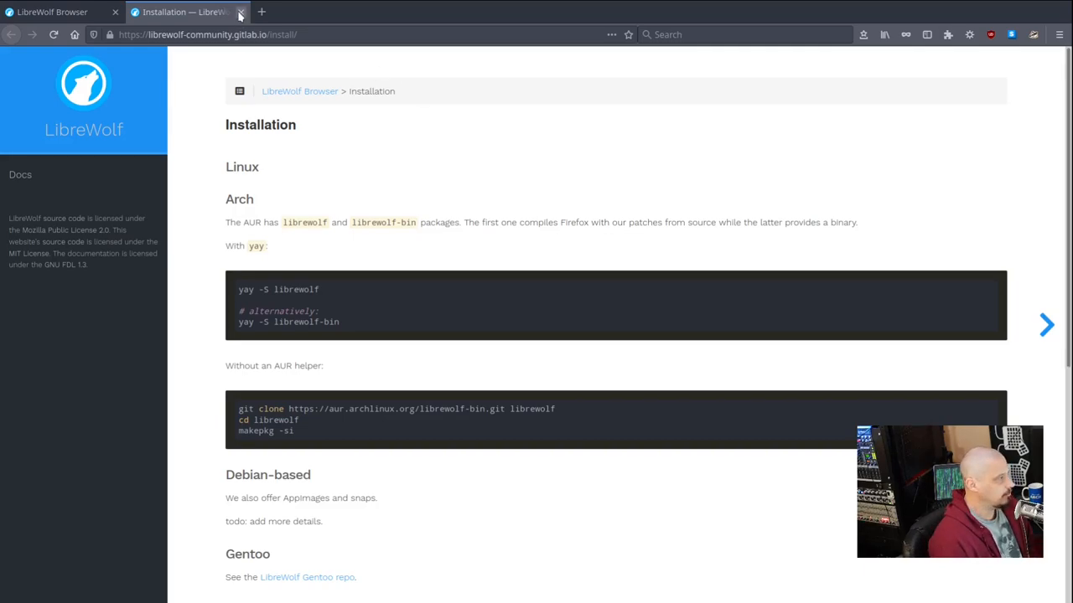
Step: Close the Installation tab and open an empty new tab beside the LibreWolf Browser tab
{"action": "left_click", "coordinate": [241, 12]}
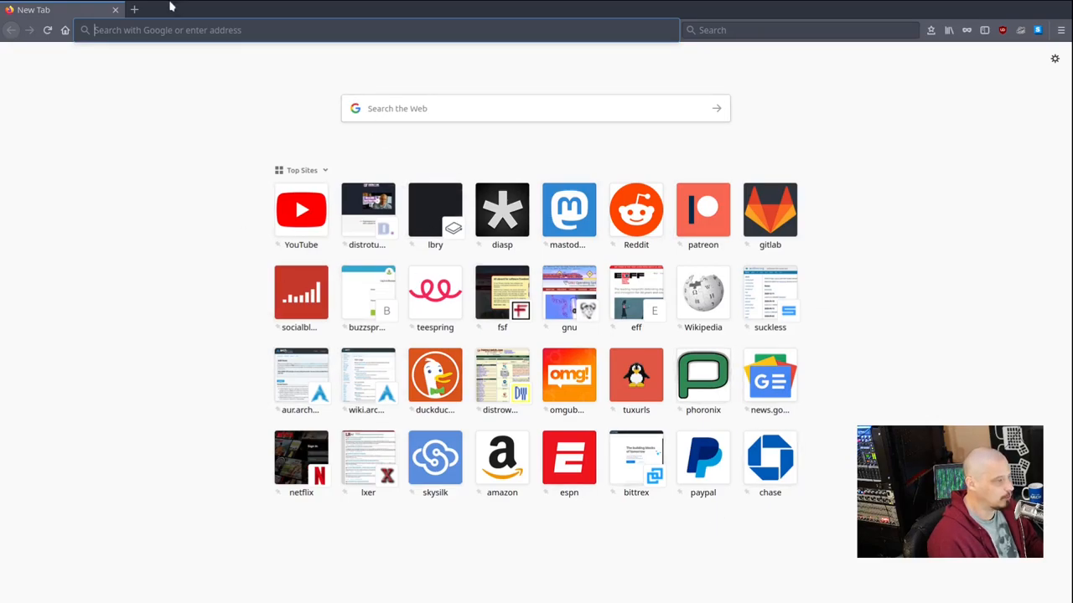
{"action": "left_click", "coordinate": [134, 10]}
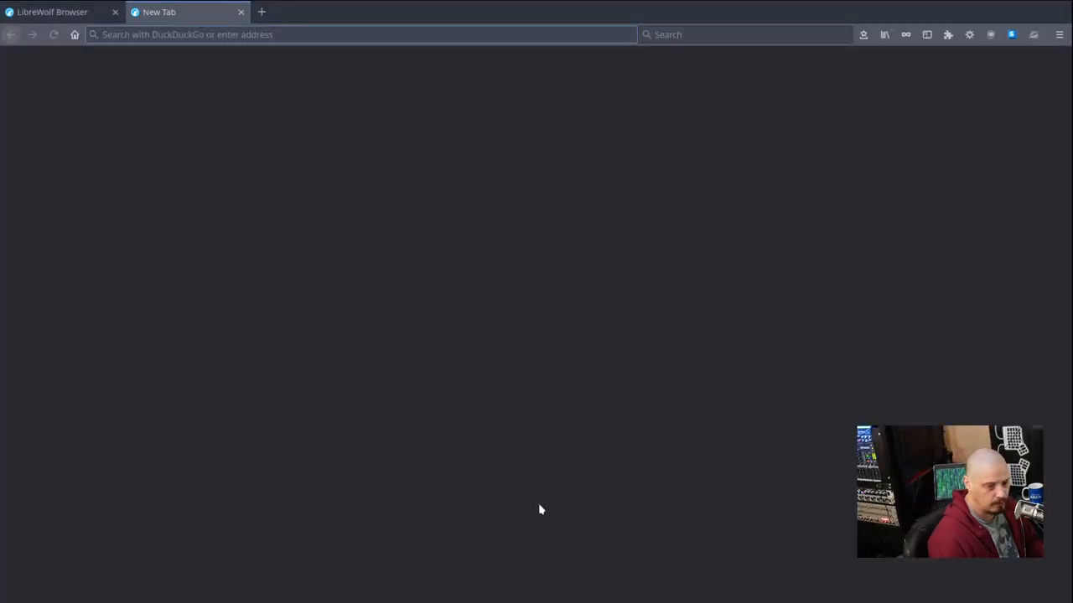
{"action": "left_click", "coordinate": [360, 33]}
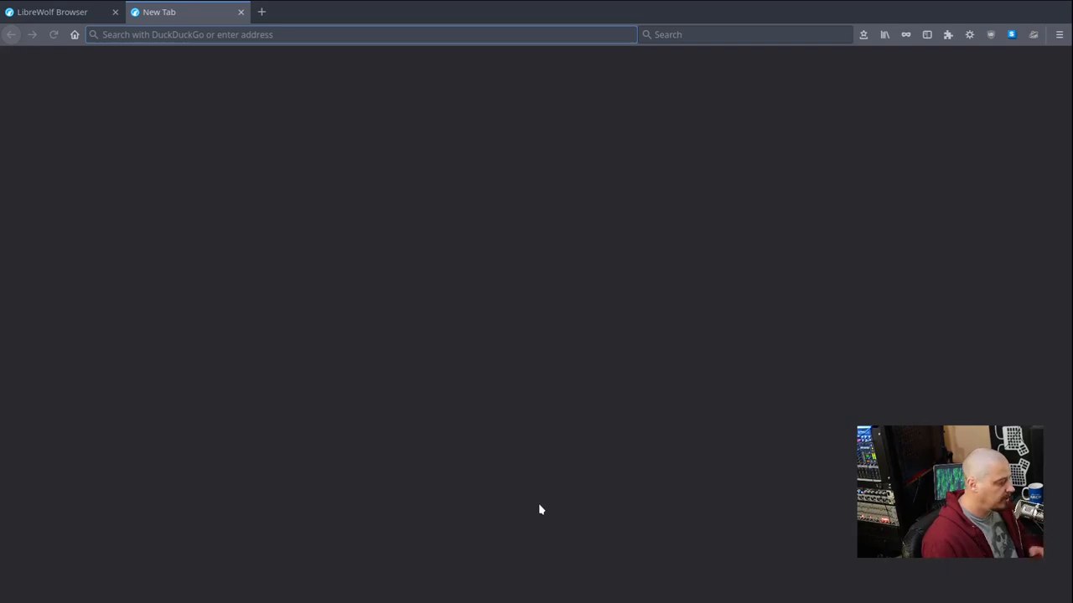
{"action": "left_click", "coordinate": [360, 34]}
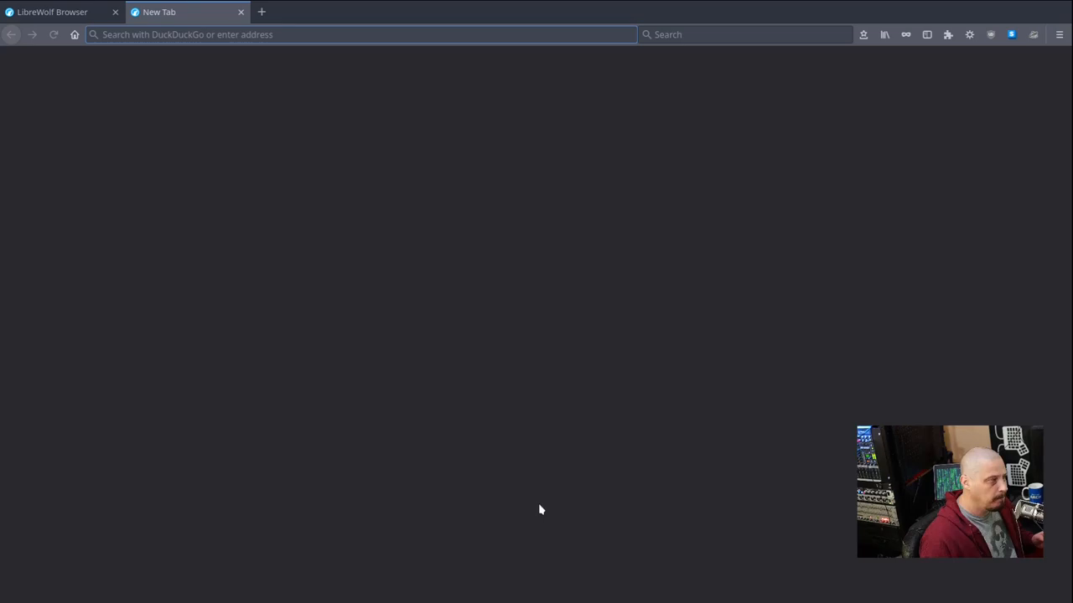
{"action": "mouse_move", "coordinate": [410, 366]}
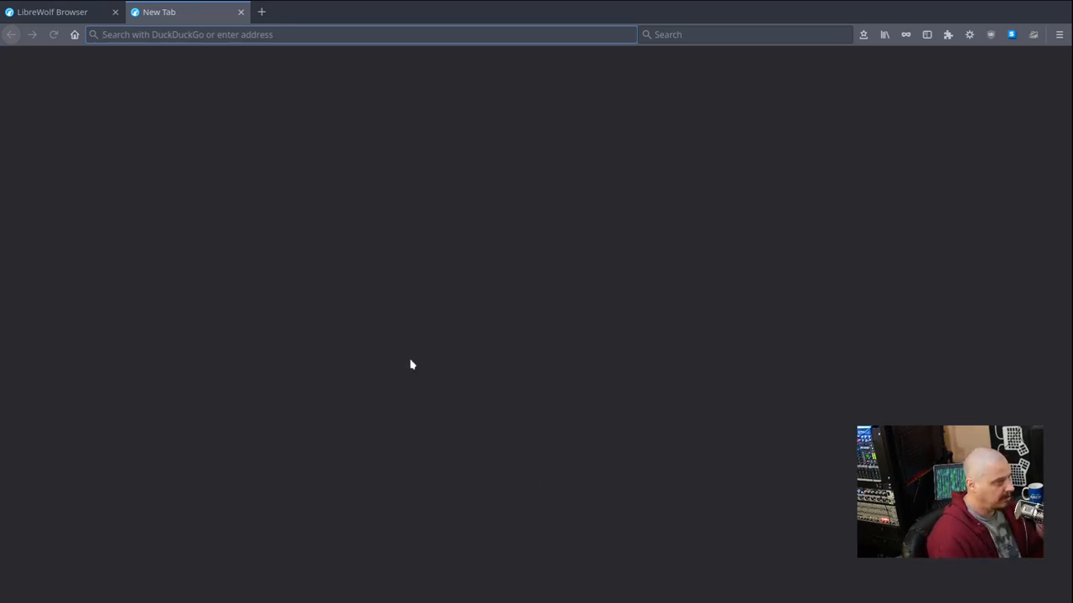
Step: Go to about:preferences Home settings, then load the custom local homepage in a new tab
{"action": "left_click", "coordinate": [335, 34]}
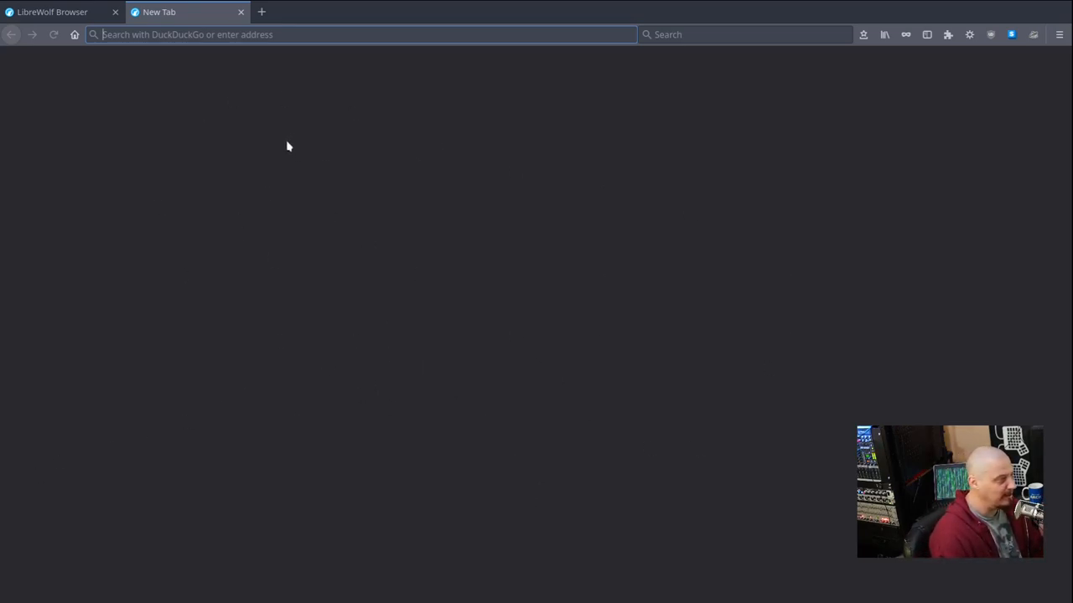
{"action": "mouse_move", "coordinate": [1060, 33]}
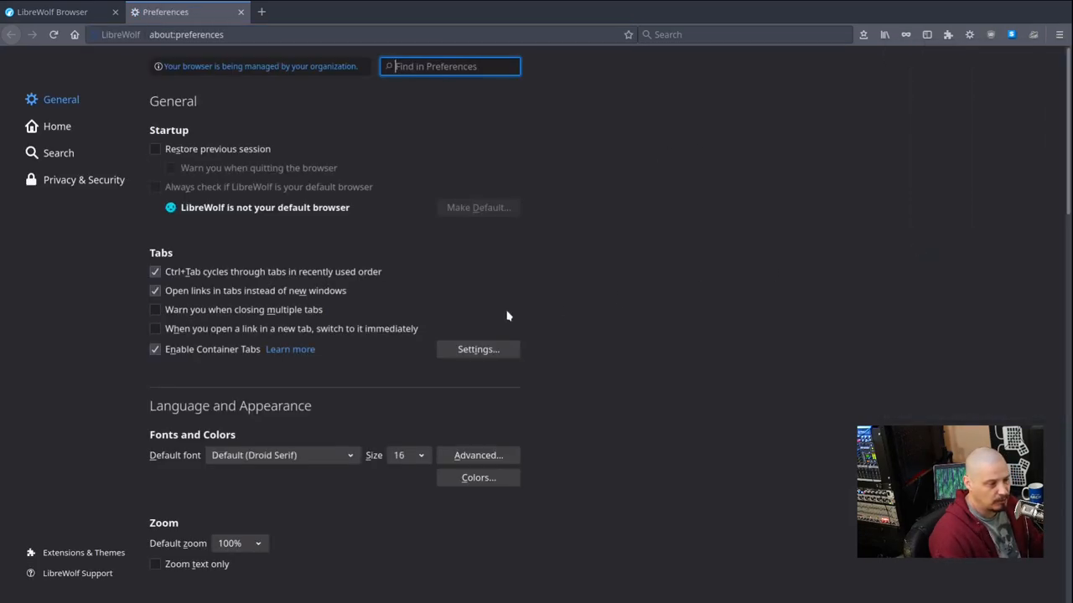
{"action": "mouse_move", "coordinate": [99, 565]}
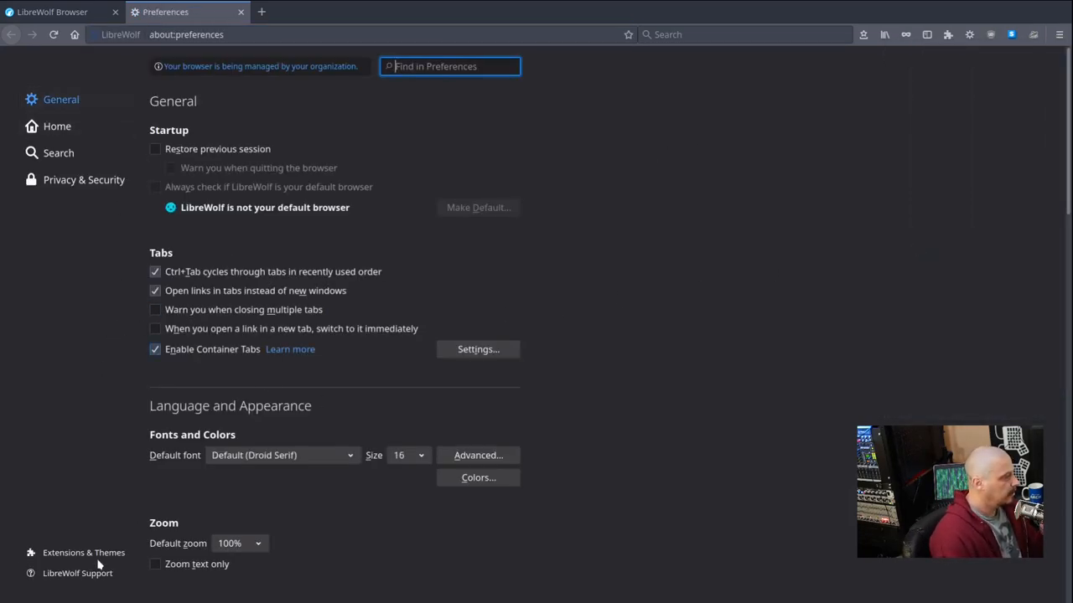
{"action": "left_click", "coordinate": [57, 126]}
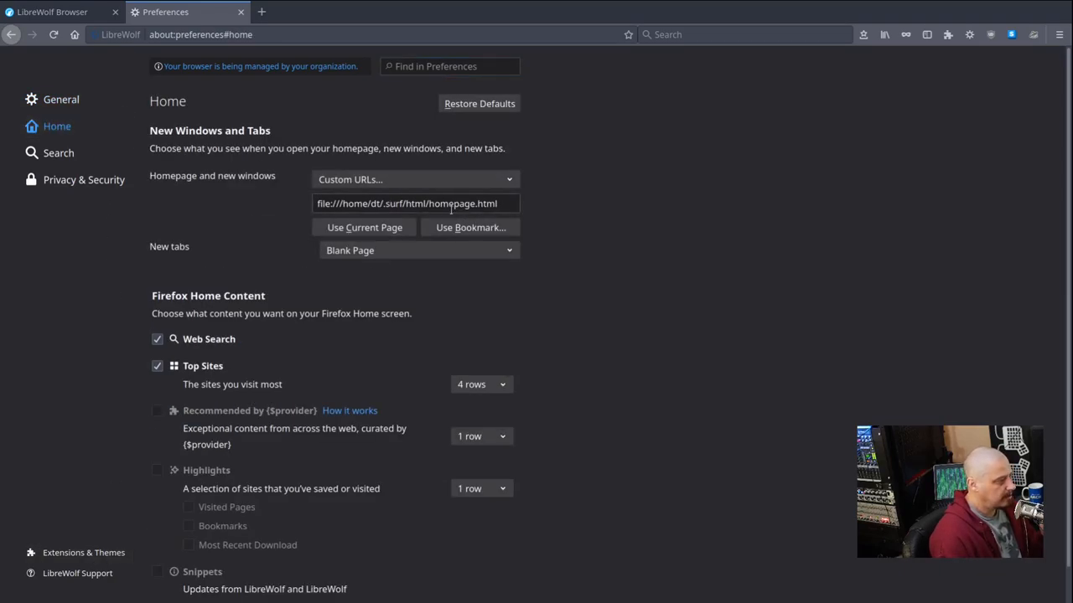
{"action": "left_click", "coordinate": [385, 12]}
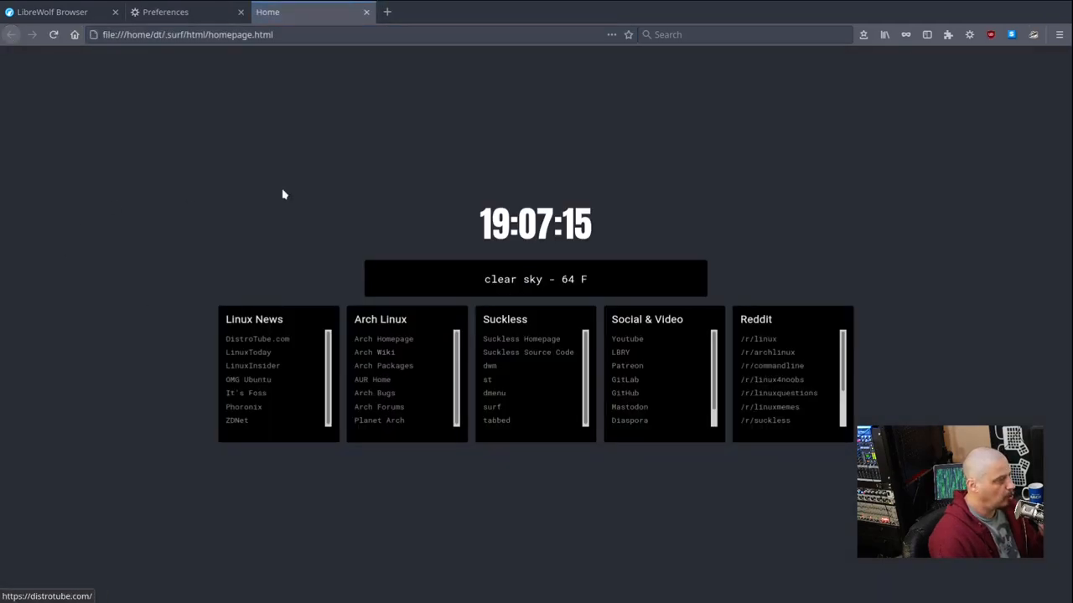
{"action": "mouse_move", "coordinate": [473, 563]}
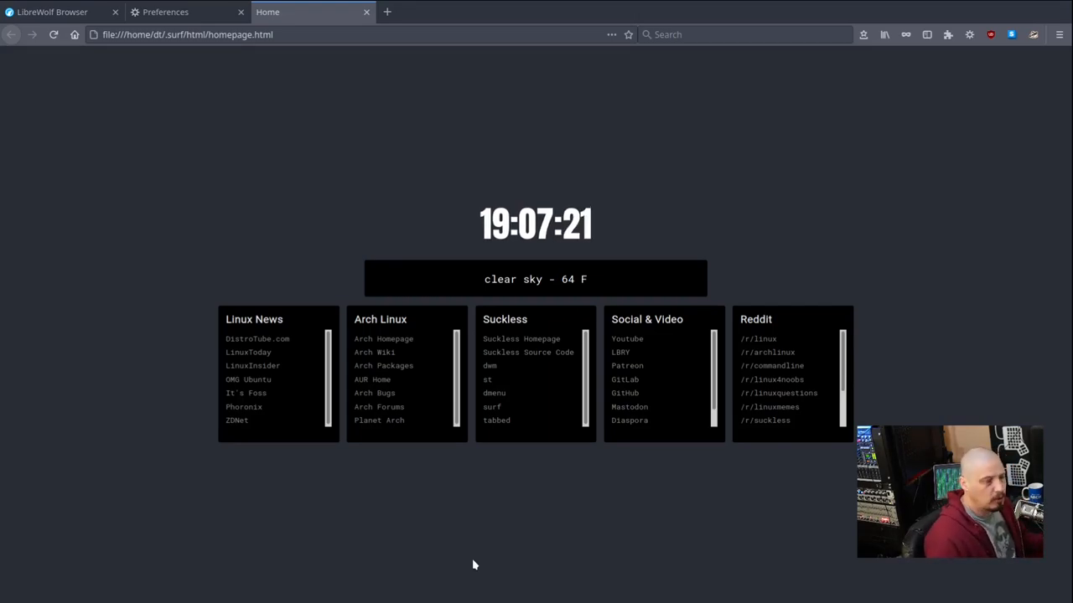
{"action": "mouse_move", "coordinate": [473, 436]}
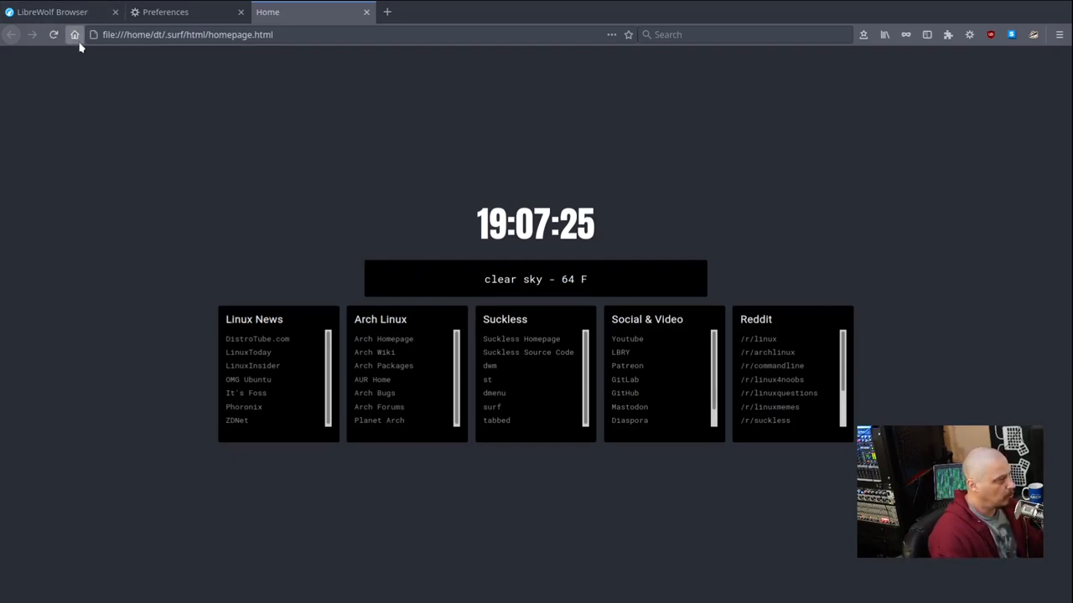
{"action": "mouse_move", "coordinate": [309, 289]}
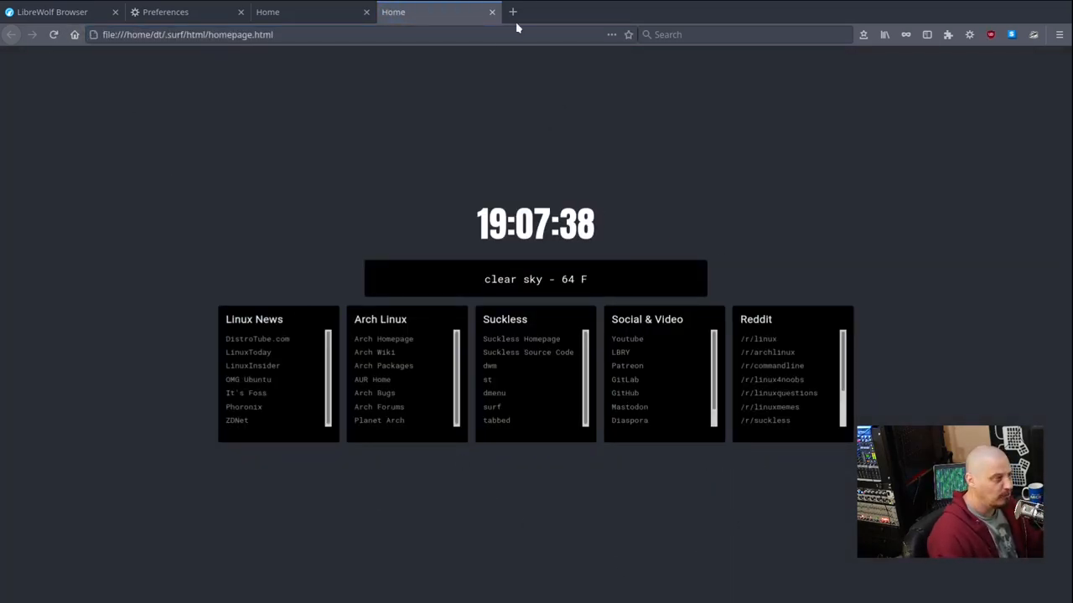
Step: Open and close several empty tabs, then return to the custom homepage tab with clock and link panels
{"action": "left_click", "coordinate": [513, 11]}
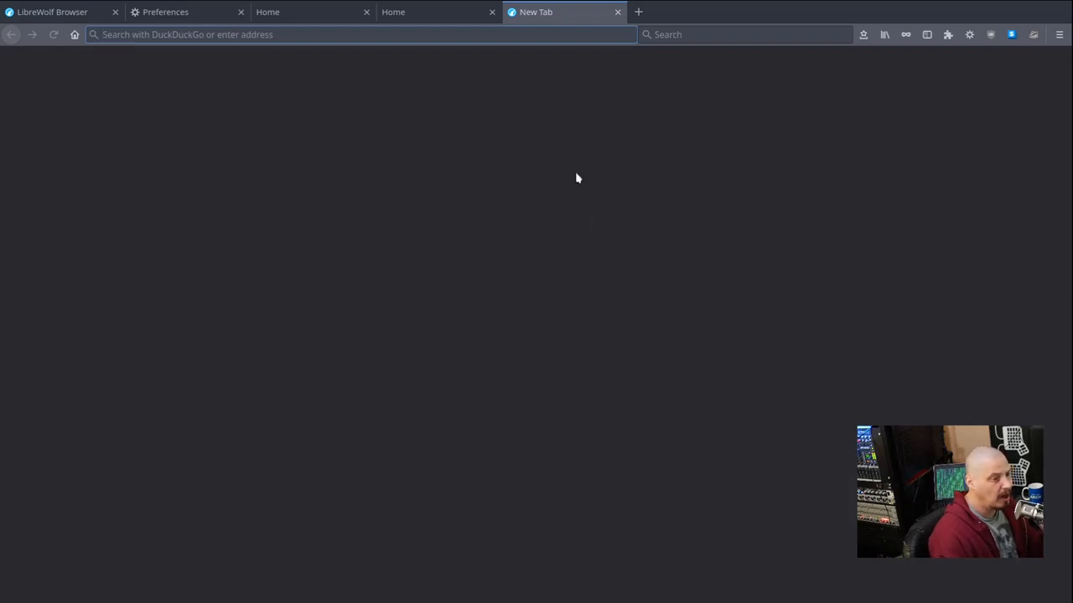
{"action": "left_click", "coordinate": [617, 11]}
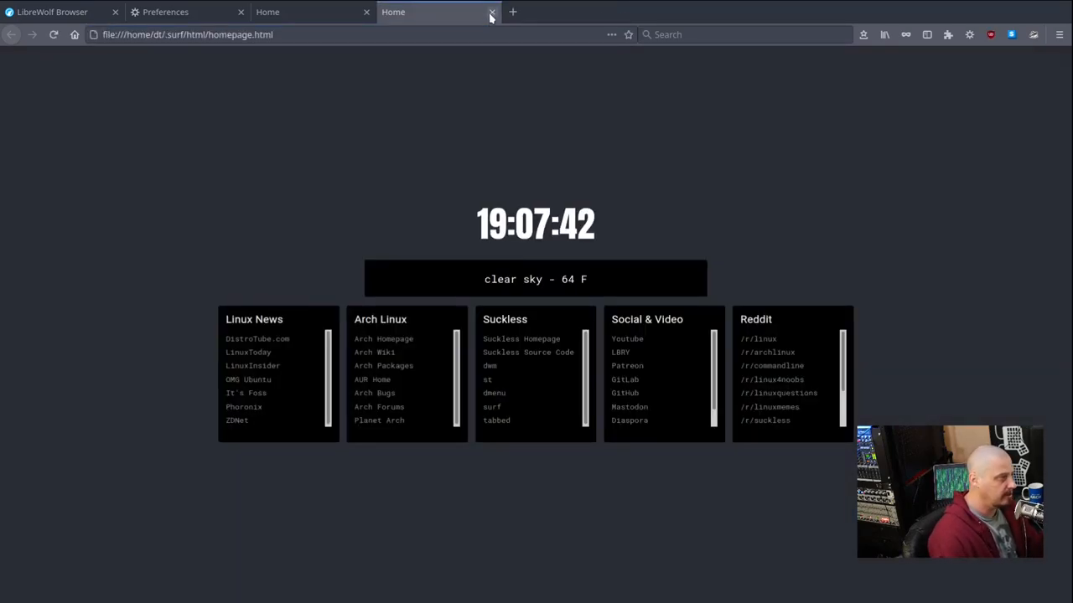
{"action": "left_click", "coordinate": [513, 12]}
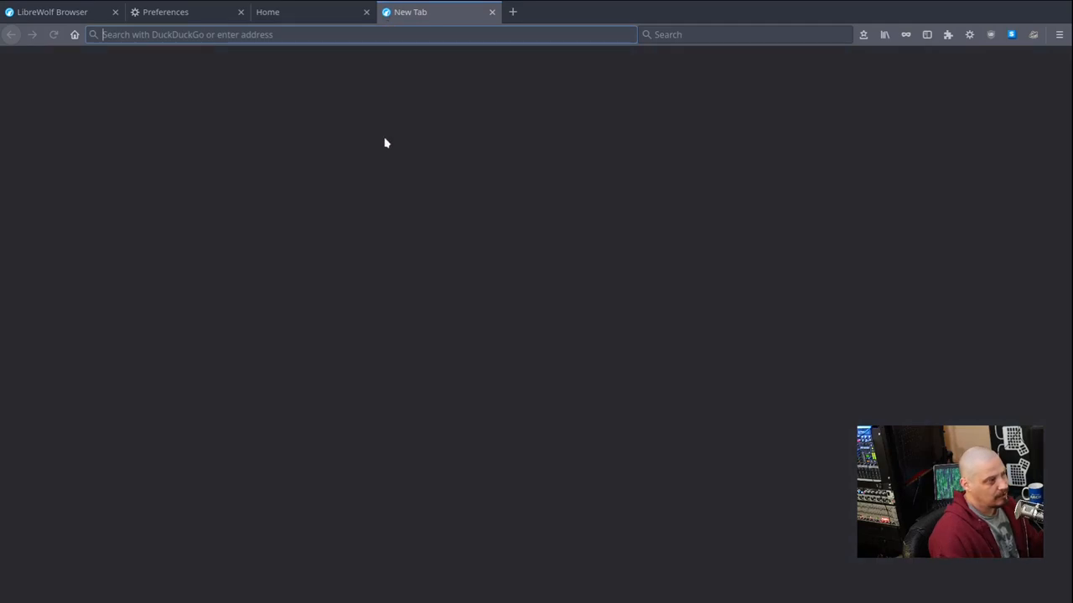
{"action": "mouse_move", "coordinate": [488, 23]}
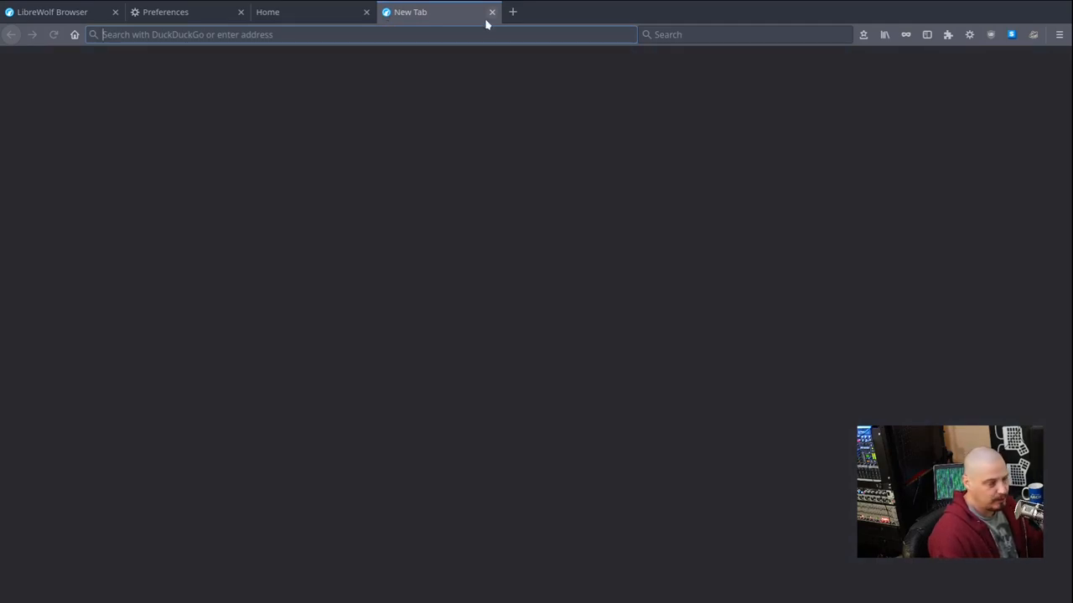
{"action": "left_click", "coordinate": [493, 12]}
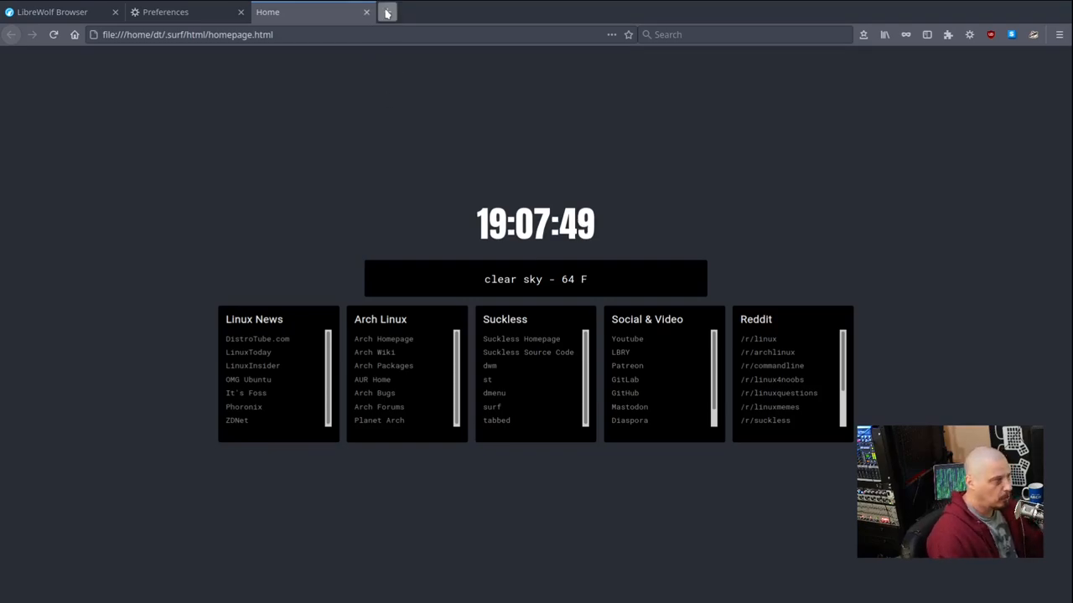
{"action": "left_click", "coordinate": [388, 12]}
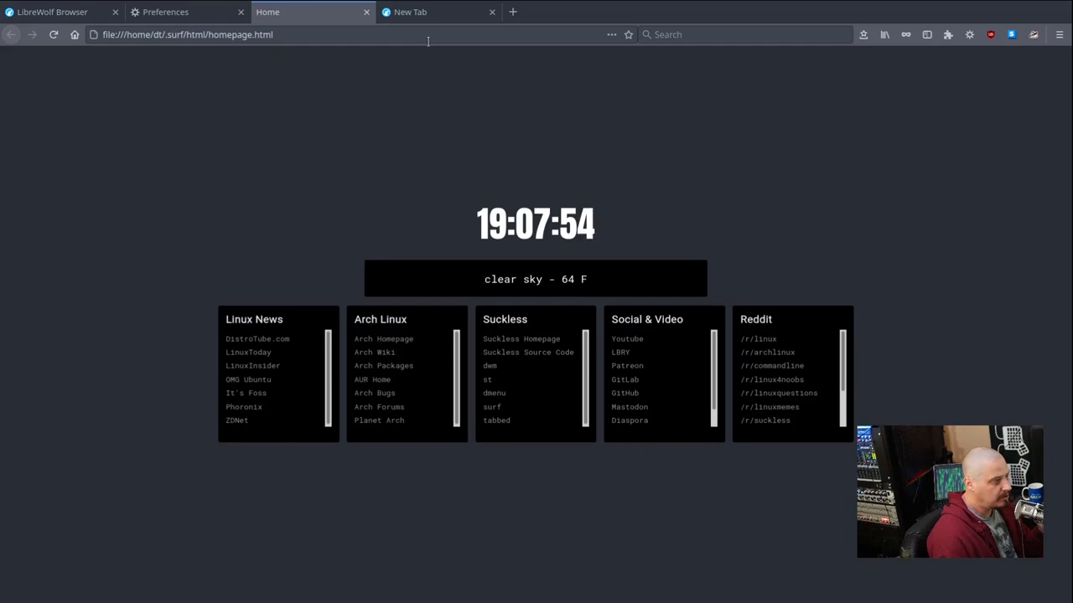
{"action": "left_click", "coordinate": [435, 12]}
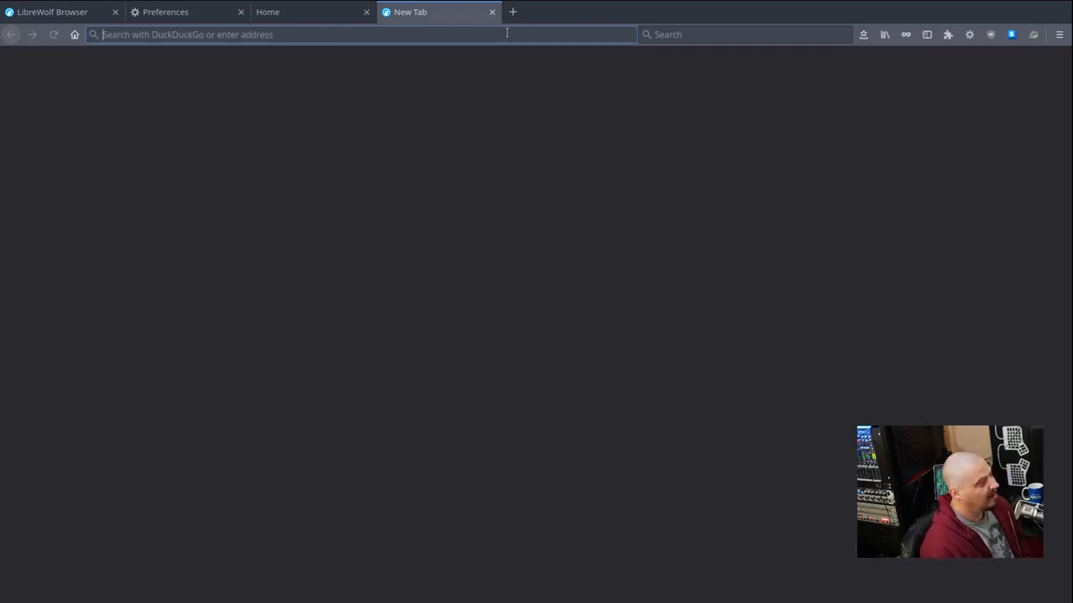
{"action": "mouse_move", "coordinate": [493, 12]}
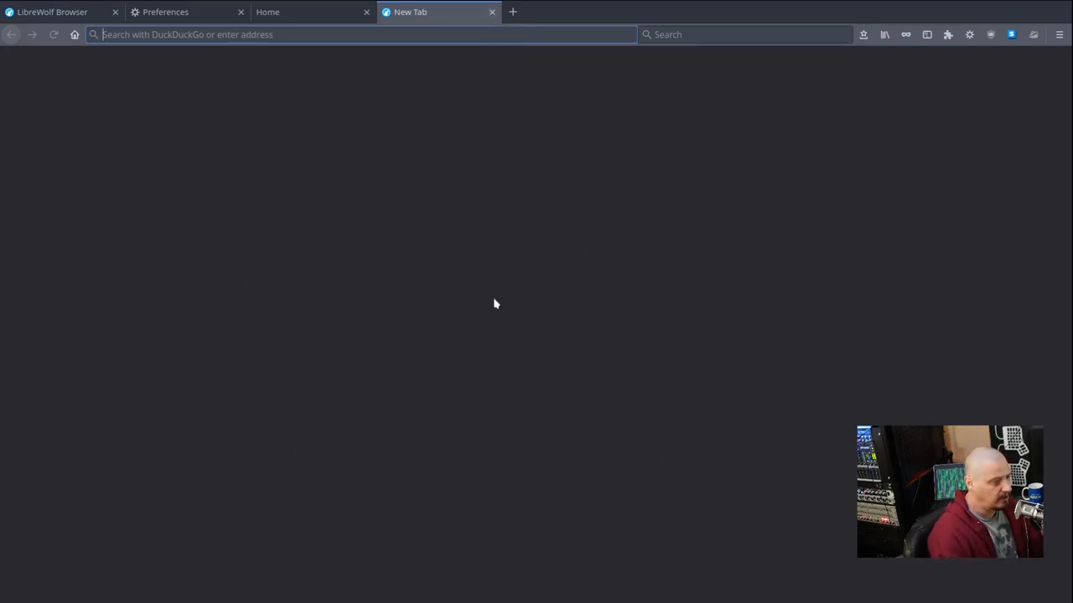
{"action": "mouse_move", "coordinate": [641, 419]}
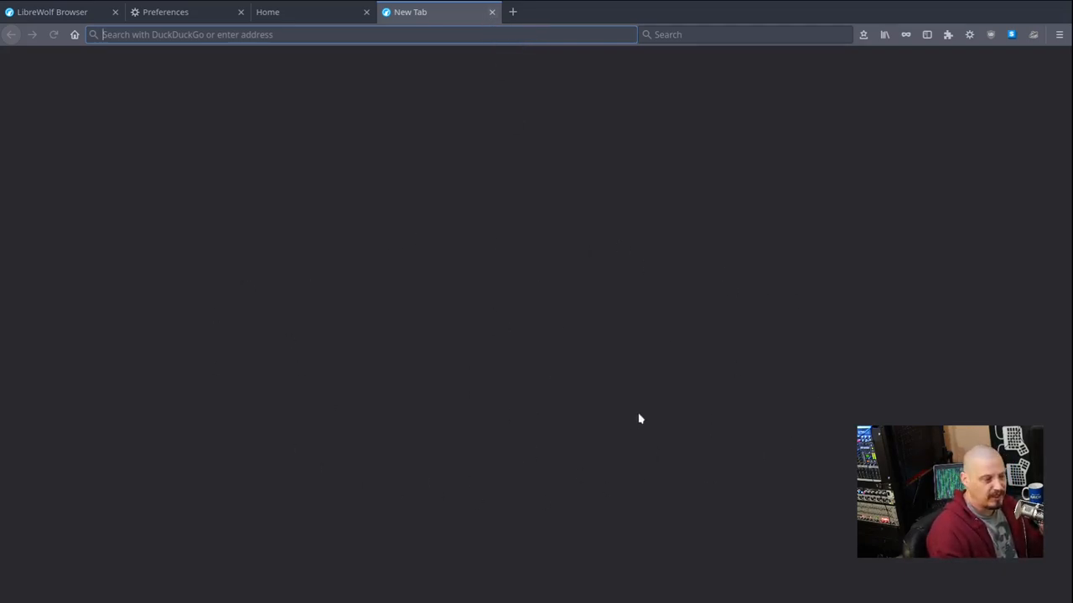
{"action": "left_click", "coordinate": [492, 12]}
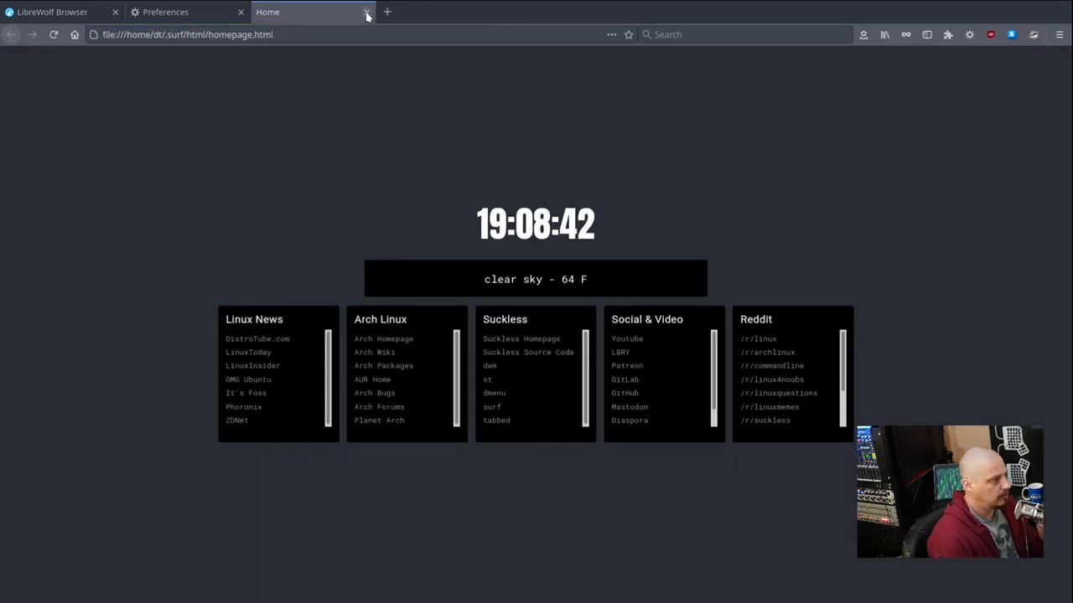
Step: Switch between the Home preferences and a new tab to confirm new tabs open blank with the custom homepage file set
{"action": "left_click", "coordinate": [366, 11]}
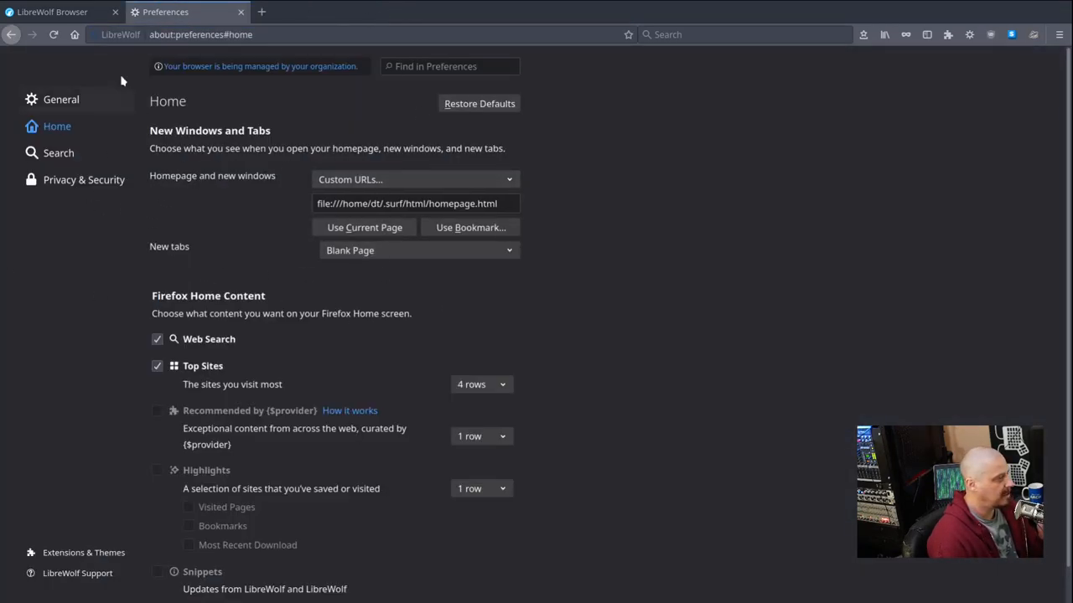
{"action": "mouse_move", "coordinate": [77, 214]}
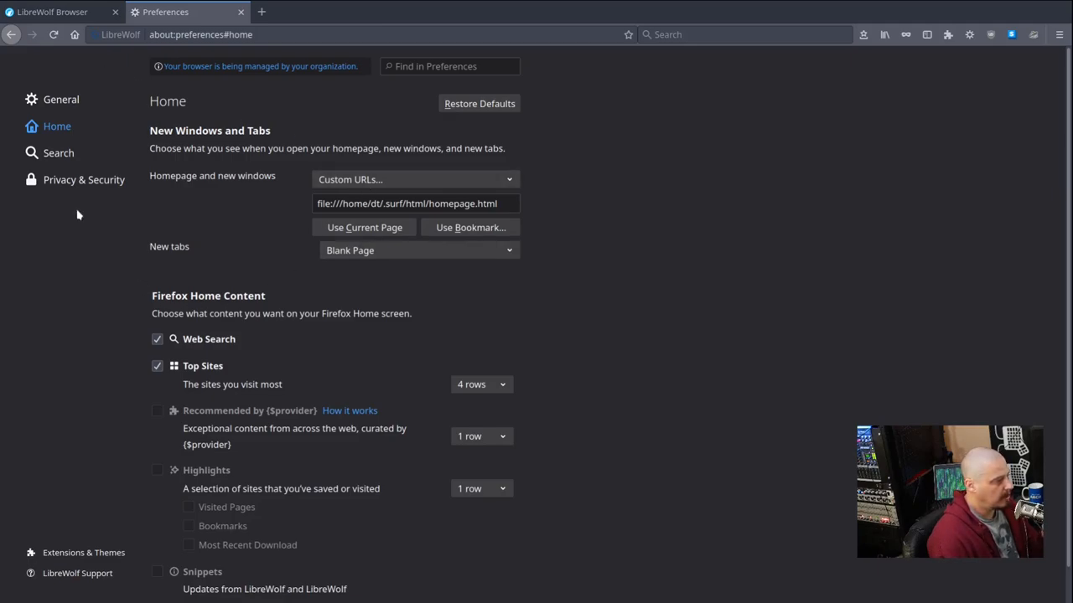
{"action": "mouse_move", "coordinate": [778, 372]}
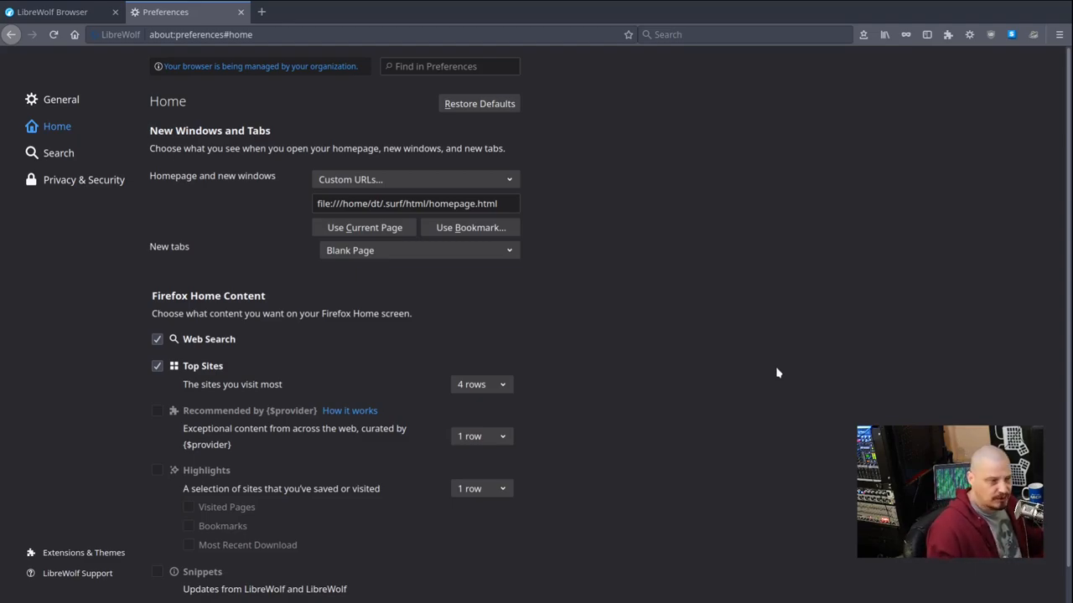
{"action": "mouse_move", "coordinate": [640, 201]}
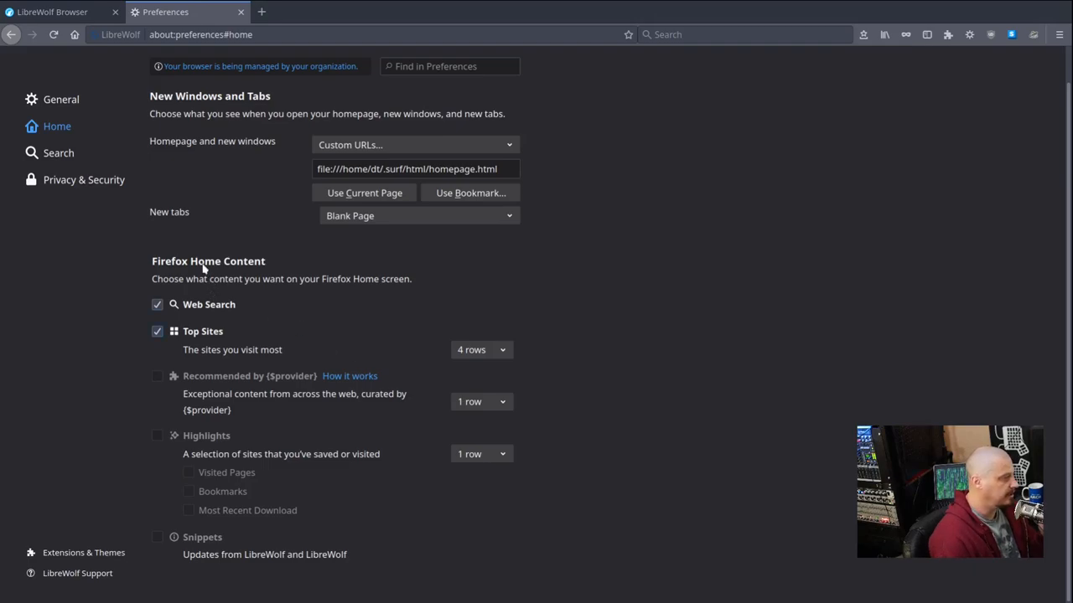
{"action": "mouse_move", "coordinate": [276, 160]}
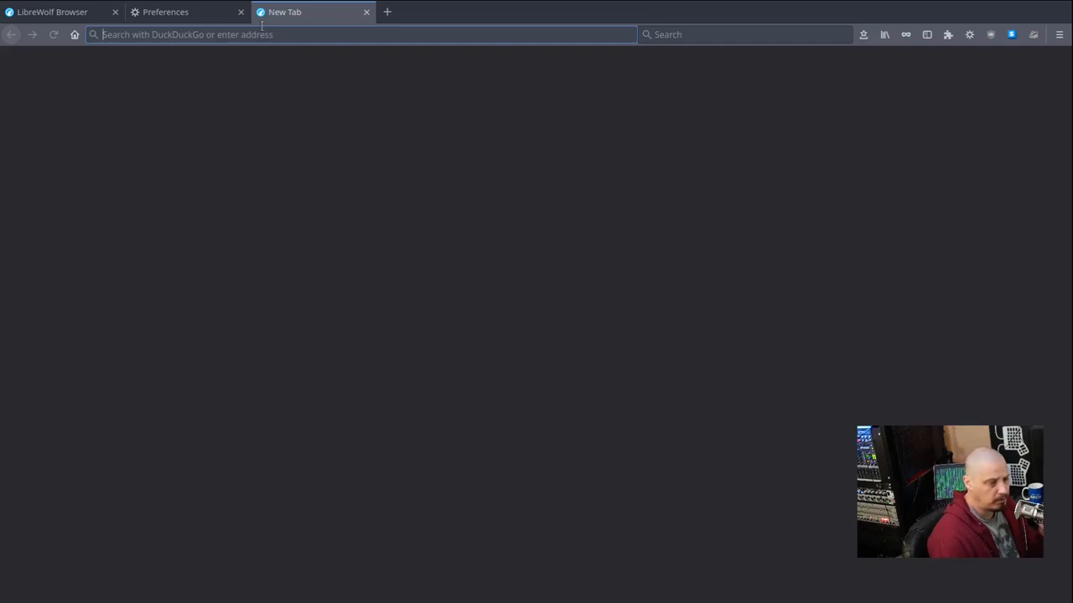
{"action": "left_click", "coordinate": [164, 12]}
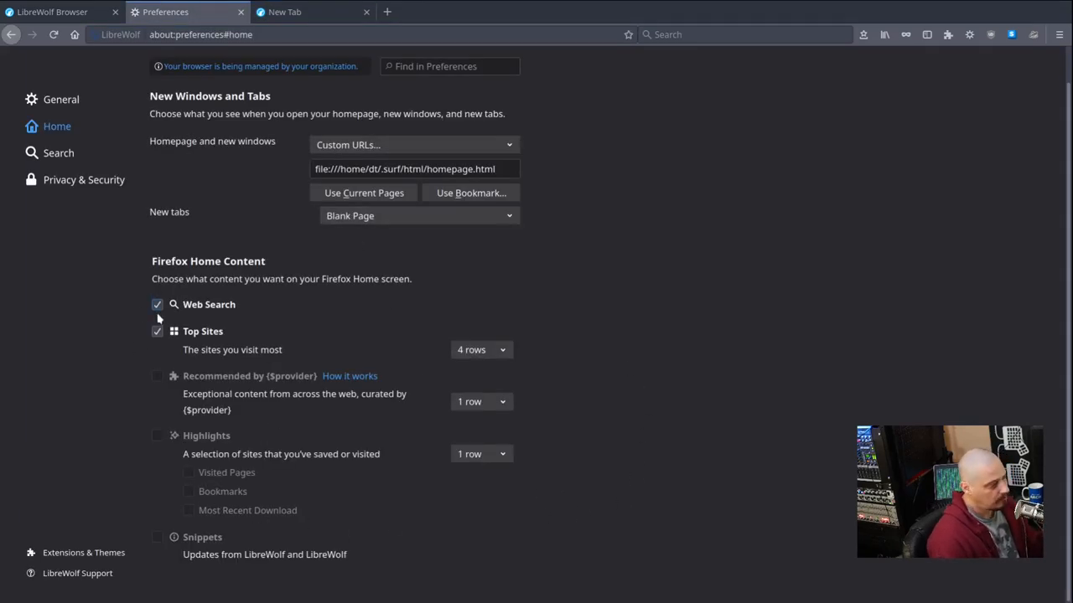
{"action": "mouse_move", "coordinate": [183, 590]}
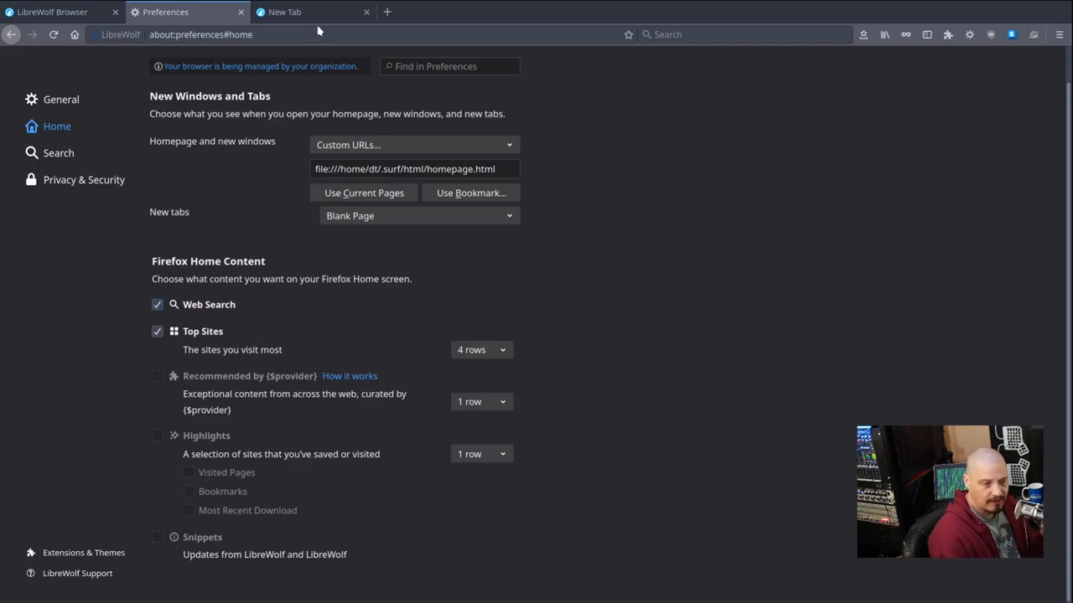
{"action": "left_click", "coordinate": [310, 12]}
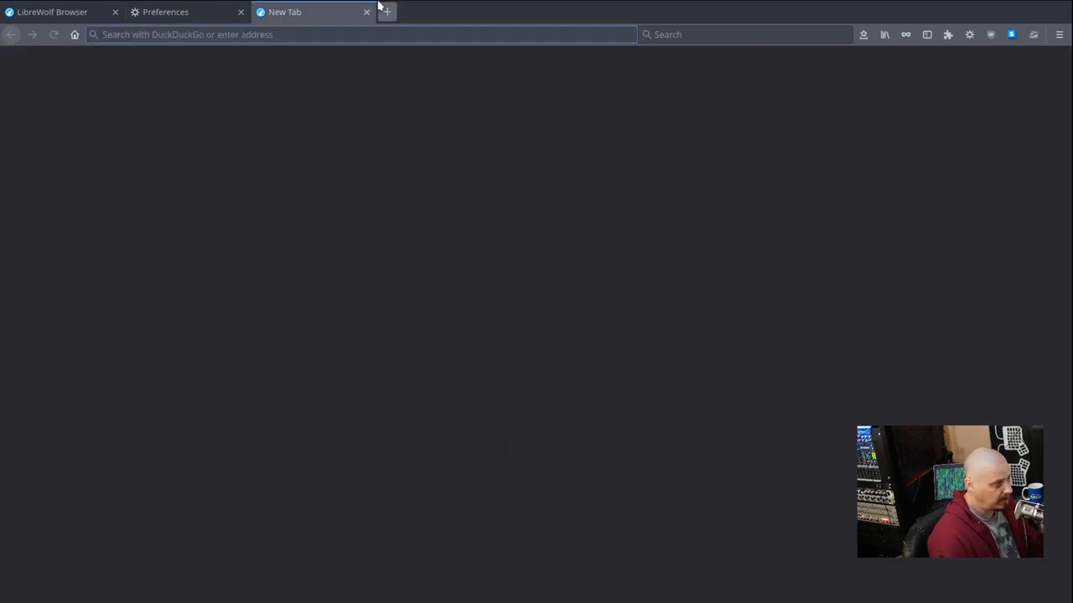
{"action": "left_click", "coordinate": [165, 11]}
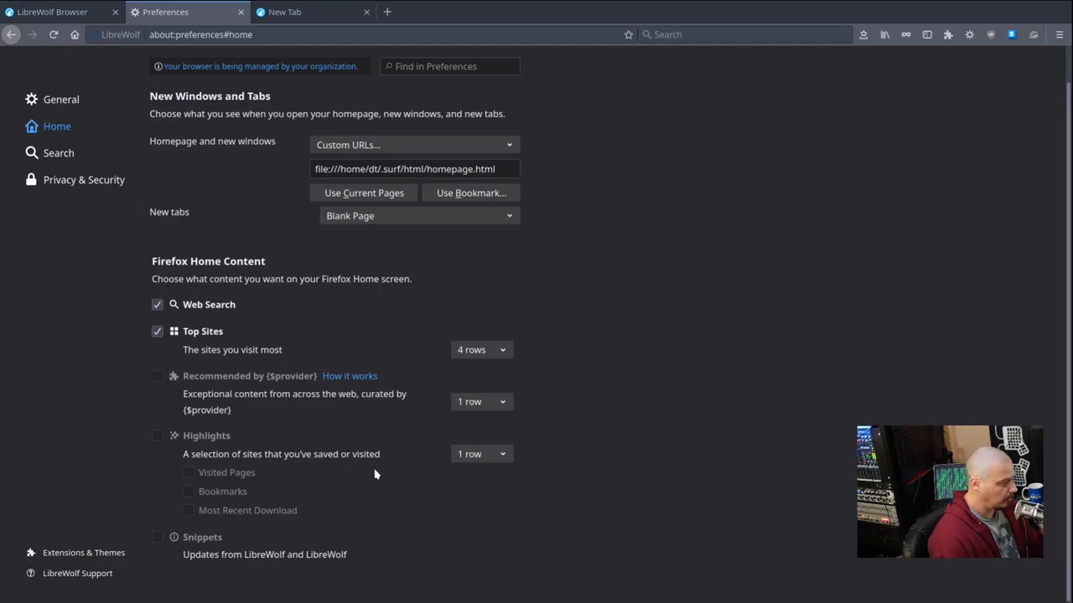
{"action": "mouse_move", "coordinate": [315, 157]}
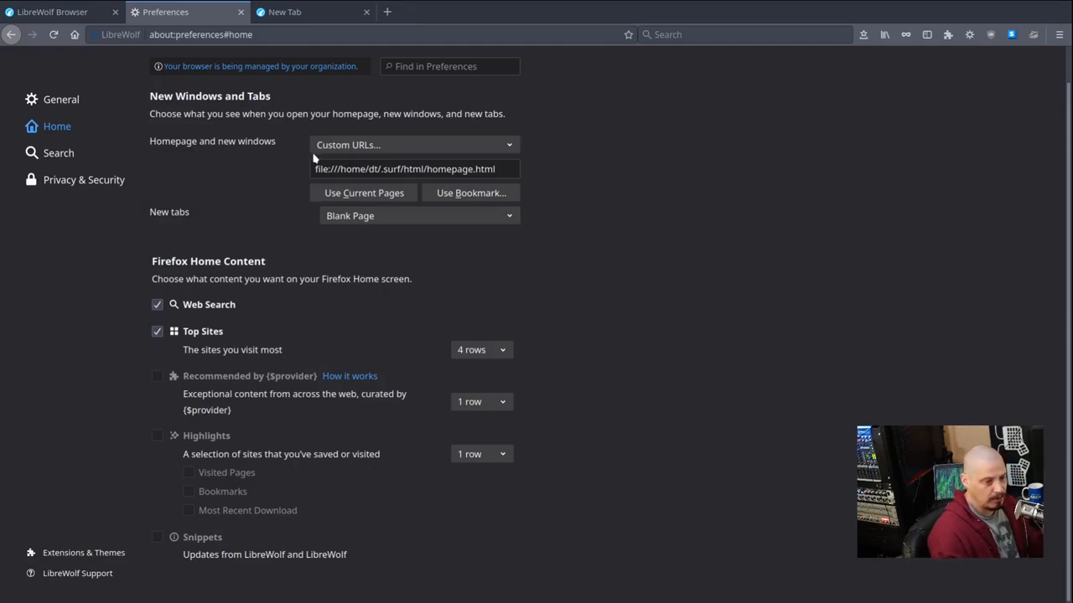
{"action": "left_click", "coordinate": [284, 12]}
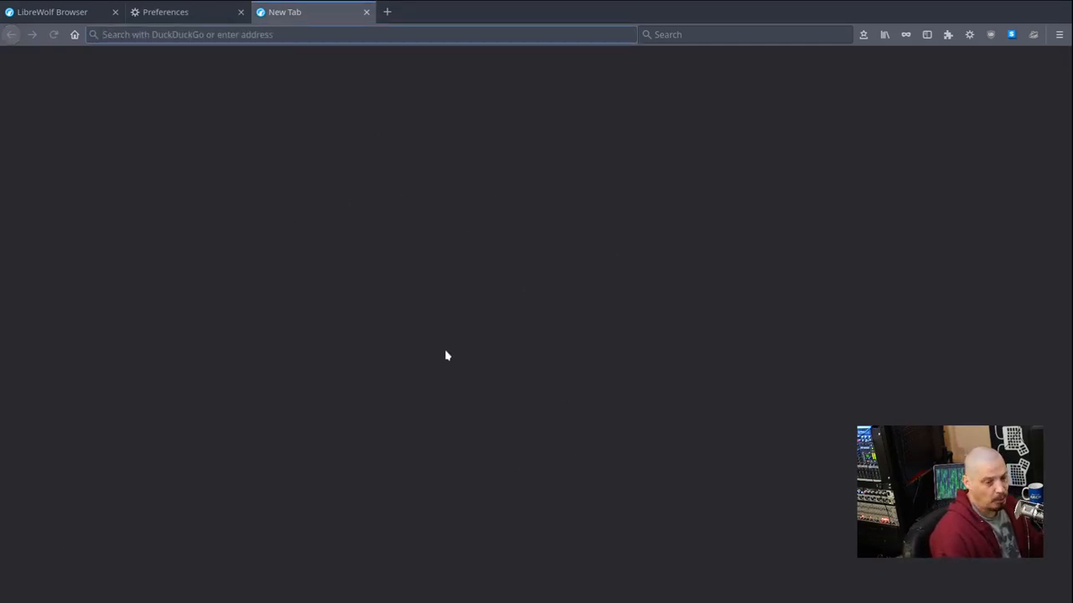
{"action": "left_click", "coordinate": [360, 33]}
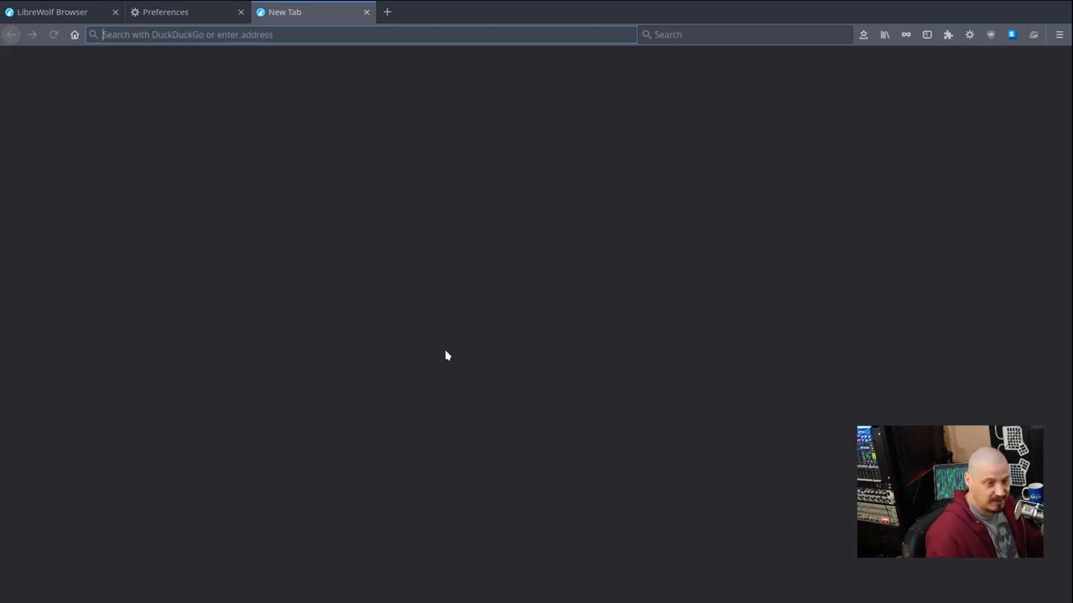
{"action": "left_click", "coordinate": [164, 12]}
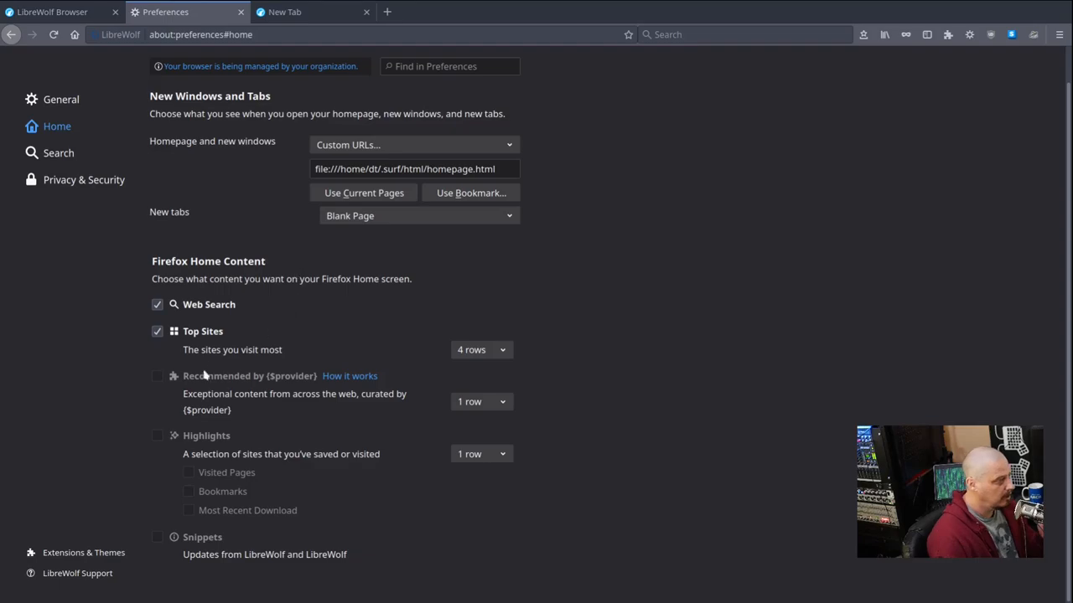
{"action": "mouse_move", "coordinate": [372, 429]}
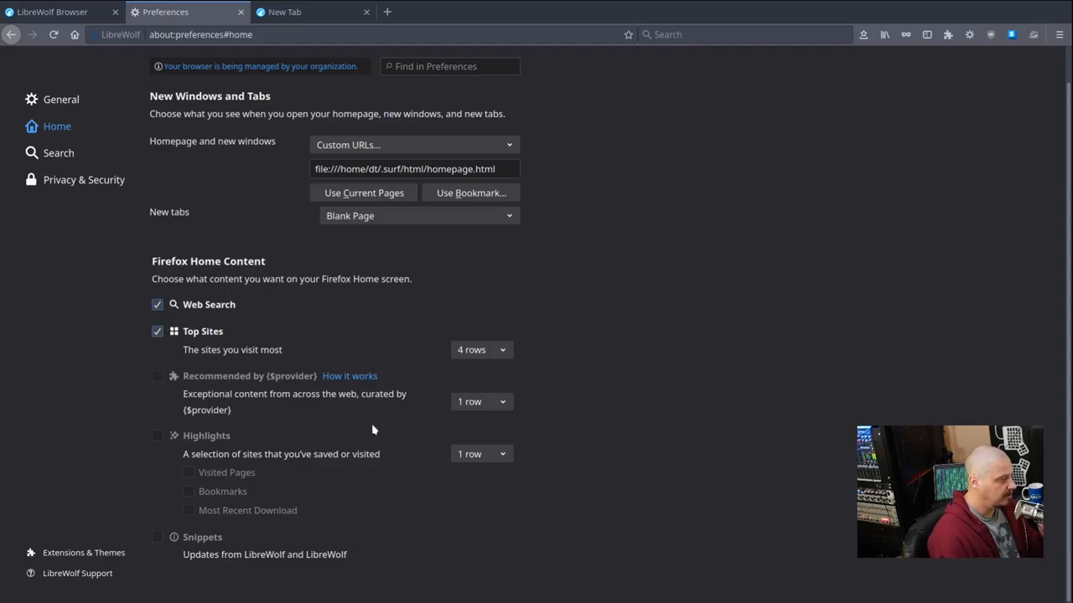
{"action": "mouse_move", "coordinate": [58, 153]}
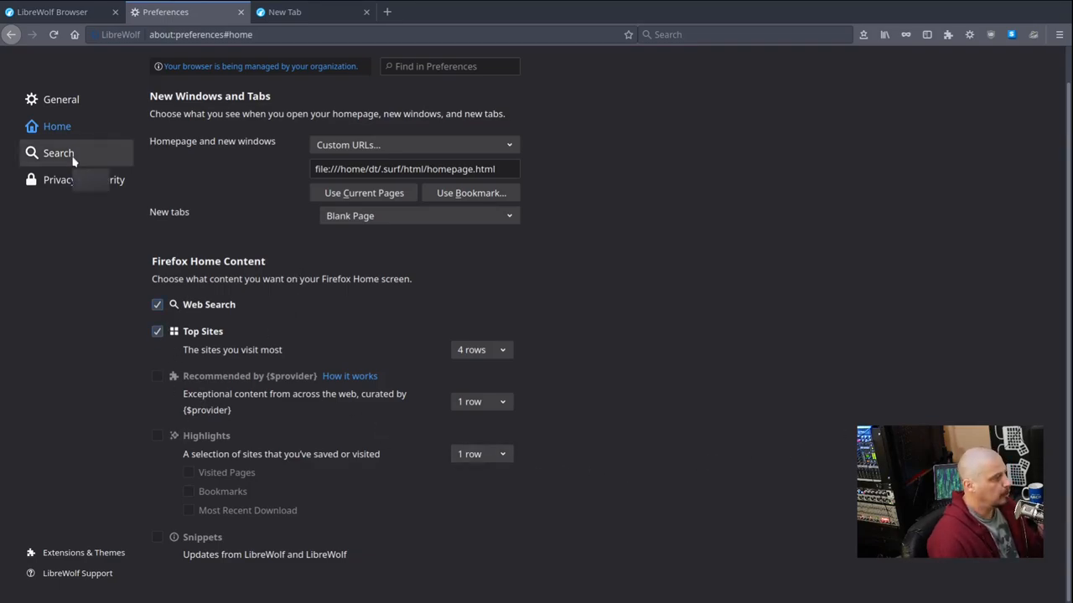
Step: Browse the Default Search Engine list in Search settings, leaving DuckDuckGo, then move to Privacy & Security
{"action": "left_click", "coordinate": [58, 153]}
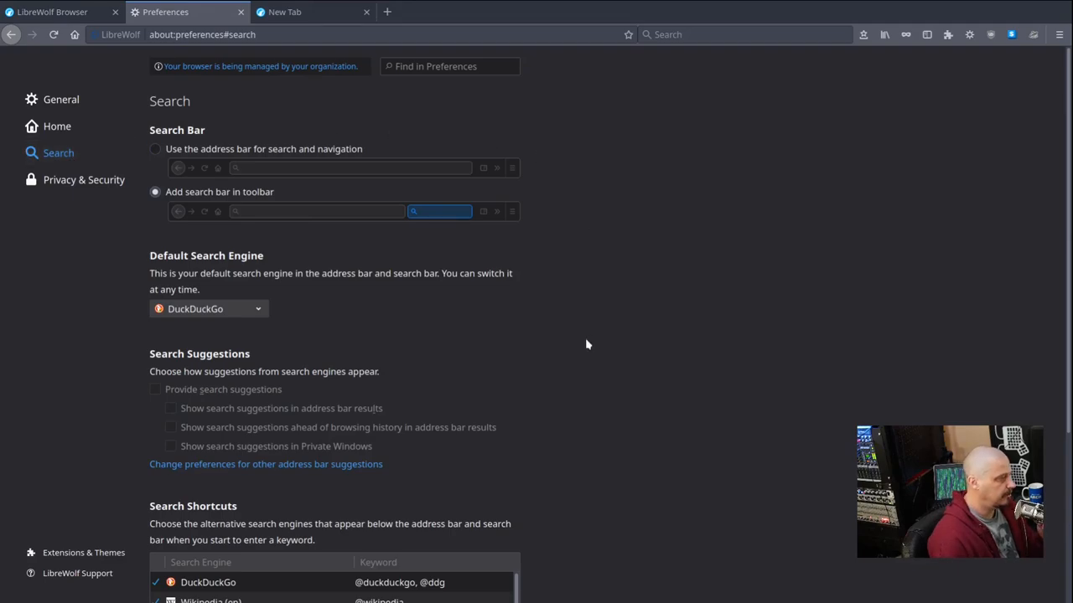
{"action": "scroll", "scroll_direction": "down", "scroll_amount": 3}
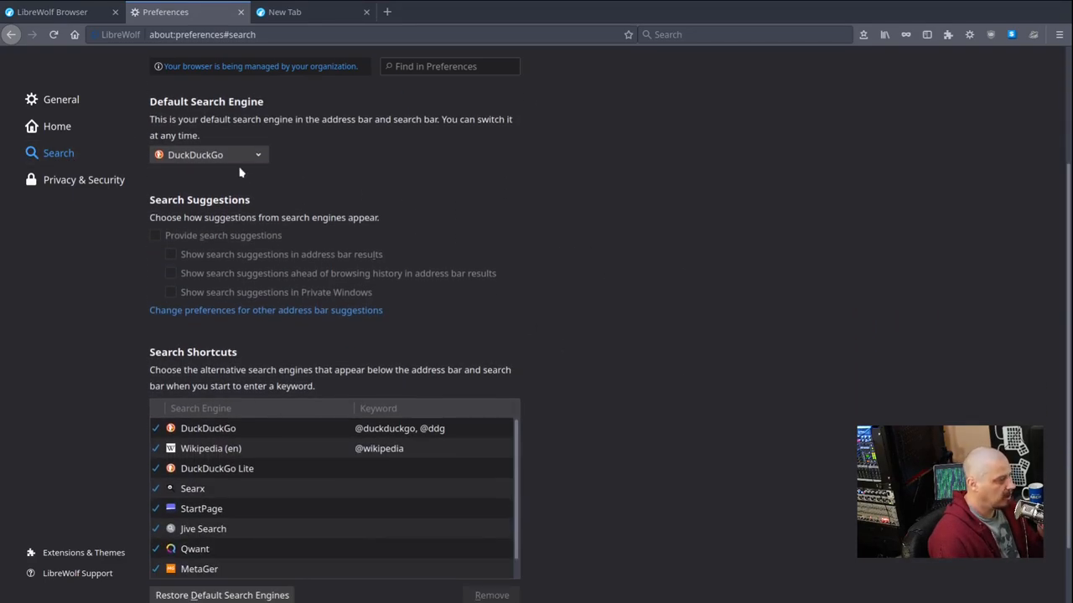
{"action": "left_click", "coordinate": [208, 154]}
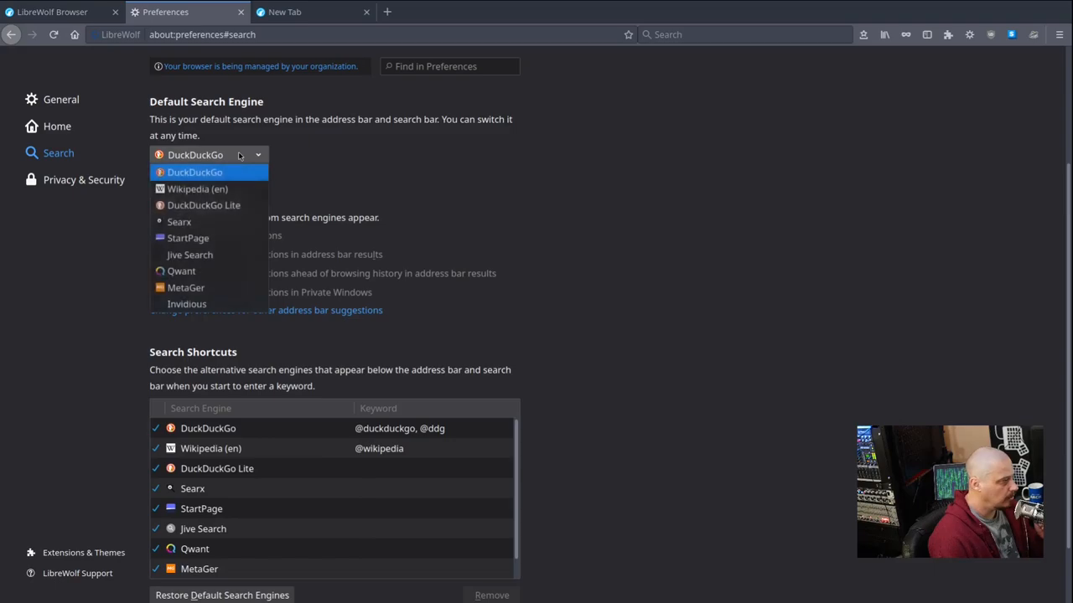
{"action": "mouse_move", "coordinate": [376, 193]}
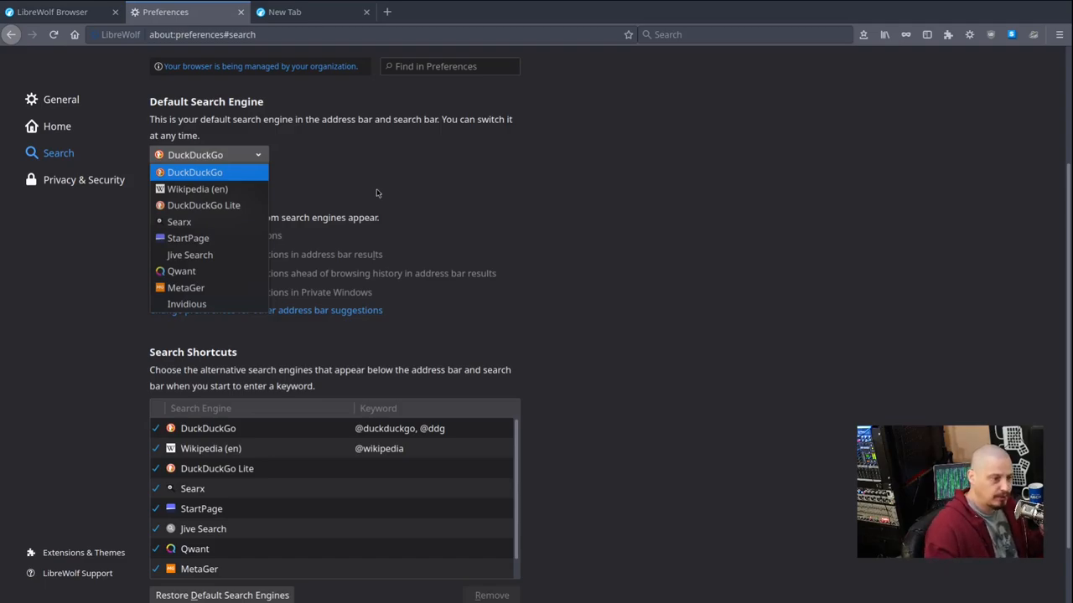
{"action": "mouse_move", "coordinate": [225, 213]}
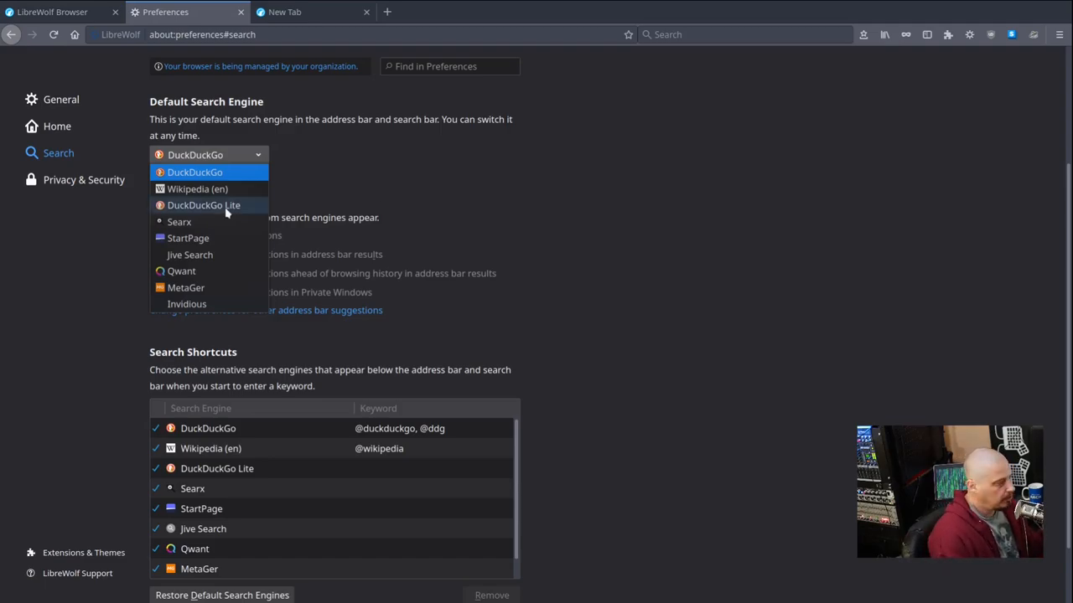
{"action": "mouse_move", "coordinate": [197, 187]}
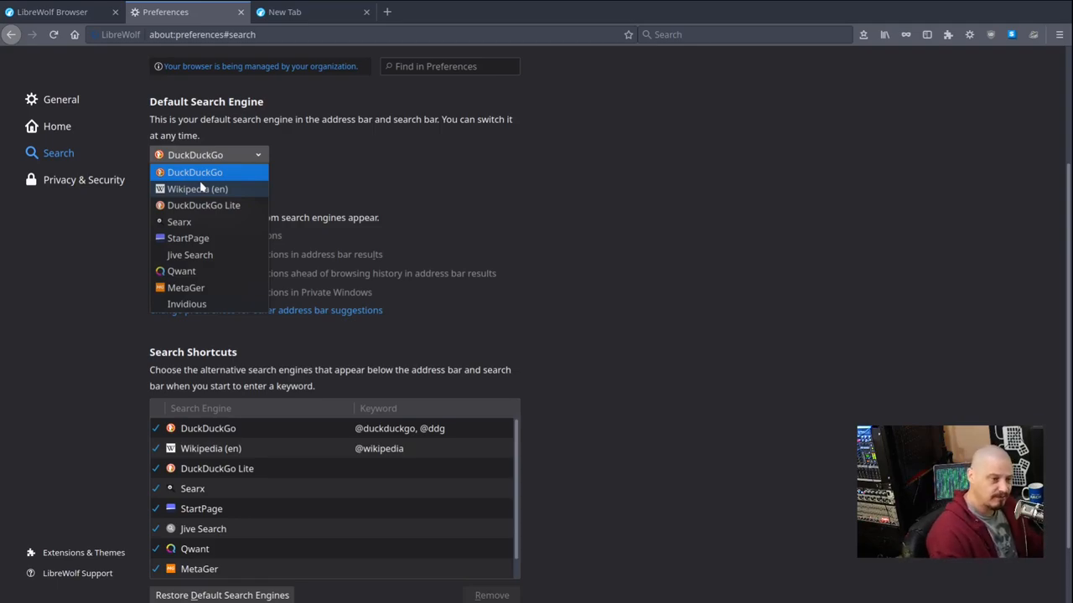
{"action": "mouse_move", "coordinate": [255, 231]}
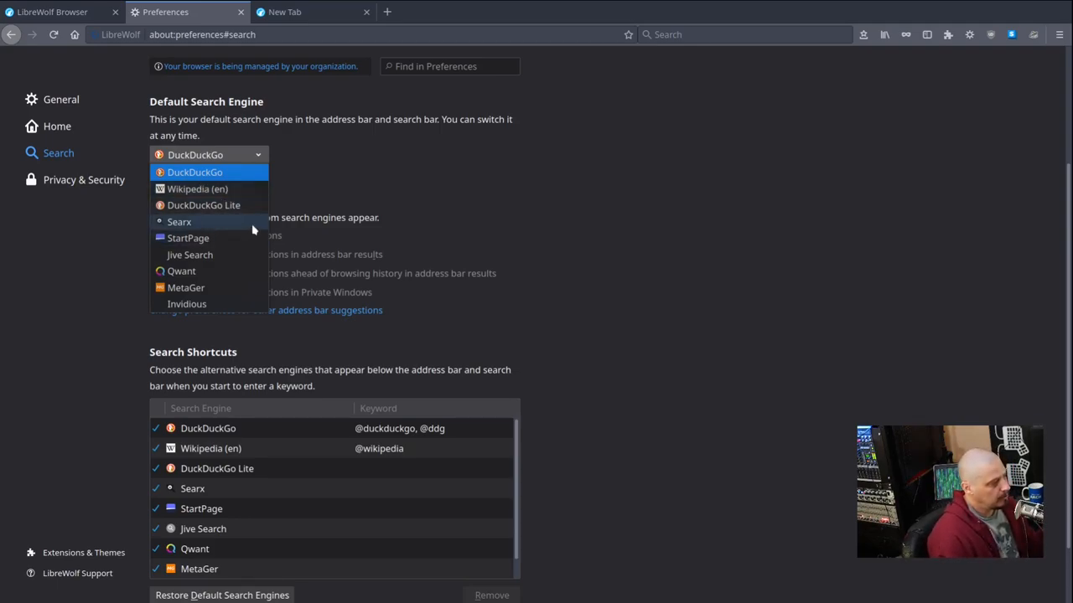
{"action": "mouse_move", "coordinate": [235, 265]}
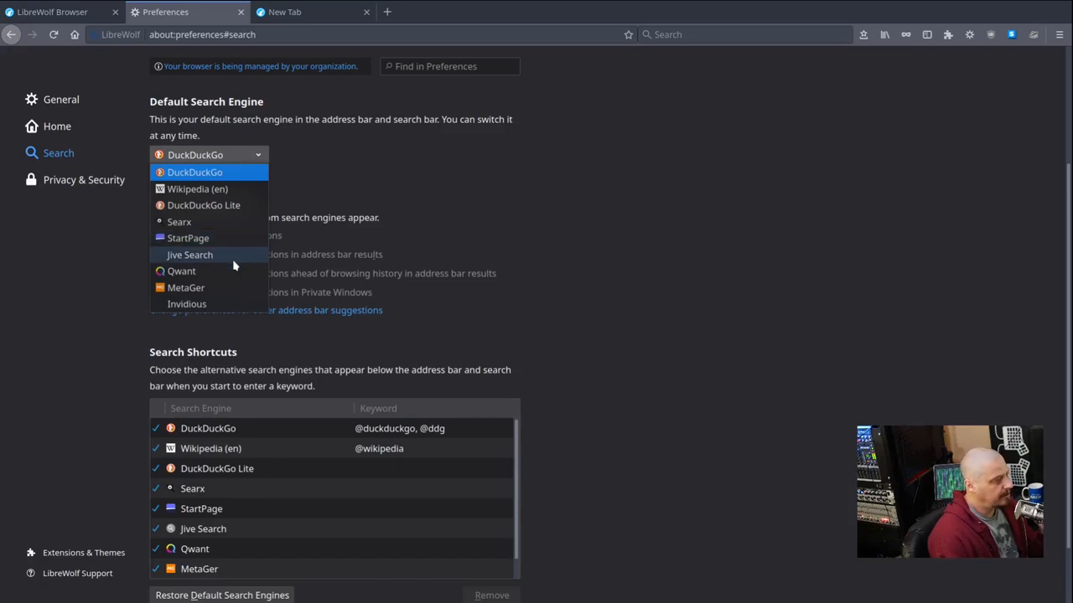
{"action": "mouse_move", "coordinate": [218, 288]}
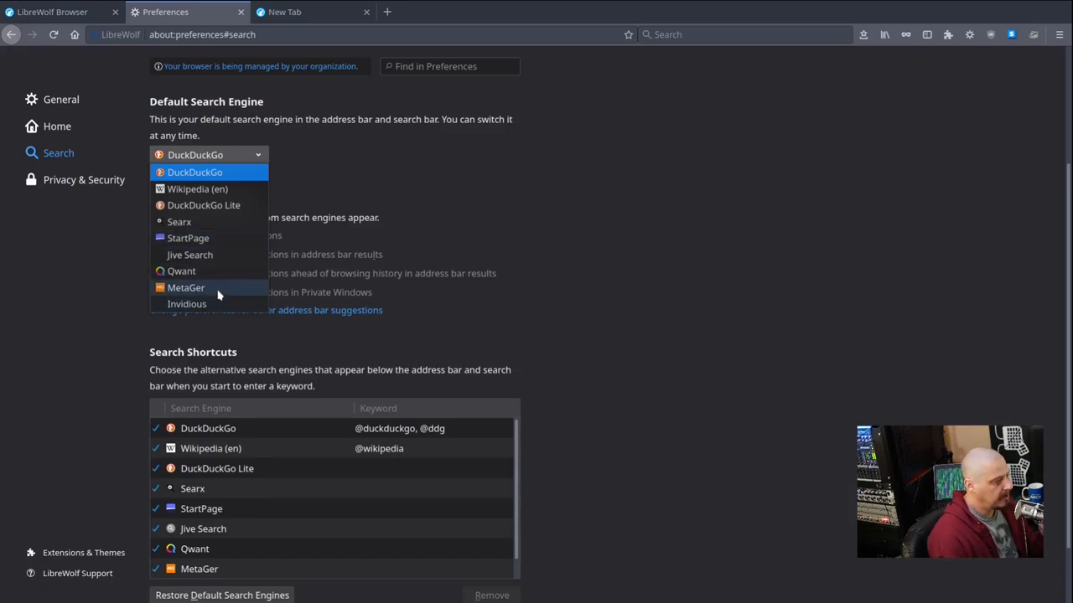
{"action": "mouse_move", "coordinate": [216, 303]}
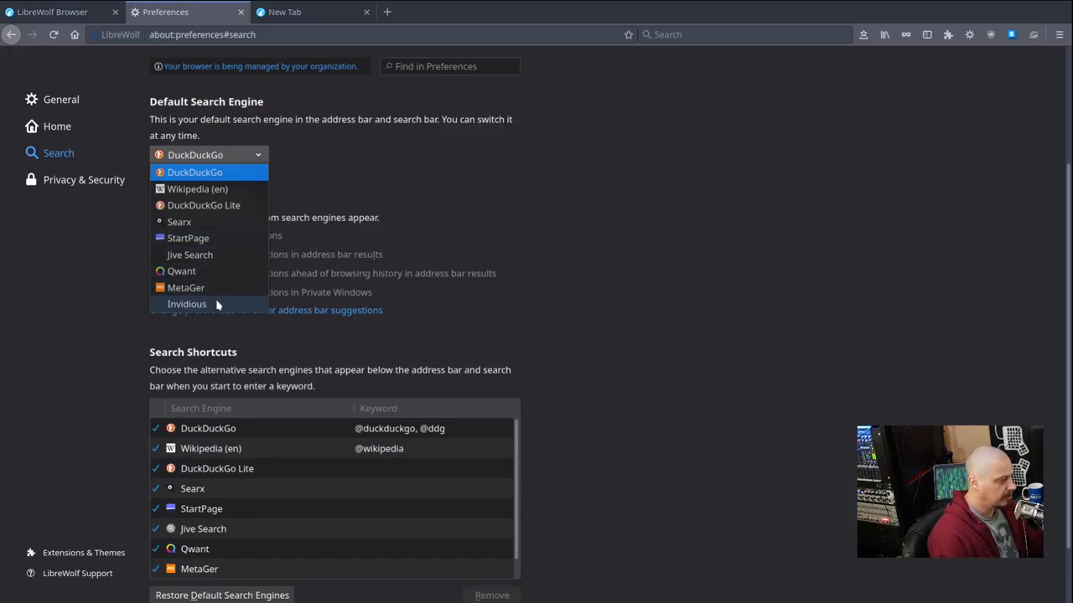
{"action": "mouse_move", "coordinate": [246, 187]}
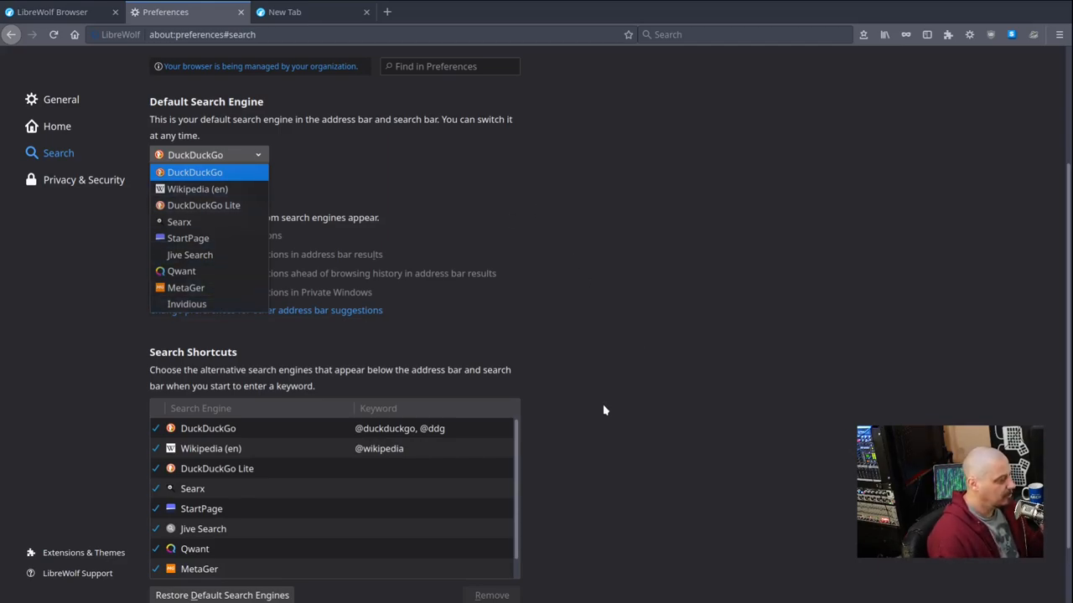
{"action": "left_click", "coordinate": [84, 179]}
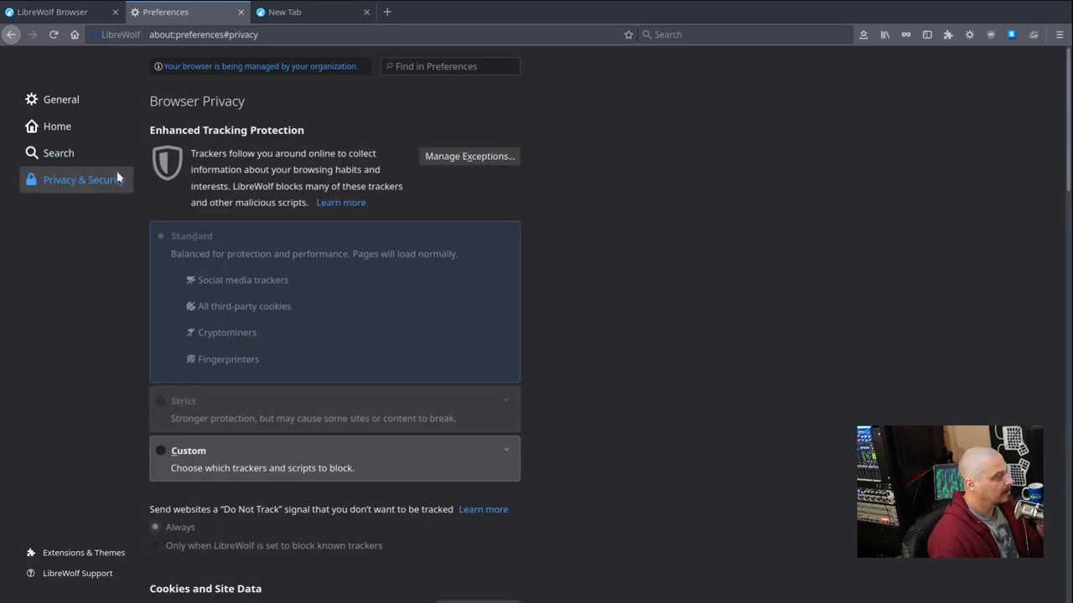
{"action": "mouse_move", "coordinate": [666, 306]}
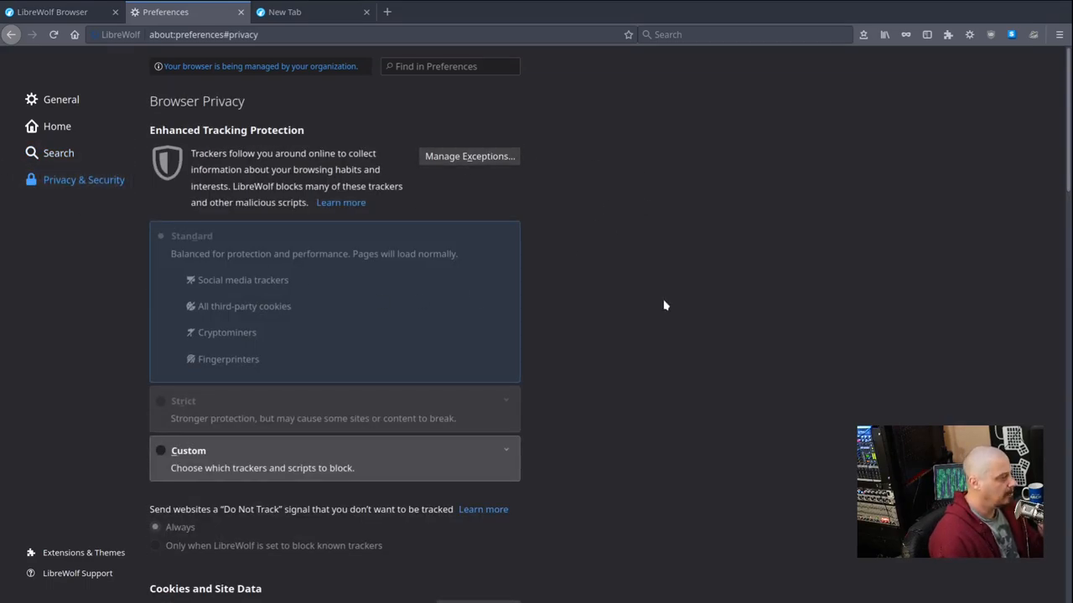
{"action": "mouse_move", "coordinate": [761, 273]}
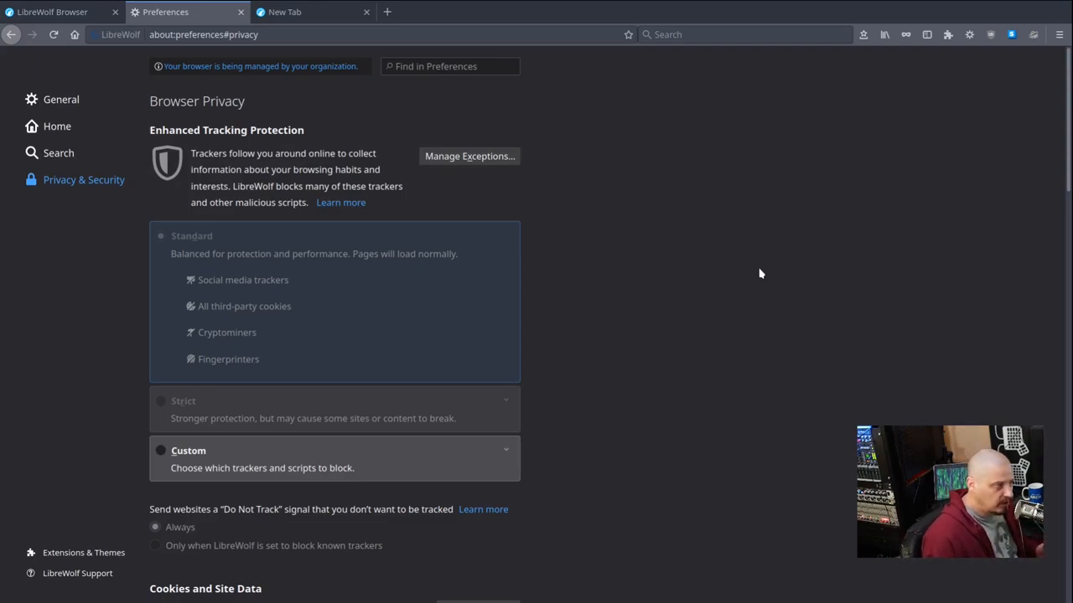
{"action": "mouse_move", "coordinate": [758, 305]}
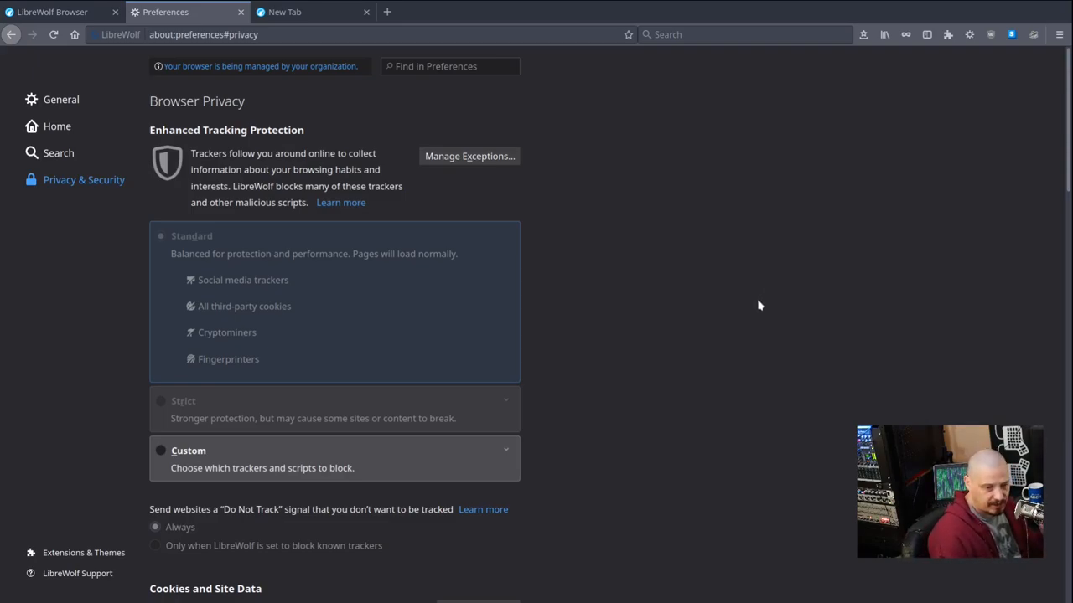
{"action": "mouse_move", "coordinate": [754, 309]}
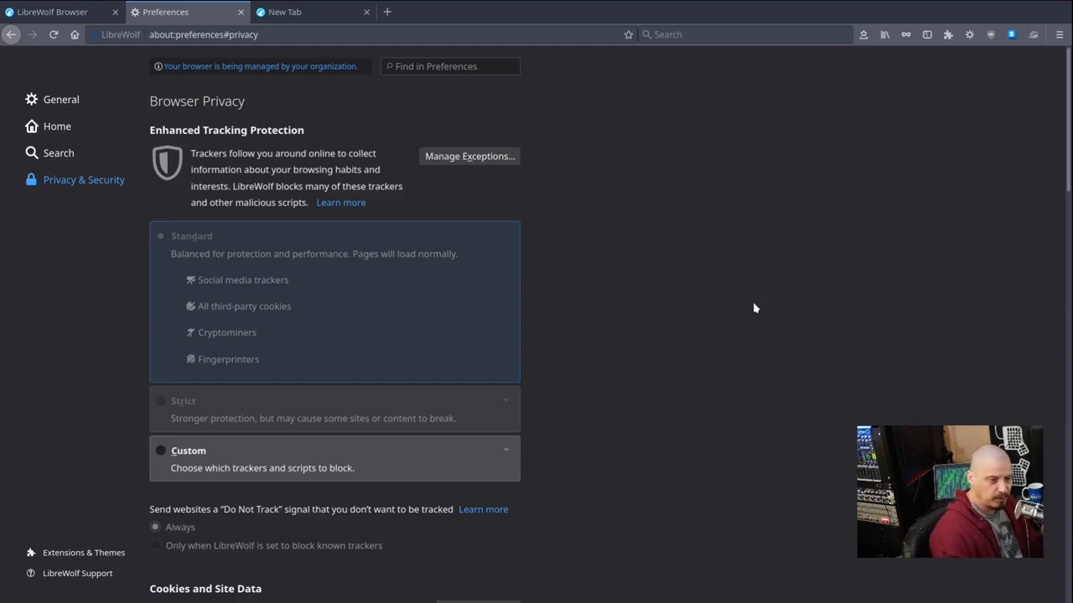
Step: Scroll through the Privacy & Security cookie and login settings, then switch to the empty new tab
{"action": "scroll", "scroll_direction": "down", "scroll_amount": 3}
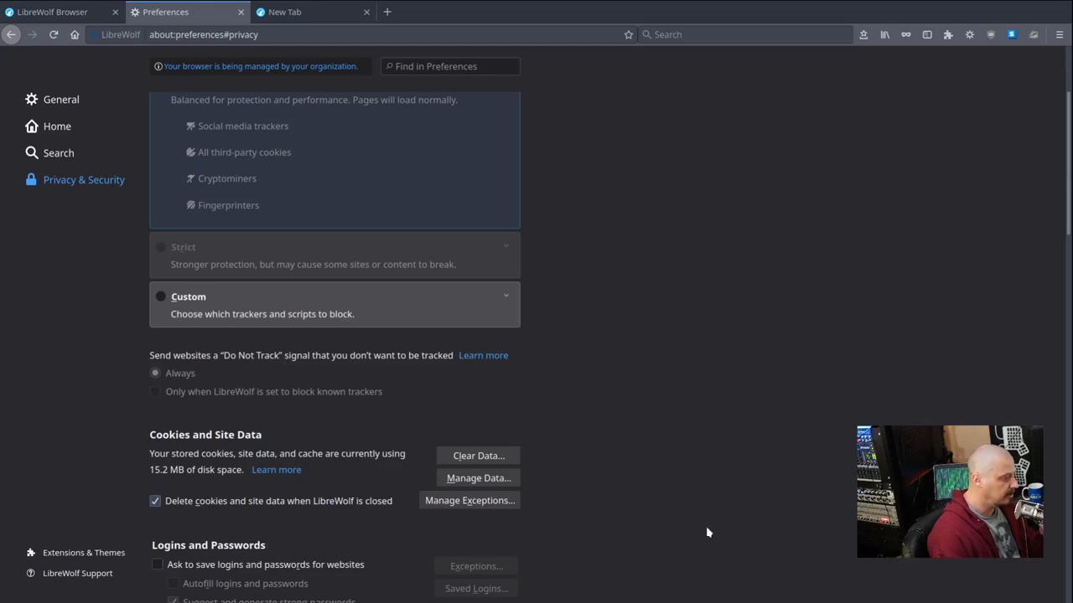
{"action": "scroll", "scroll_direction": "down", "scroll_amount": 3}
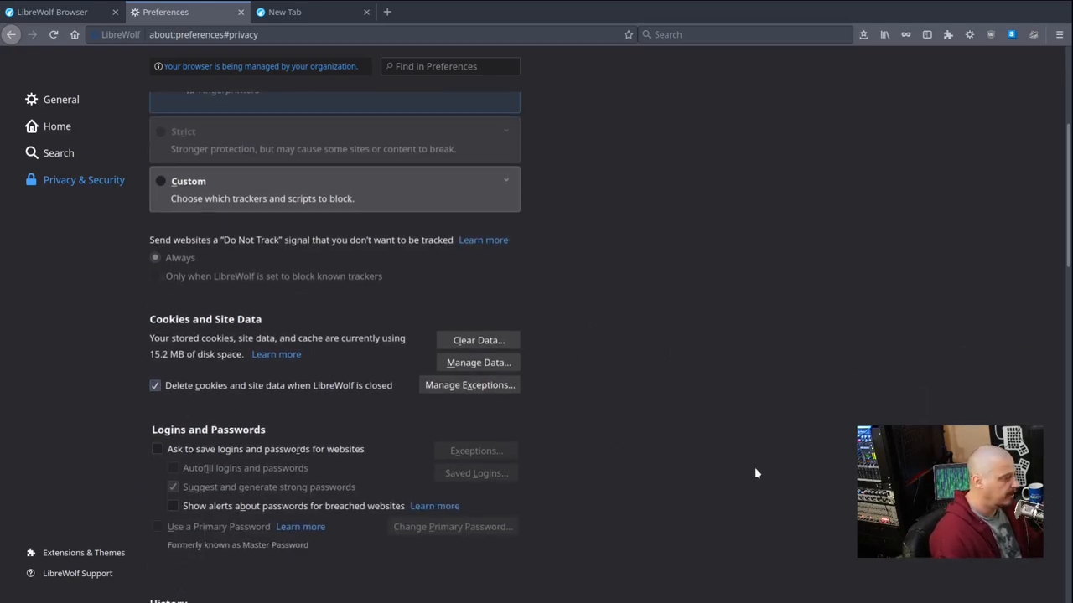
{"action": "scroll", "scroll_direction": "up", "scroll_amount": 3}
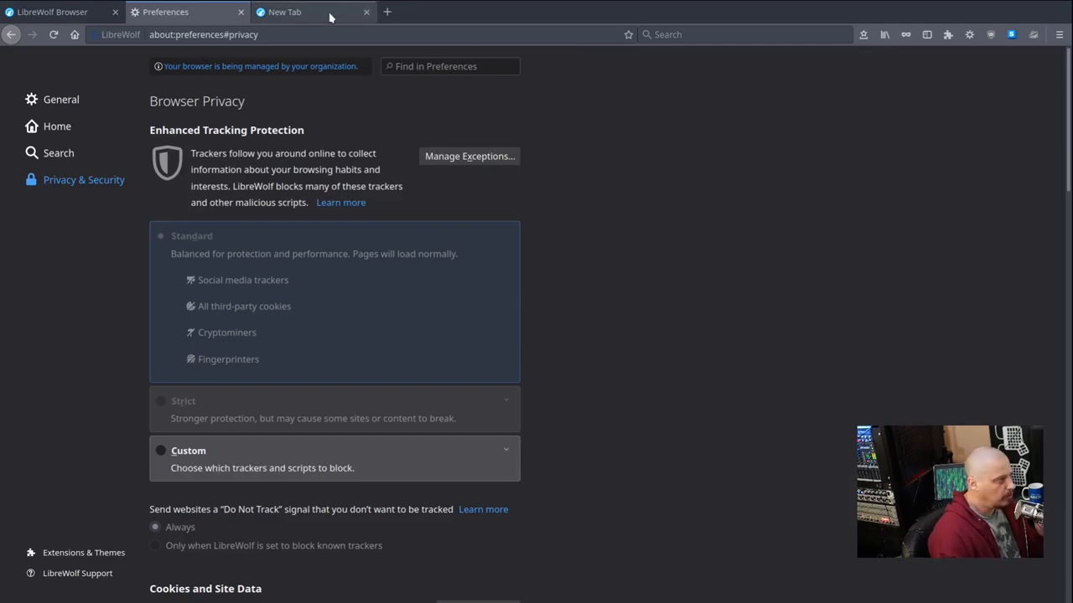
{"action": "left_click", "coordinate": [310, 12]}
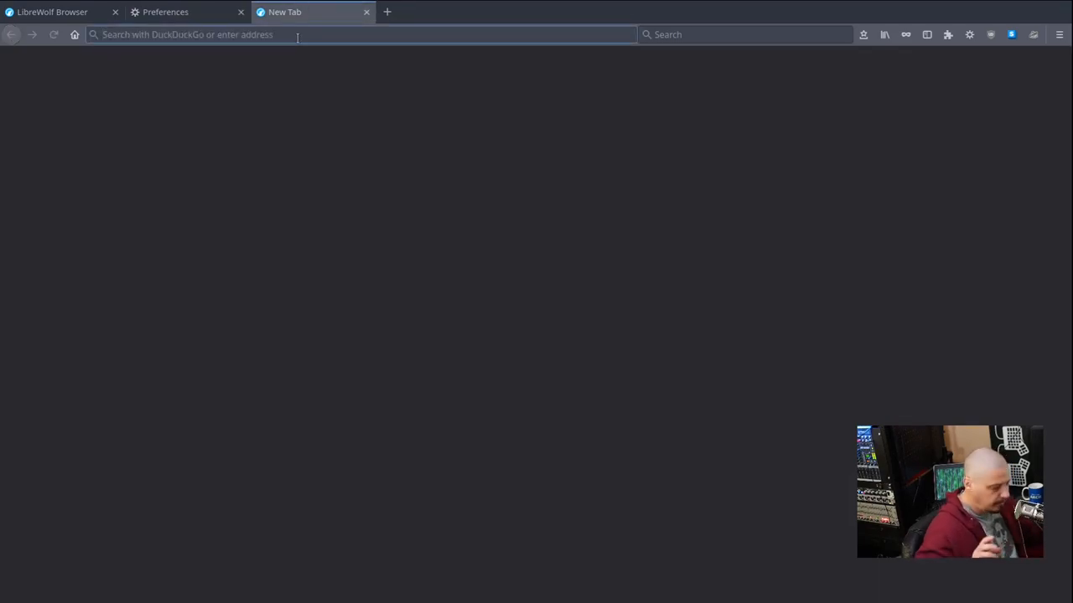
Step: Load about:config in the new tab and show all advanced preferences, briefly revisiting the Preferences tab
{"action": "type", "text": "about:"}
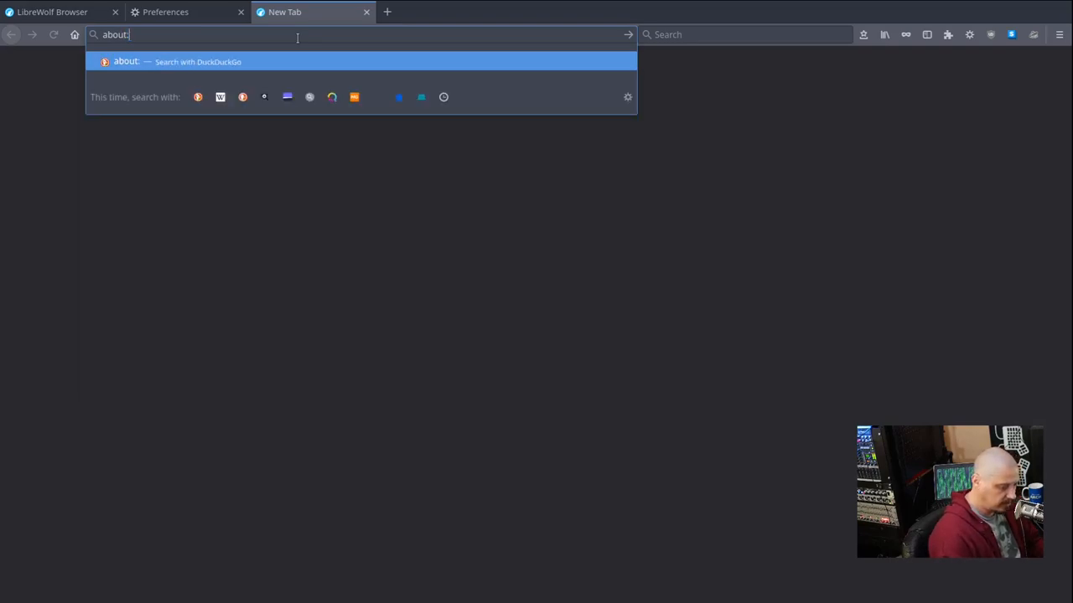
{"action": "key", "text": "Return"}
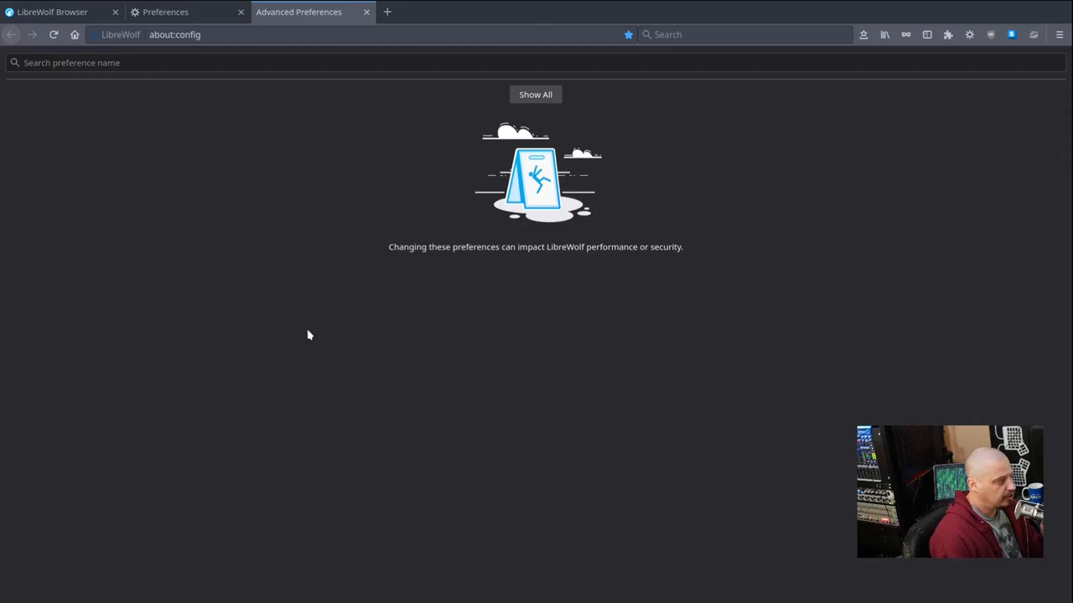
{"action": "left_click", "coordinate": [535, 93]}
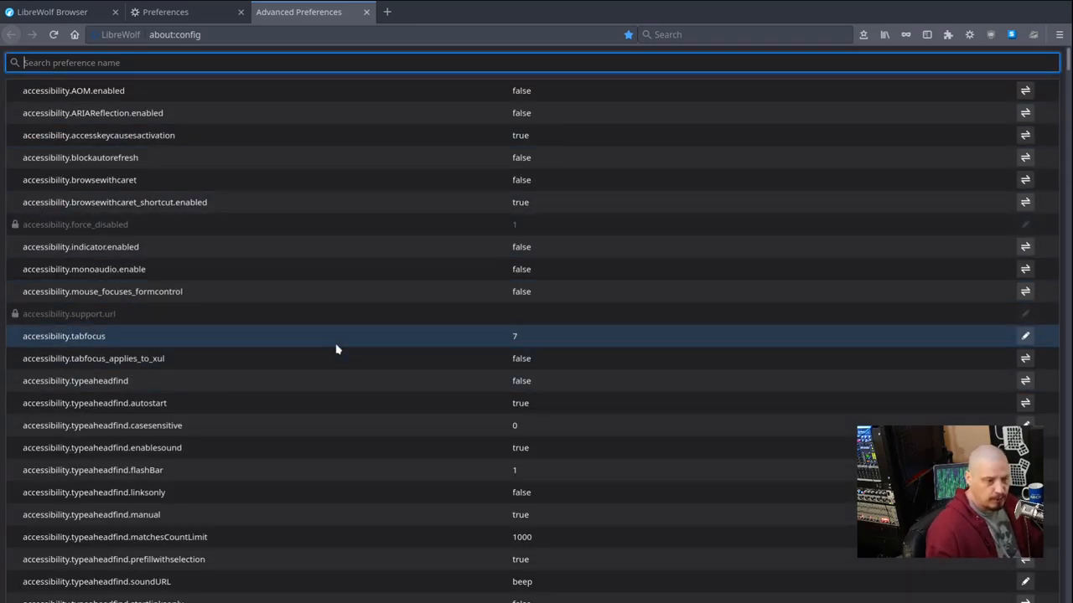
{"action": "left_click", "coordinate": [164, 12]}
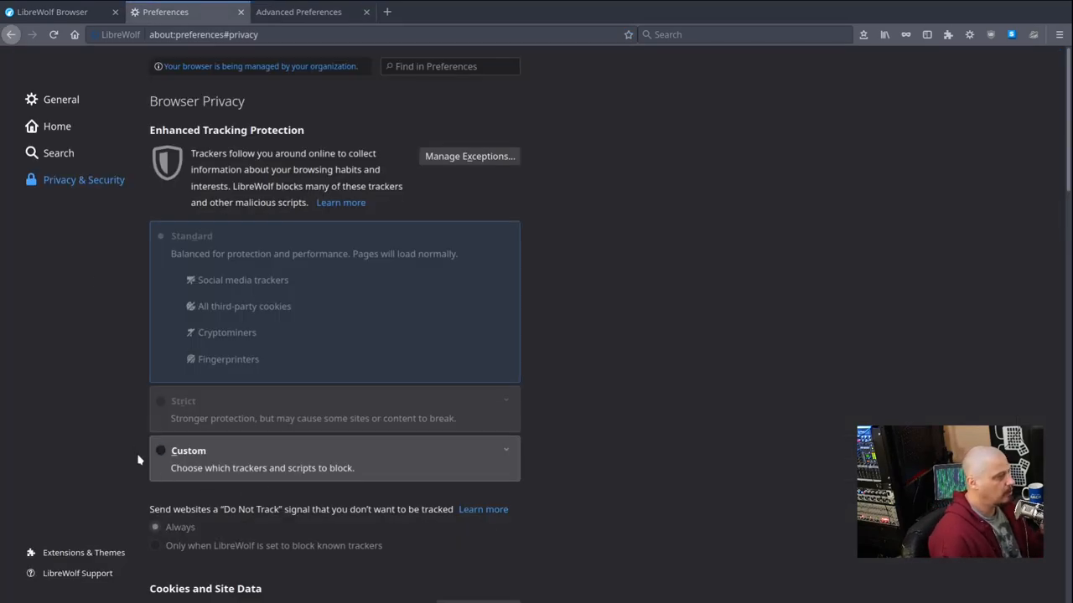
{"action": "left_click", "coordinate": [57, 125]}
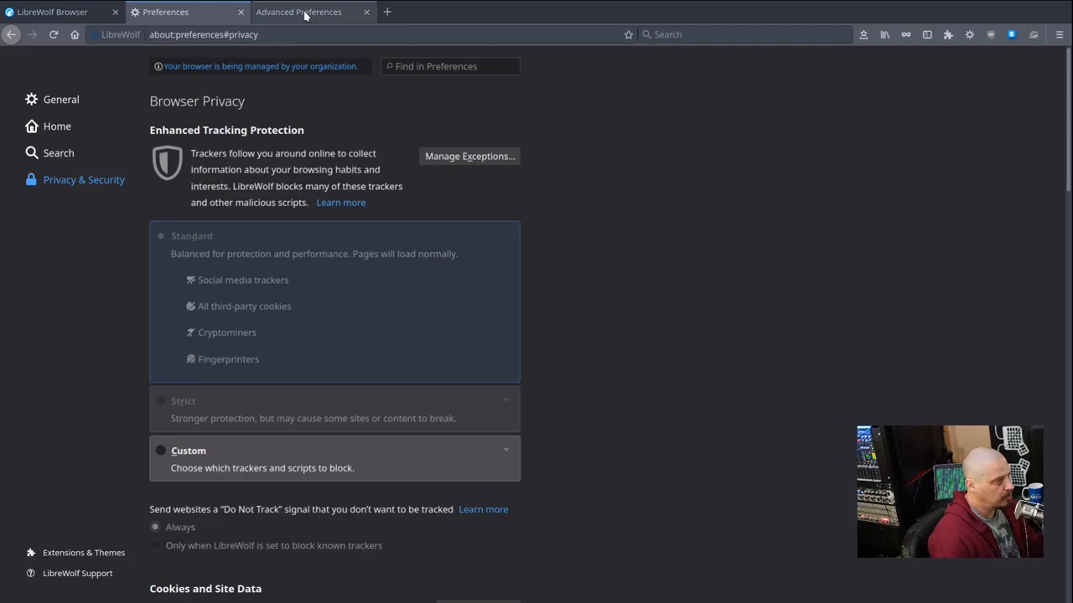
{"action": "left_click", "coordinate": [298, 12]}
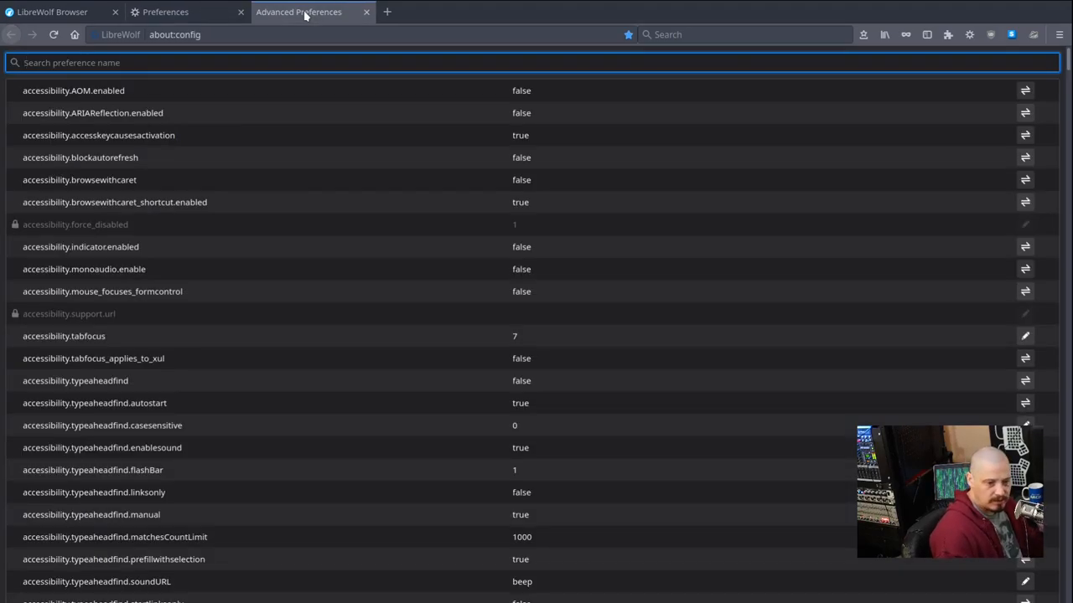
Step: Scroll down the advanced preference list to the browser.display entries
{"action": "scroll", "scroll_direction": "down", "scroll_amount": 3}
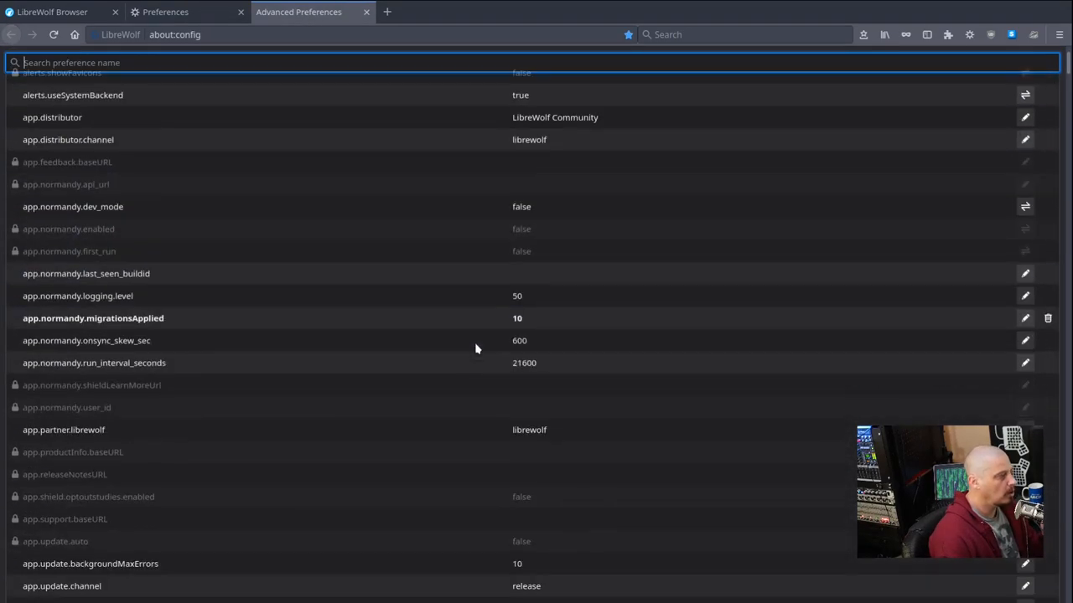
{"action": "scroll", "scroll_direction": "down", "scroll_amount": 3}
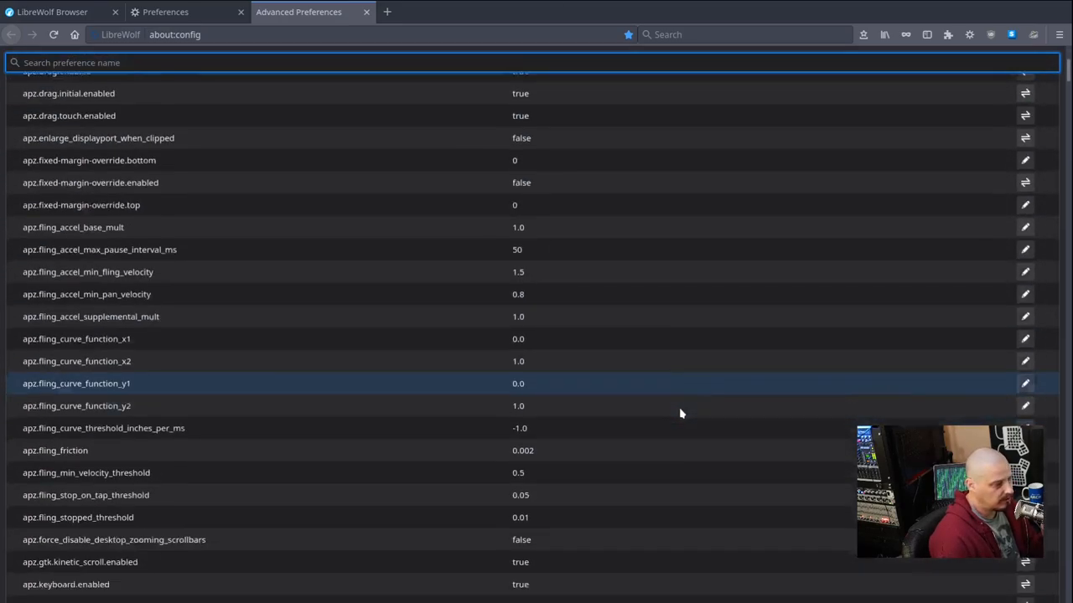
{"action": "scroll", "scroll_direction": "down", "scroll_amount": 3}
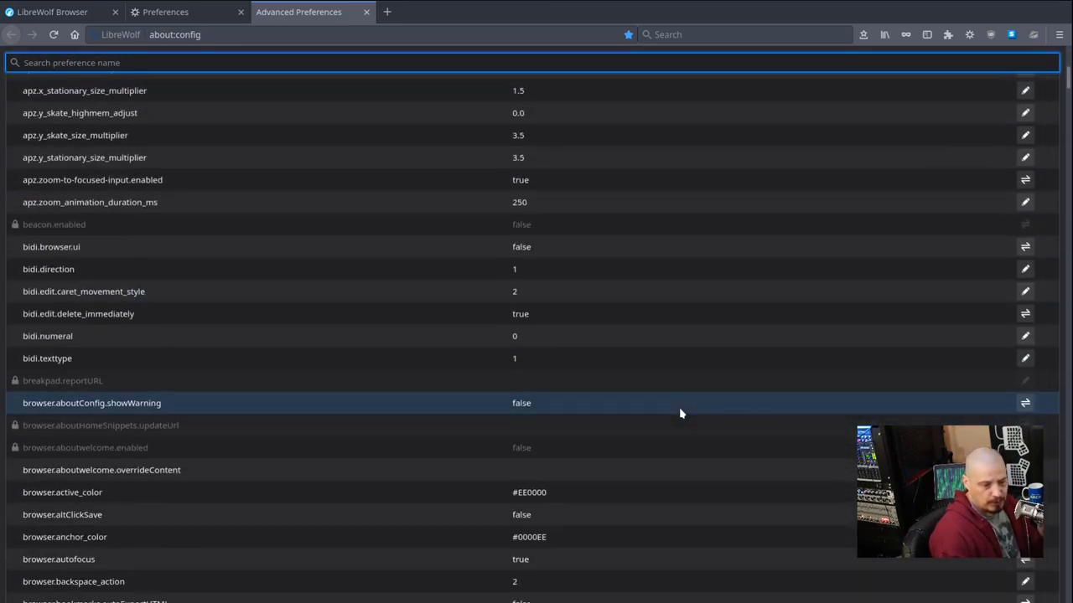
{"action": "scroll", "scroll_direction": "down", "scroll_amount": 3}
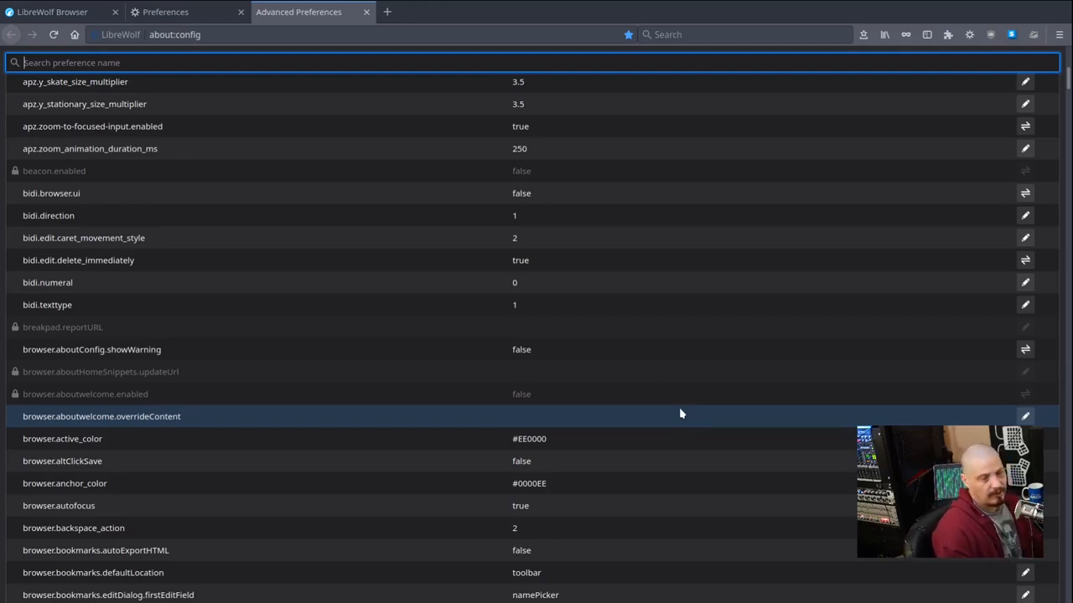
{"action": "scroll", "scroll_direction": "down", "scroll_amount": 3}
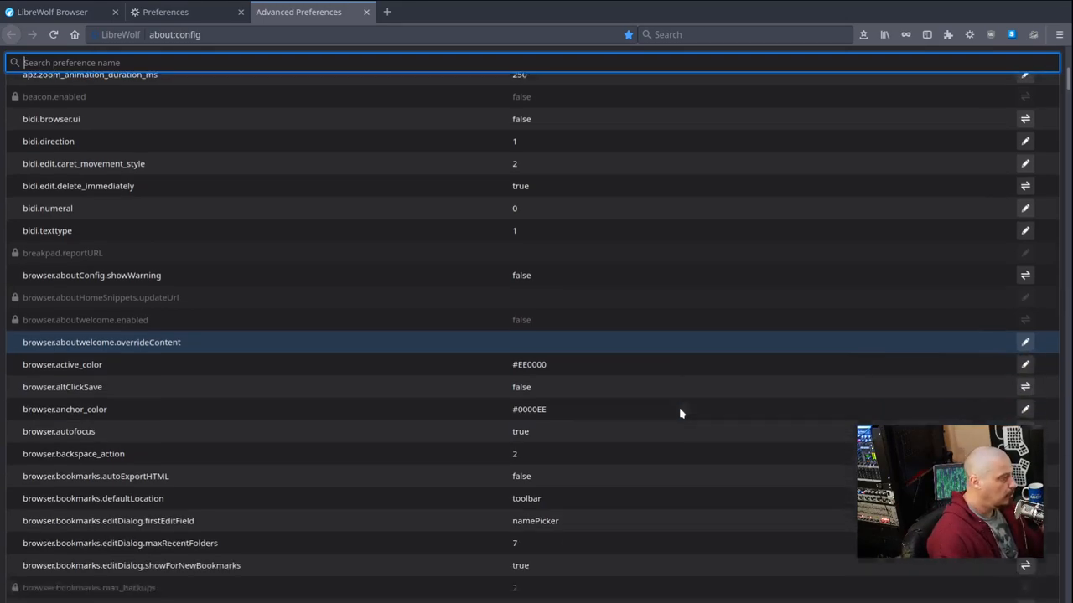
{"action": "scroll", "scroll_direction": "down", "scroll_amount": 3}
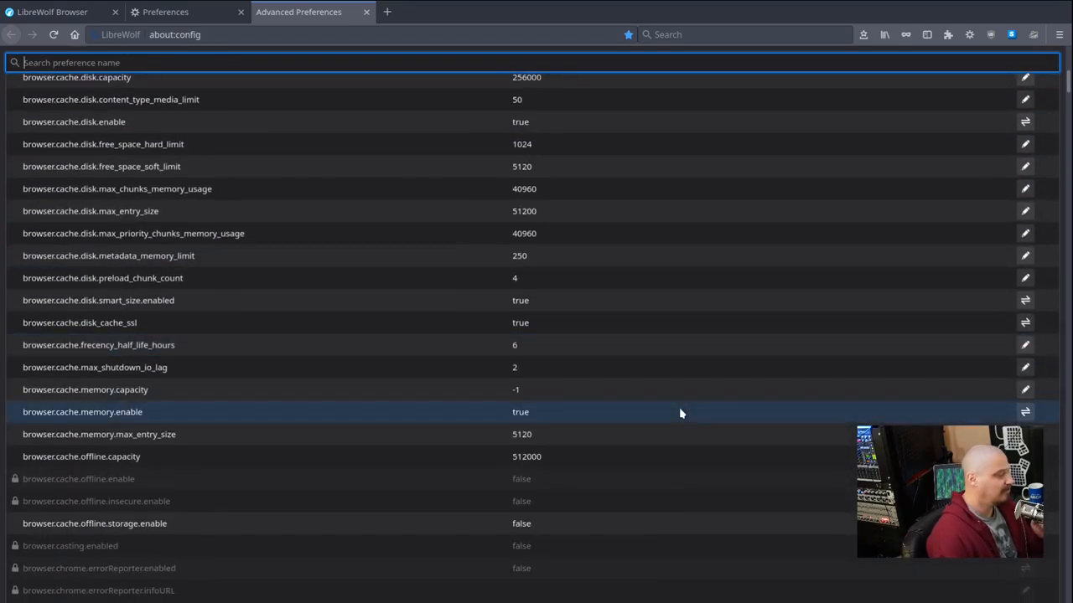
{"action": "scroll", "scroll_direction": "down", "scroll_amount": 3}
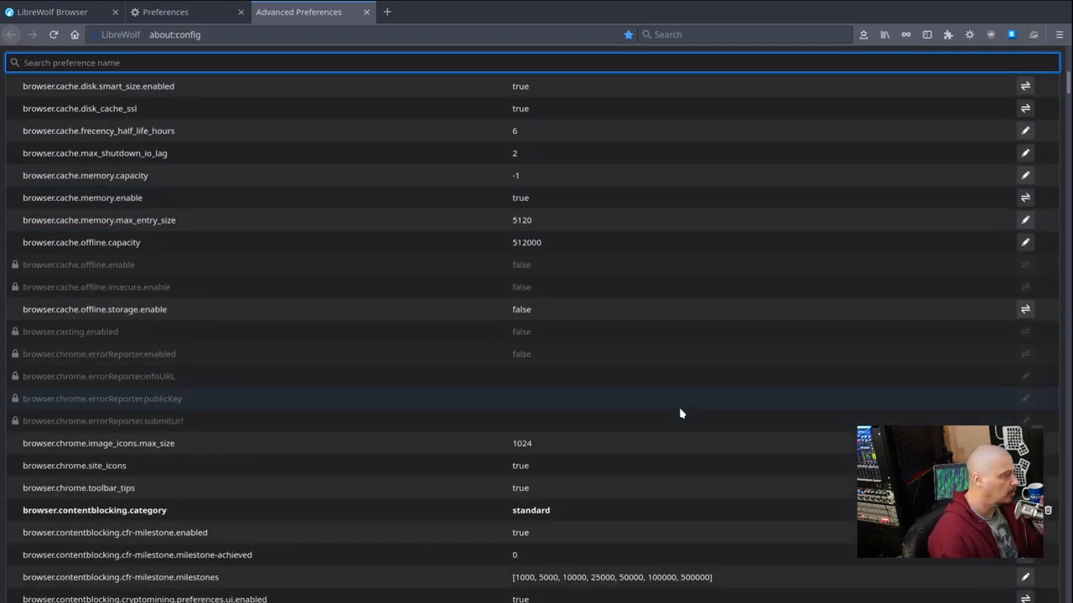
{"action": "scroll", "scroll_direction": "down", "scroll_amount": 3}
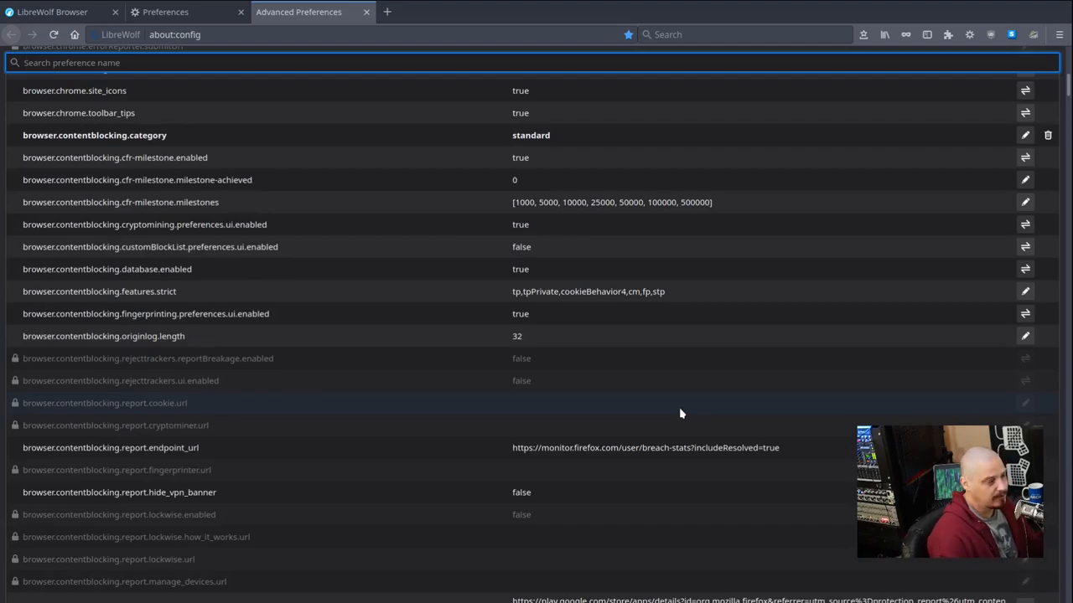
{"action": "scroll", "scroll_direction": "down", "scroll_amount": 3}
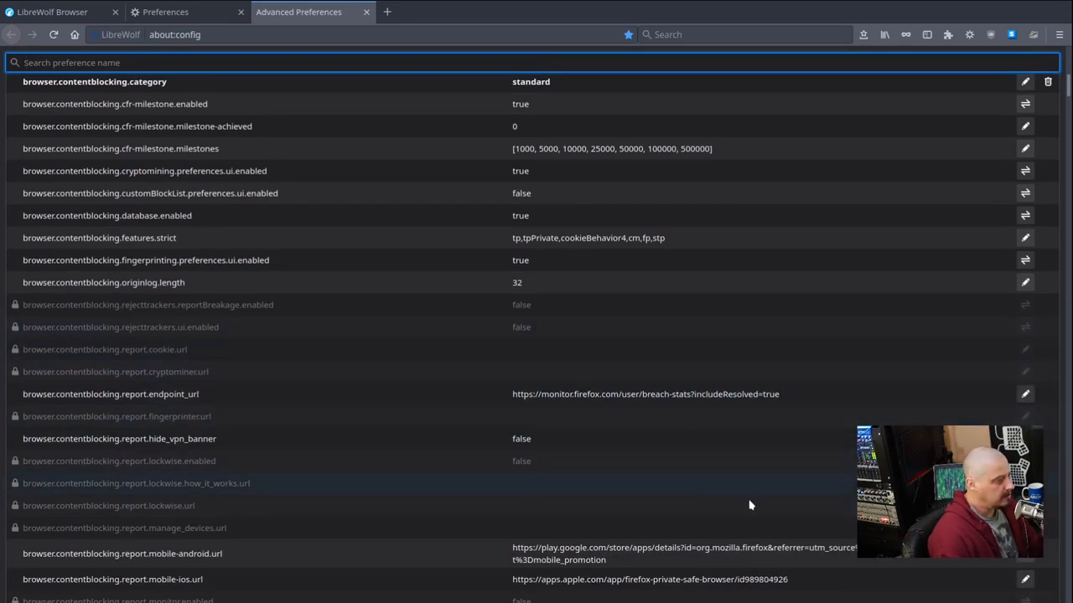
{"action": "scroll", "scroll_direction": "down", "scroll_amount": 3}
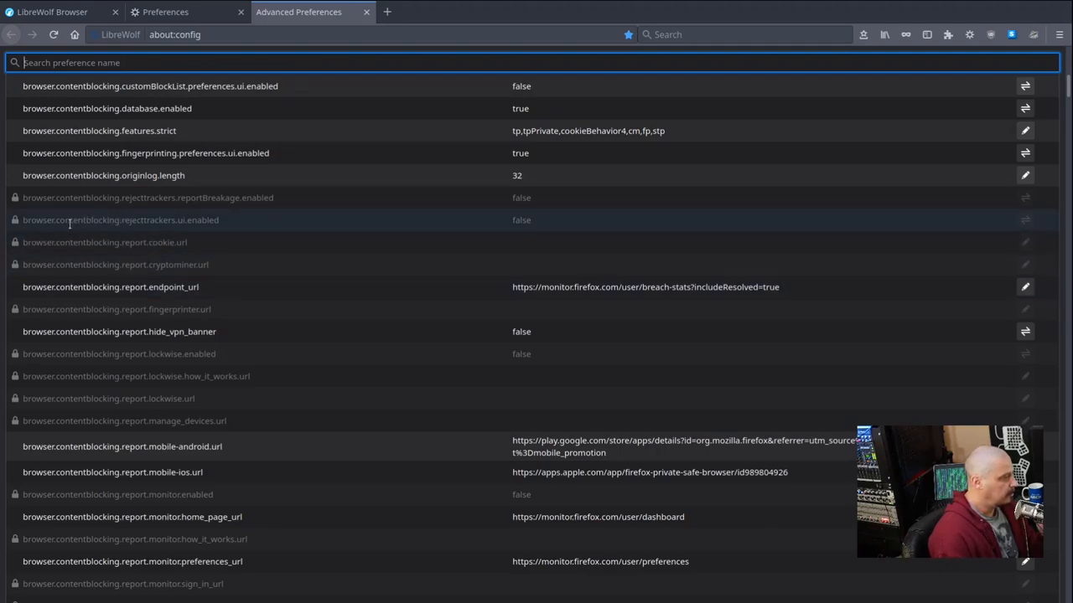
{"action": "mouse_move", "coordinate": [517, 242]}
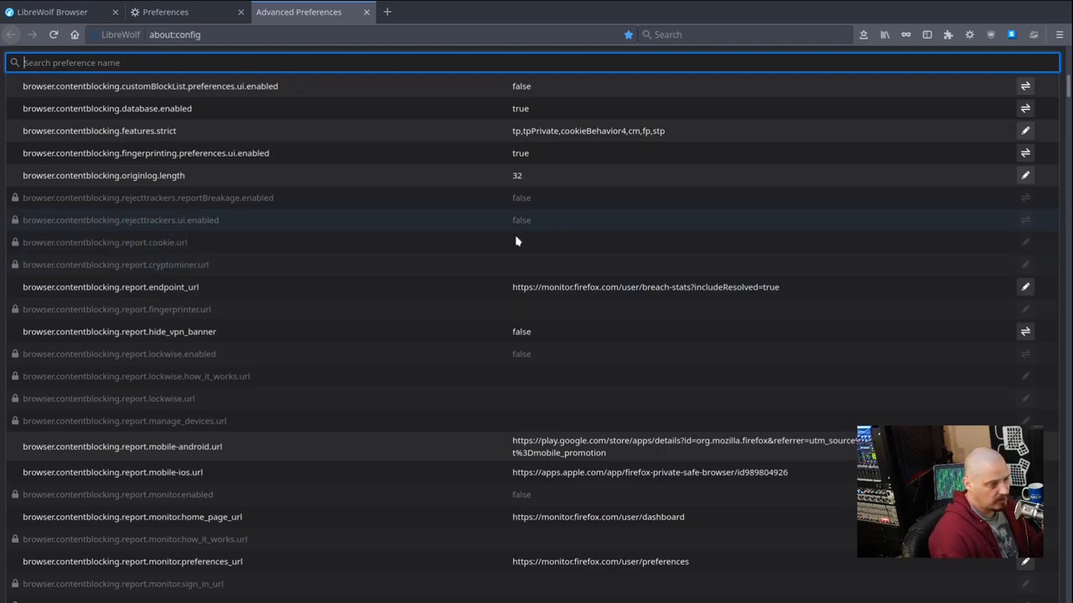
{"action": "mouse_move", "coordinate": [367, 317]}
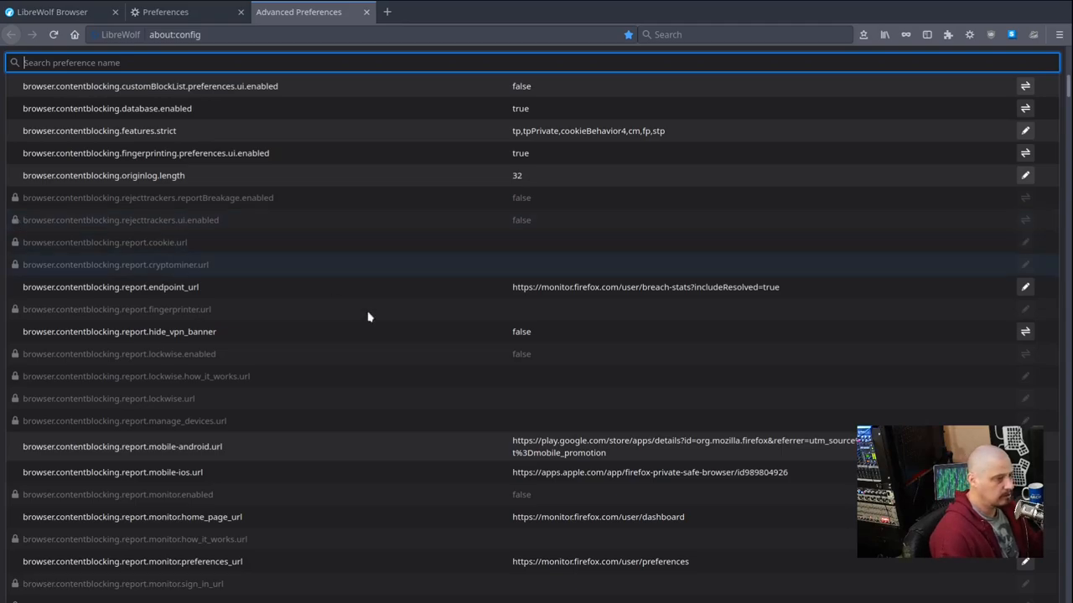
{"action": "scroll", "scroll_direction": "down", "scroll_amount": 3}
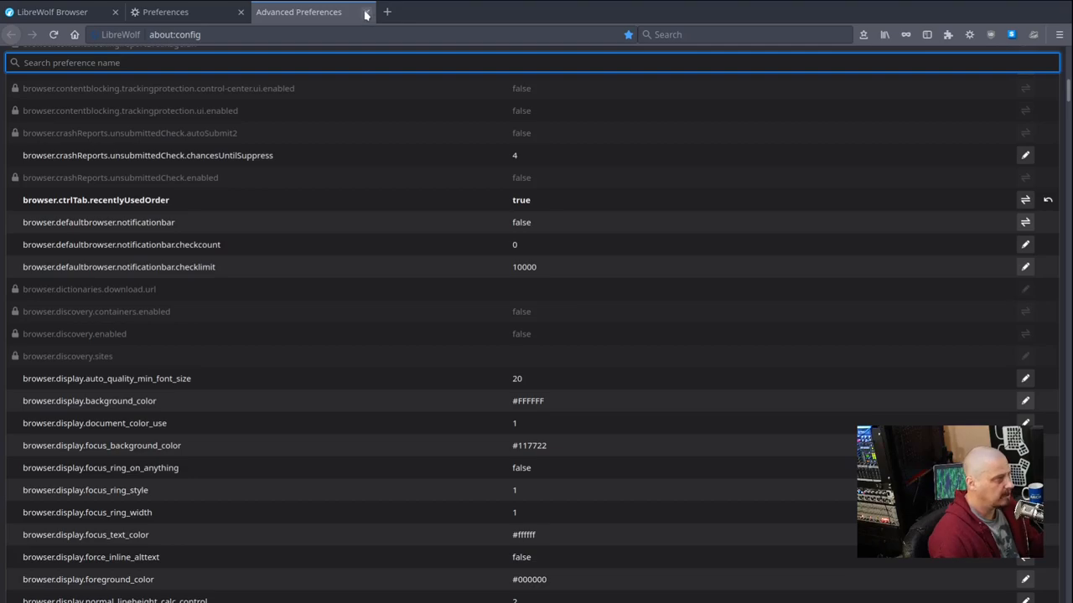
{"action": "mouse_move", "coordinate": [365, 12]}
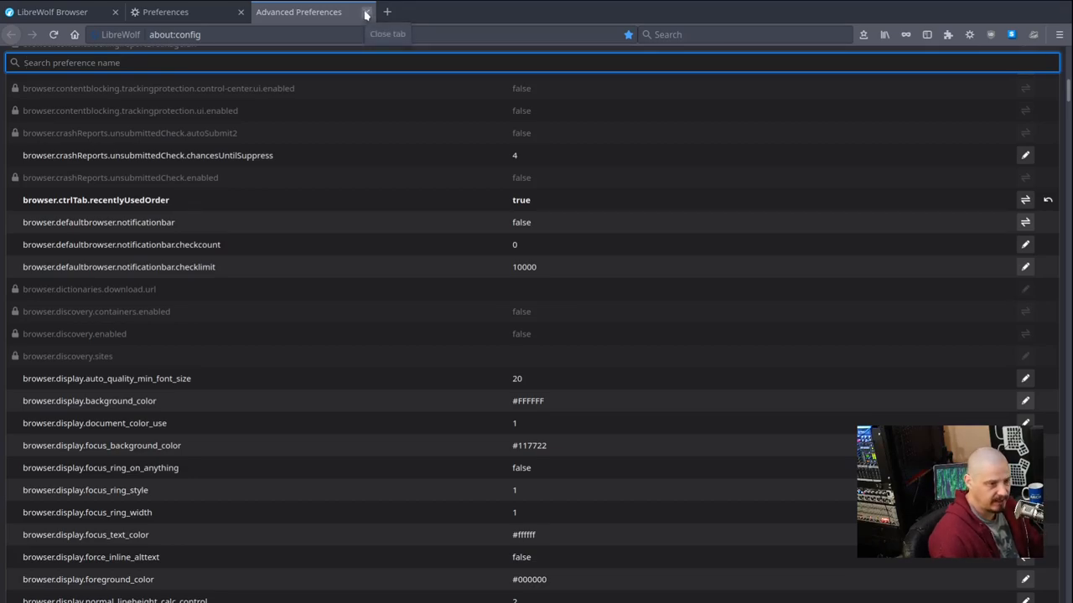
{"action": "left_click", "coordinate": [365, 12]}
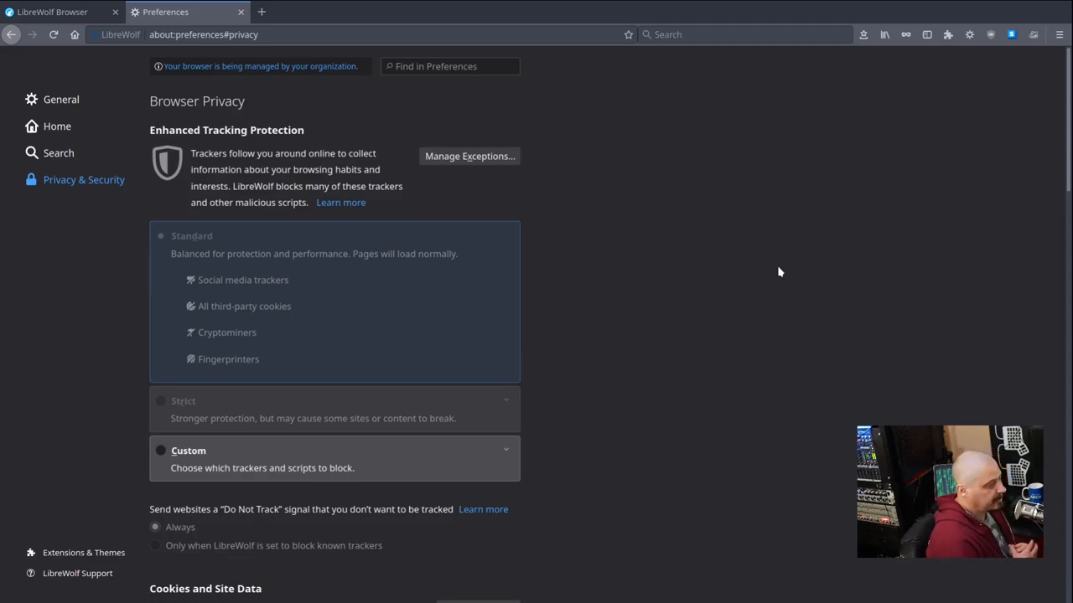
{"action": "mouse_move", "coordinate": [84, 553]}
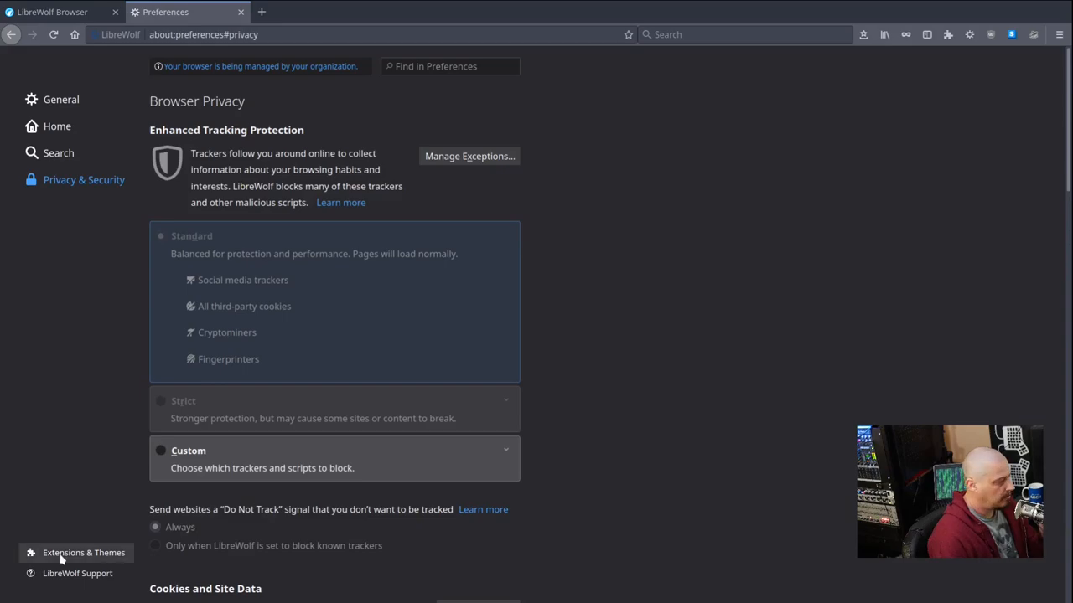
Step: Review installed extensions in the Add-ons Manager, start and clear a Find more add-ons search, with a blank tab opened beside it
{"action": "left_click", "coordinate": [83, 553]}
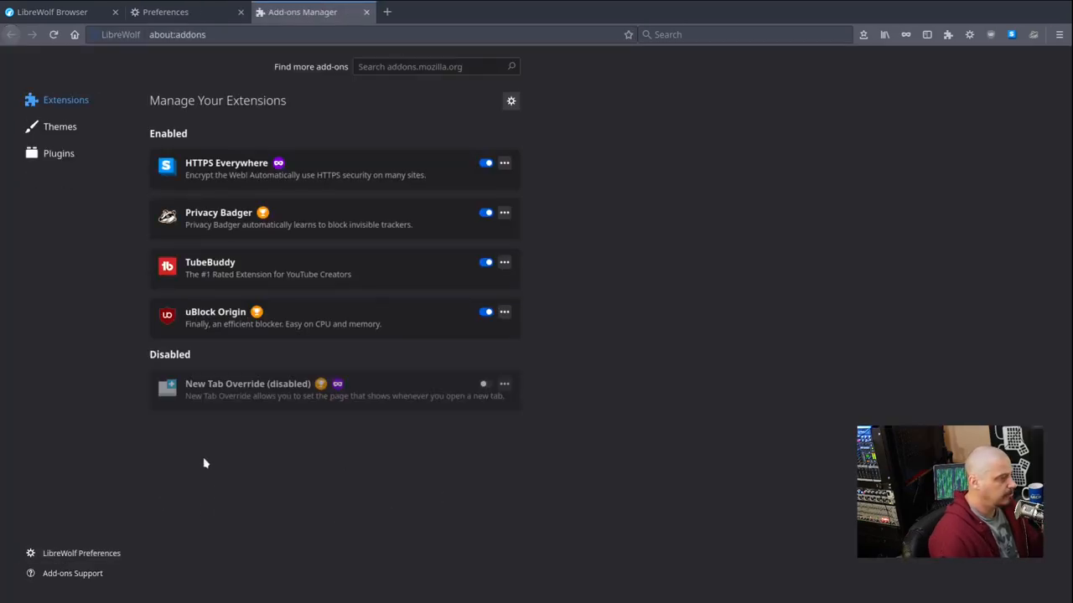
{"action": "mouse_move", "coordinate": [209, 317]}
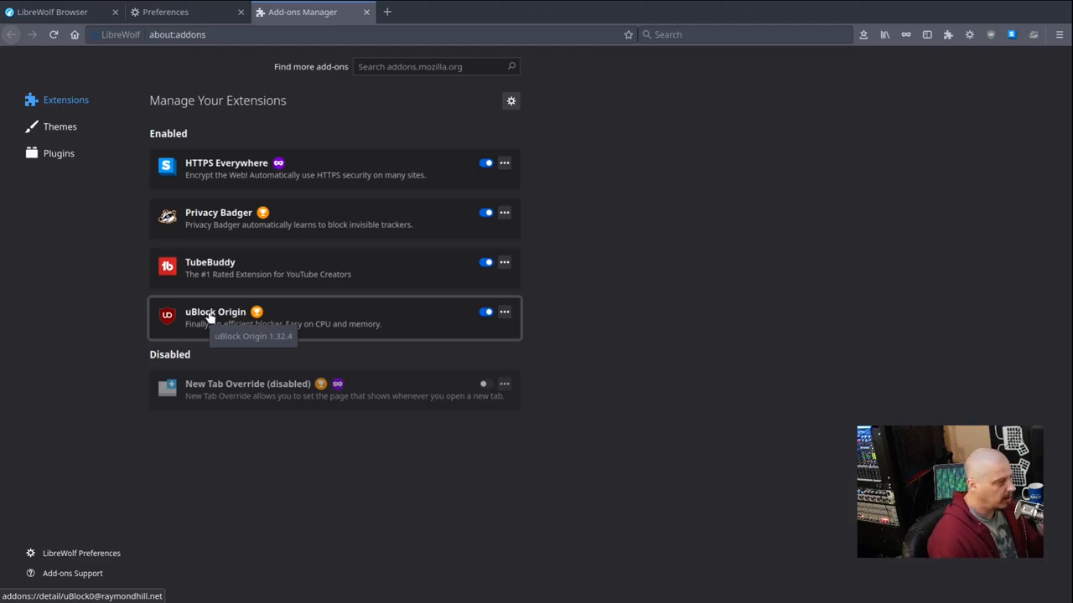
{"action": "mouse_move", "coordinate": [598, 351]}
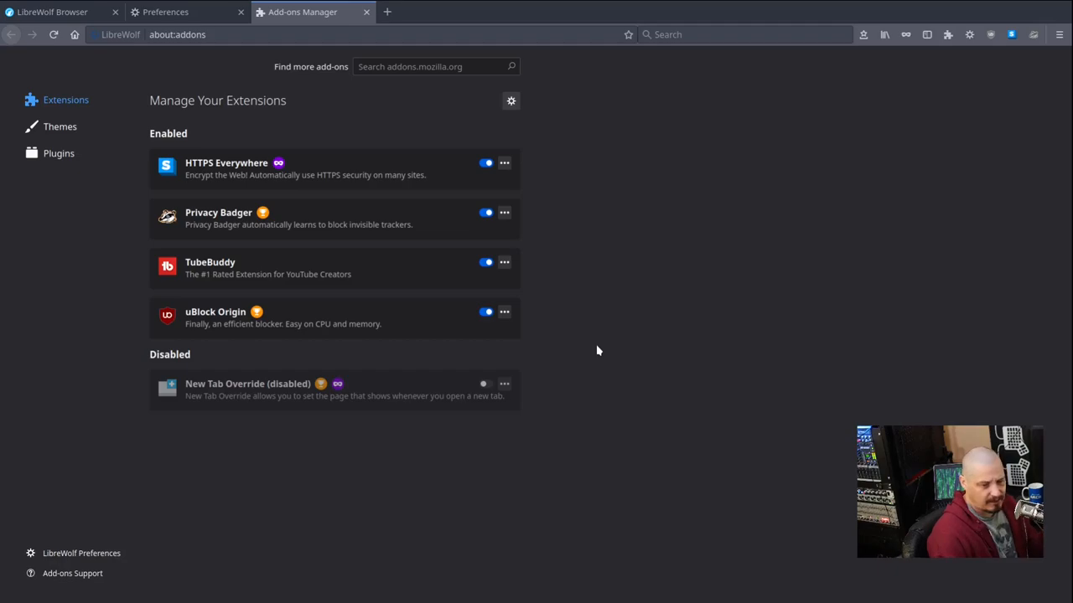
{"action": "mouse_move", "coordinate": [272, 184]}
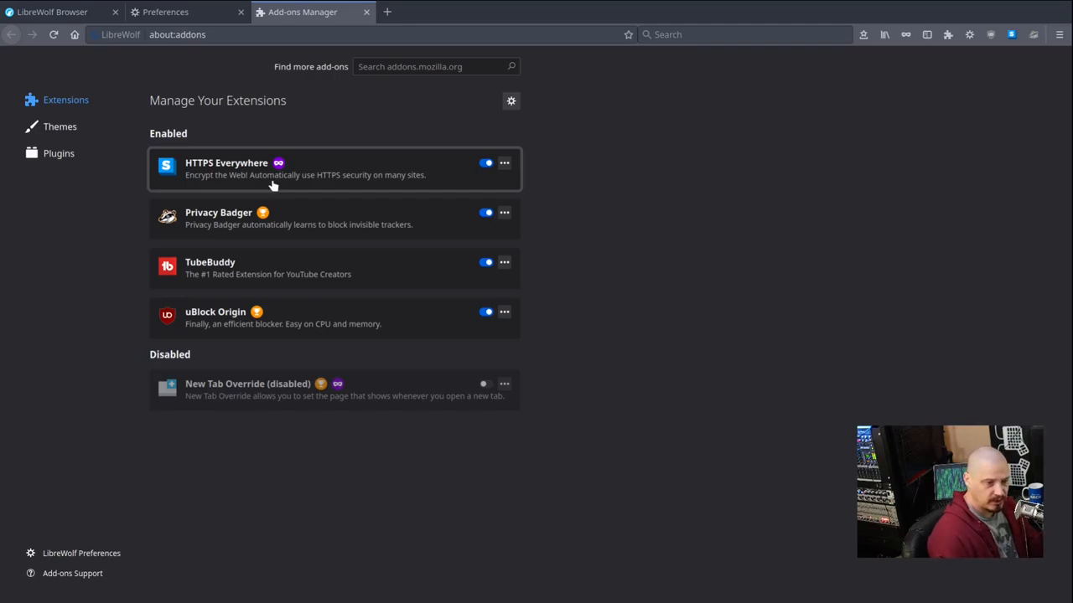
{"action": "mouse_move", "coordinate": [259, 225]}
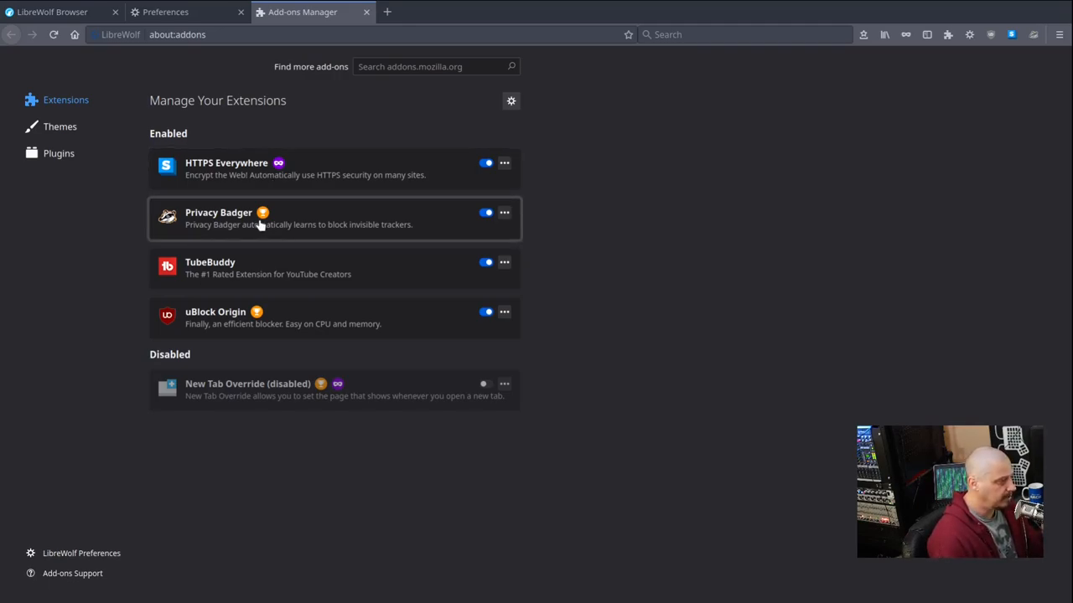
{"action": "mouse_move", "coordinate": [409, 216]}
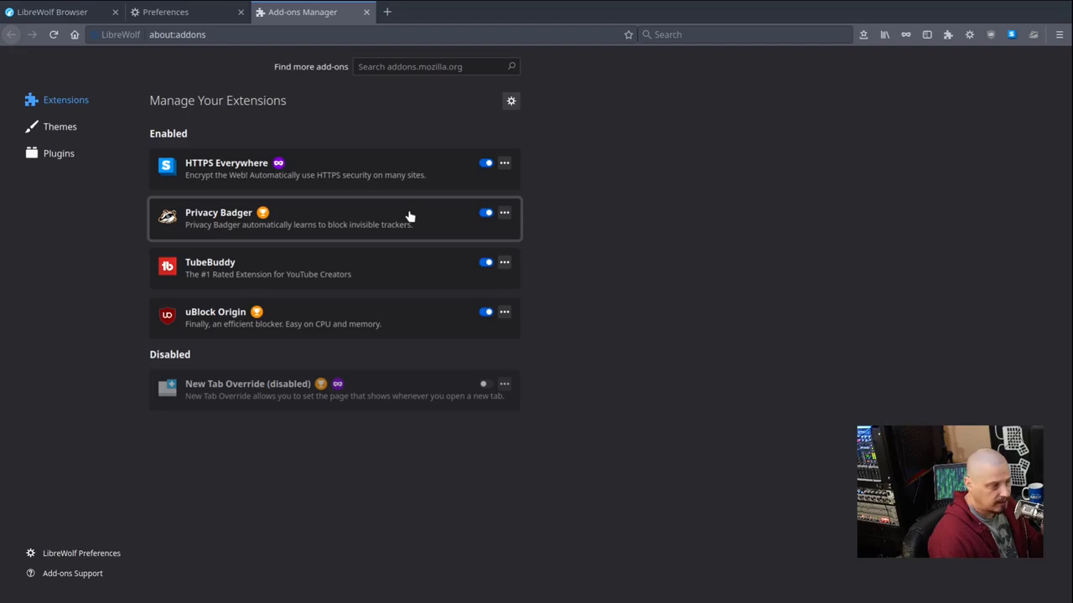
{"action": "mouse_move", "coordinate": [301, 284]}
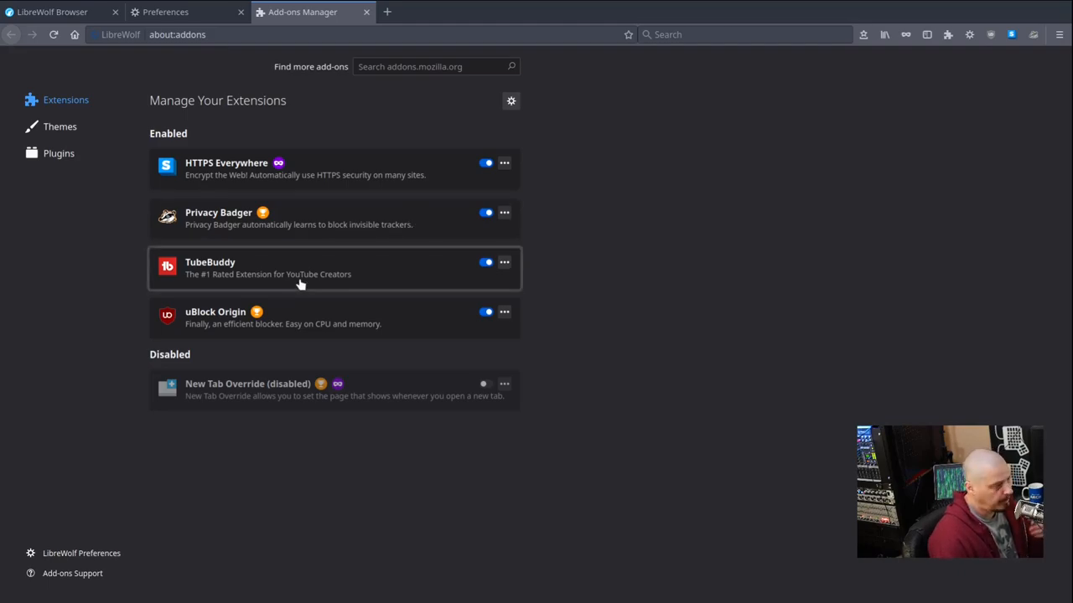
{"action": "mouse_move", "coordinate": [636, 302]}
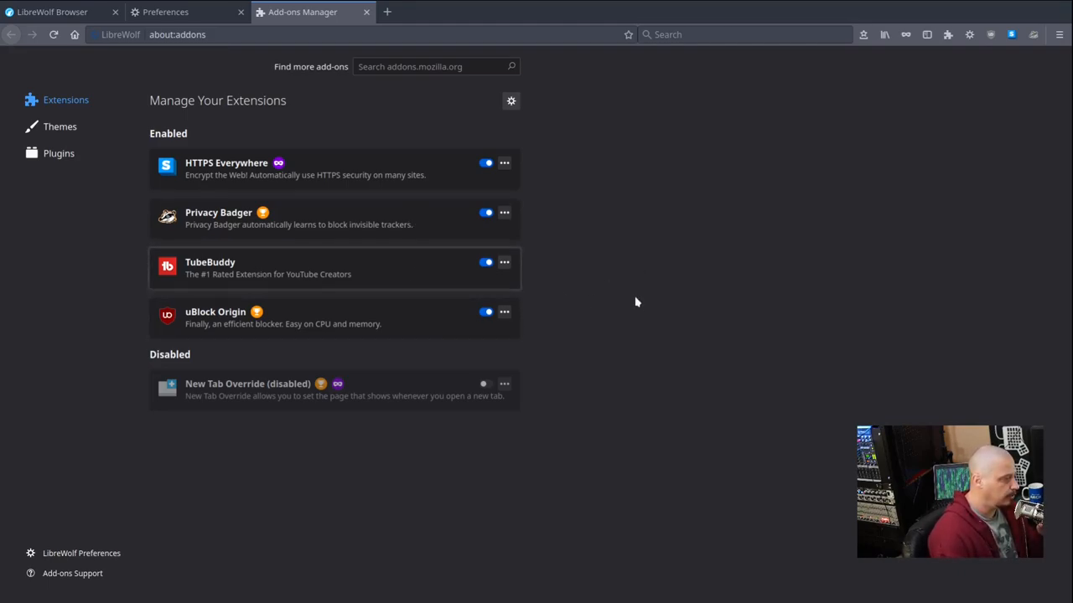
{"action": "mouse_move", "coordinate": [657, 351]}
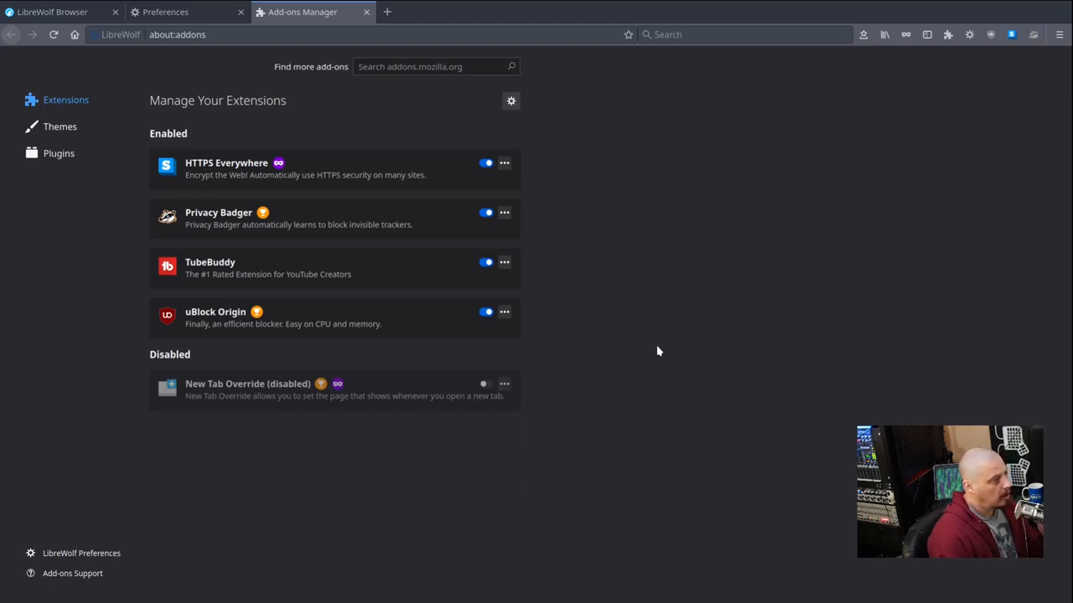
{"action": "left_click", "coordinate": [427, 67]}
{"action": "type", "text": "startpa"}
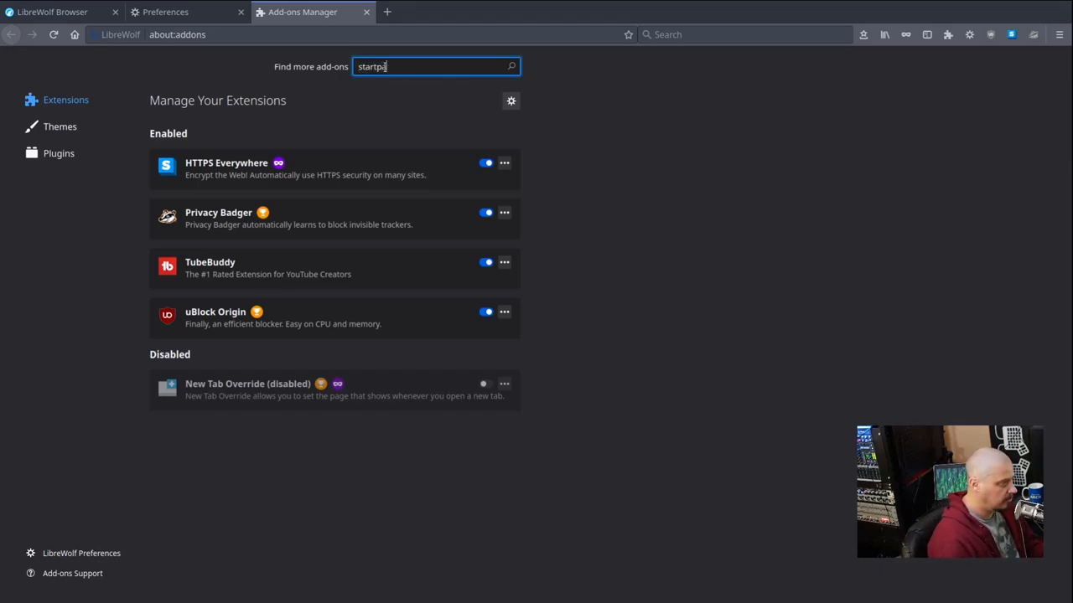
{"action": "left_click", "coordinate": [513, 12]}
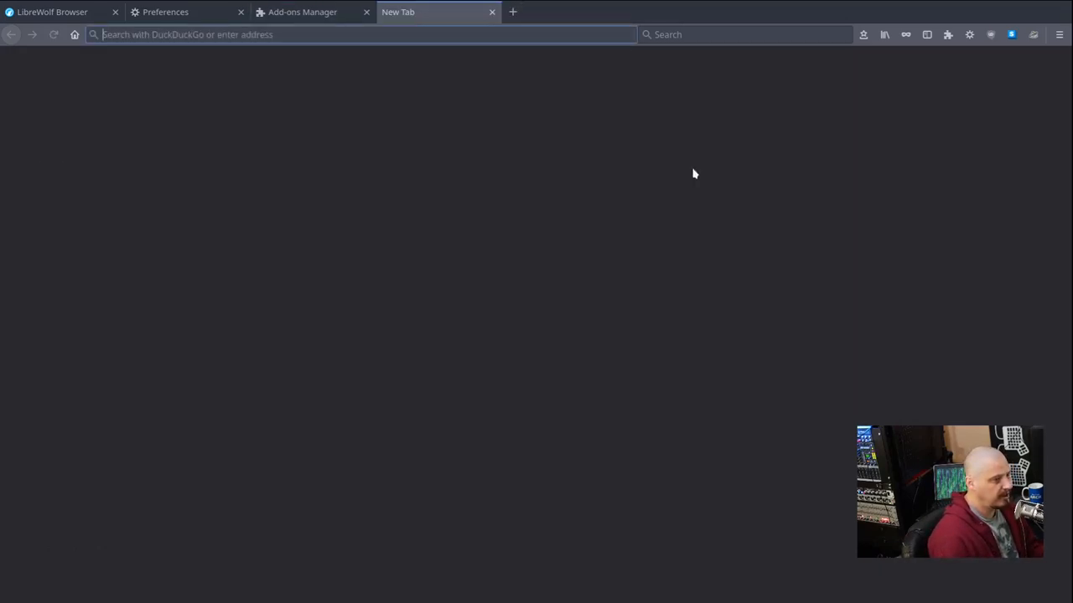
{"action": "left_click", "coordinate": [302, 11]}
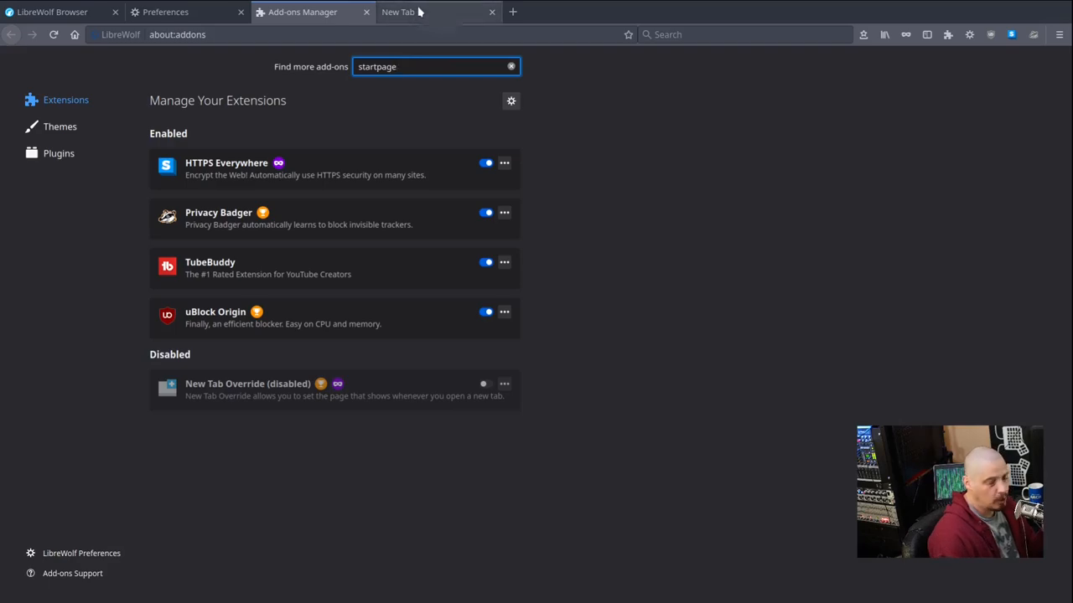
{"action": "mouse_move", "coordinate": [528, 77]}
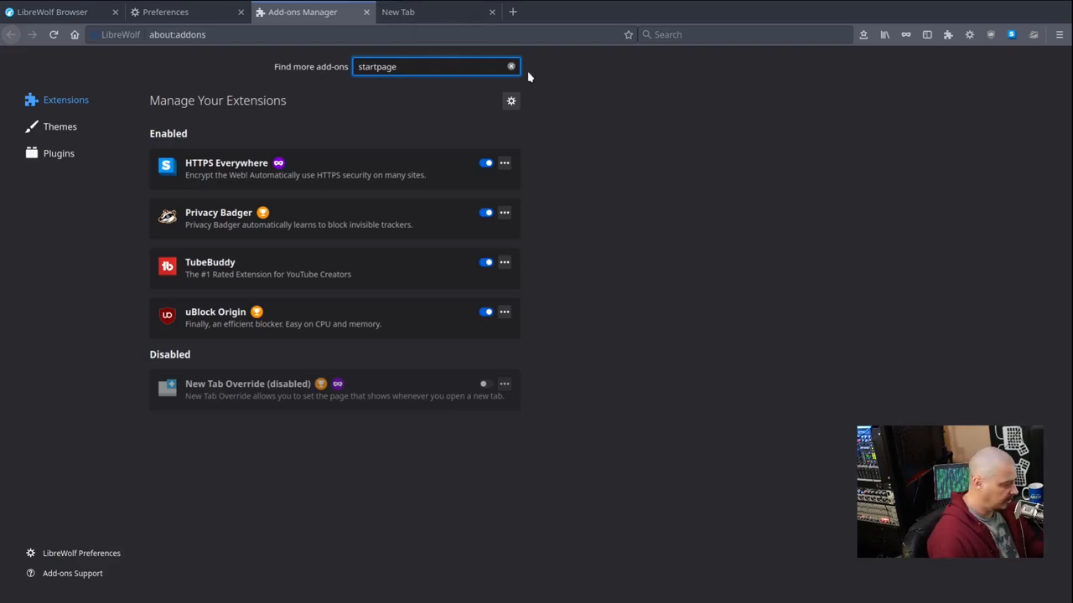
{"action": "left_click", "coordinate": [512, 67]}
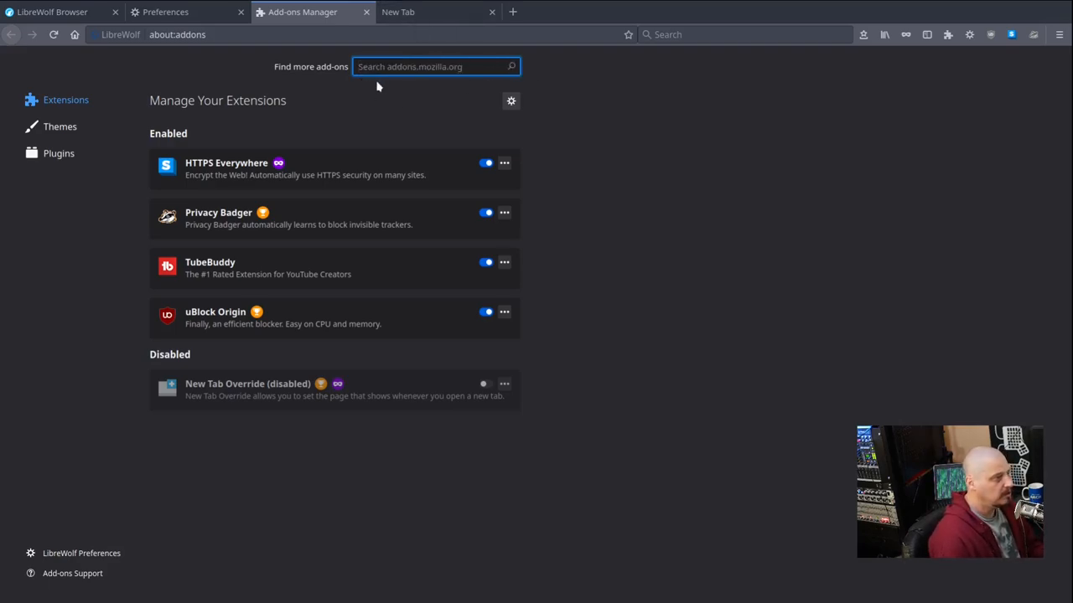
{"action": "mouse_move", "coordinate": [449, 91]}
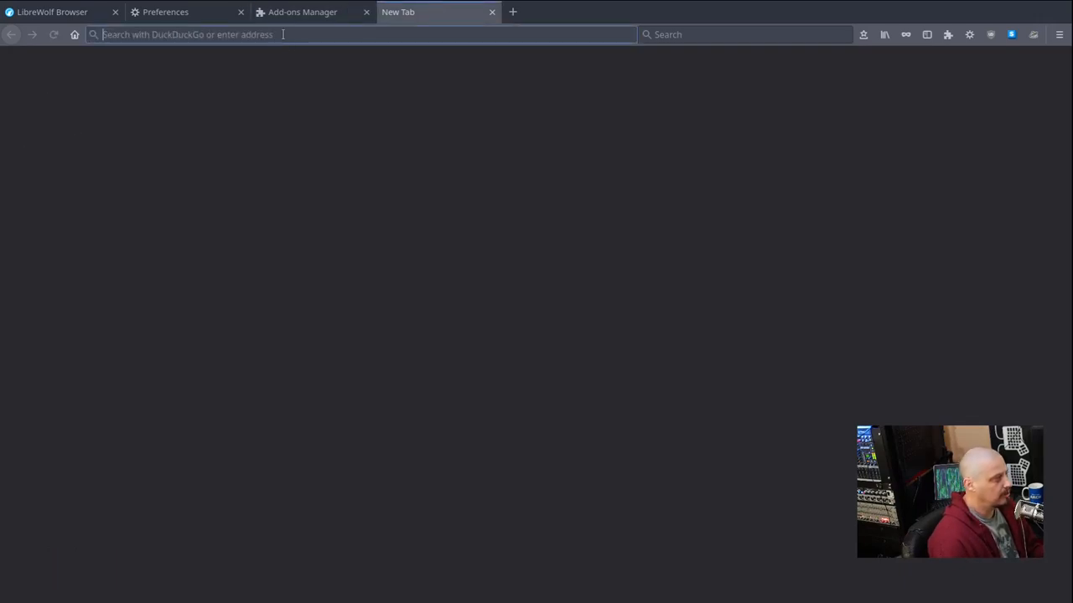
Step: From addons.mozilla.org install the Speed Dial [FVD] extension and dismiss its added notification and welcome dialog
{"action": "type", "text": "addons.mozilla.org/en-US/firefox/search/?platform=windows&q=startpage"}
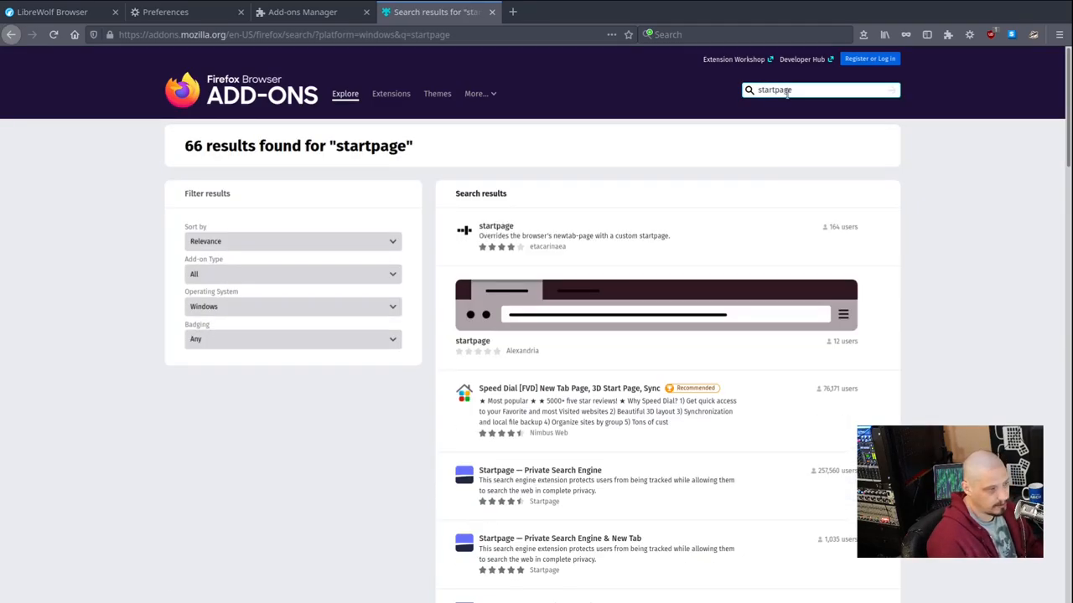
{"action": "scroll", "scroll_direction": "down", "scroll_amount": 3}
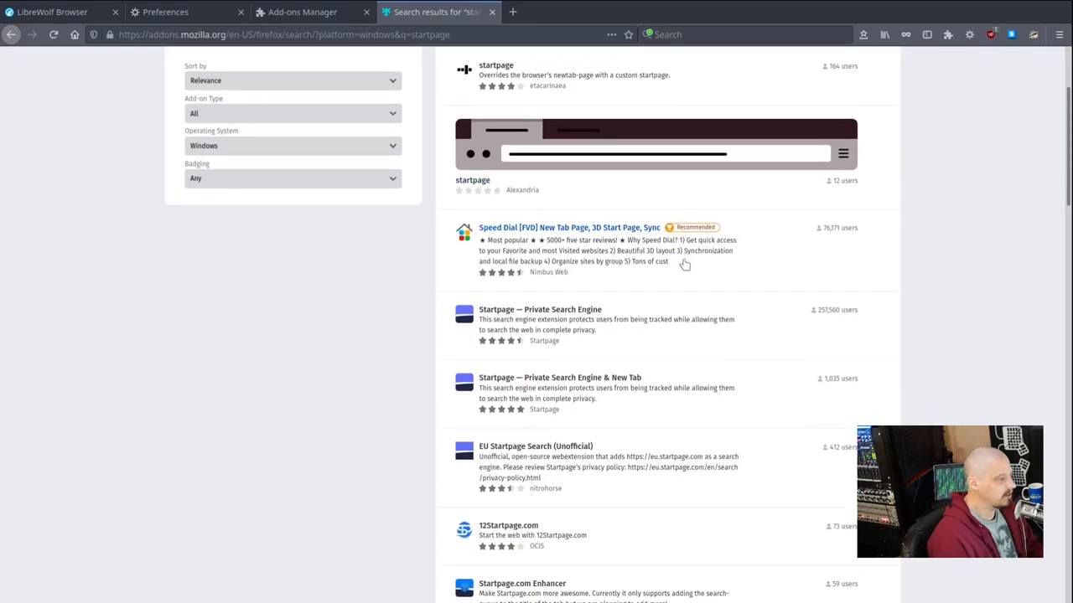
{"action": "scroll", "scroll_direction": "down", "scroll_amount": 3}
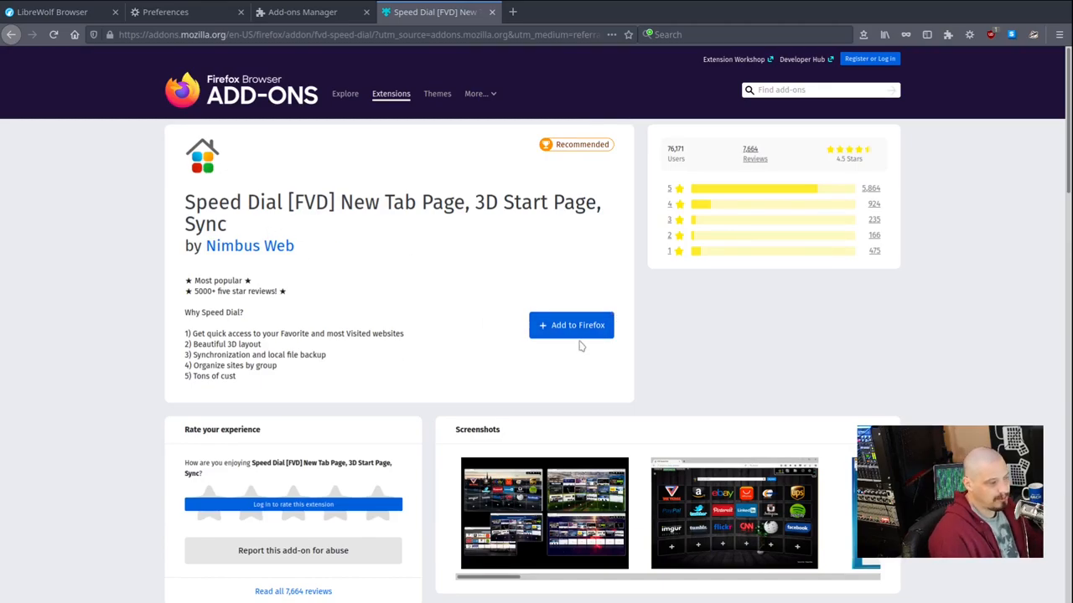
{"action": "left_click", "coordinate": [570, 325]}
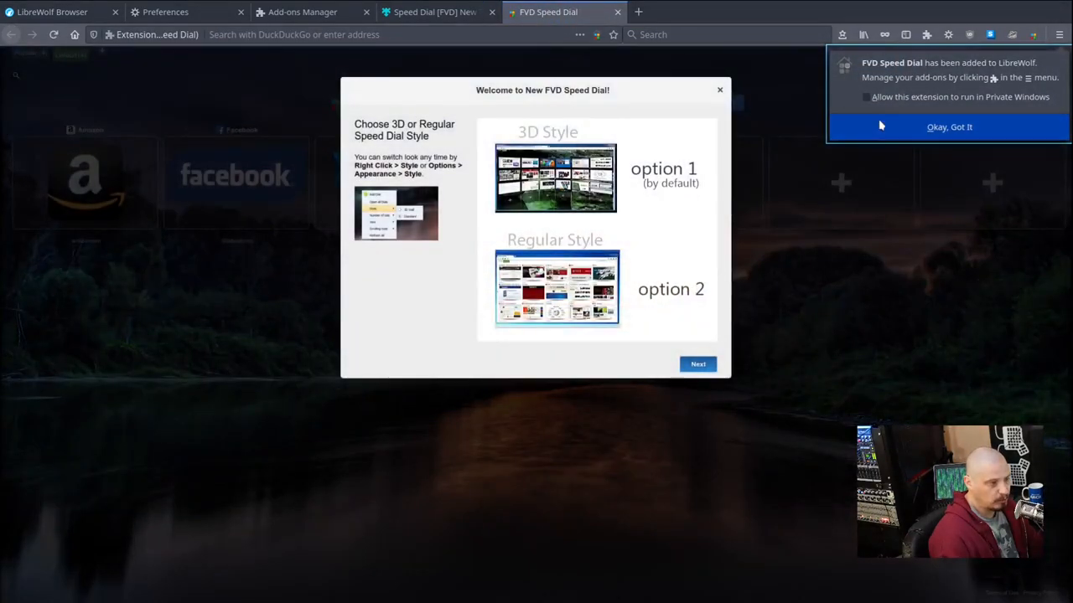
{"action": "left_click", "coordinate": [949, 127]}
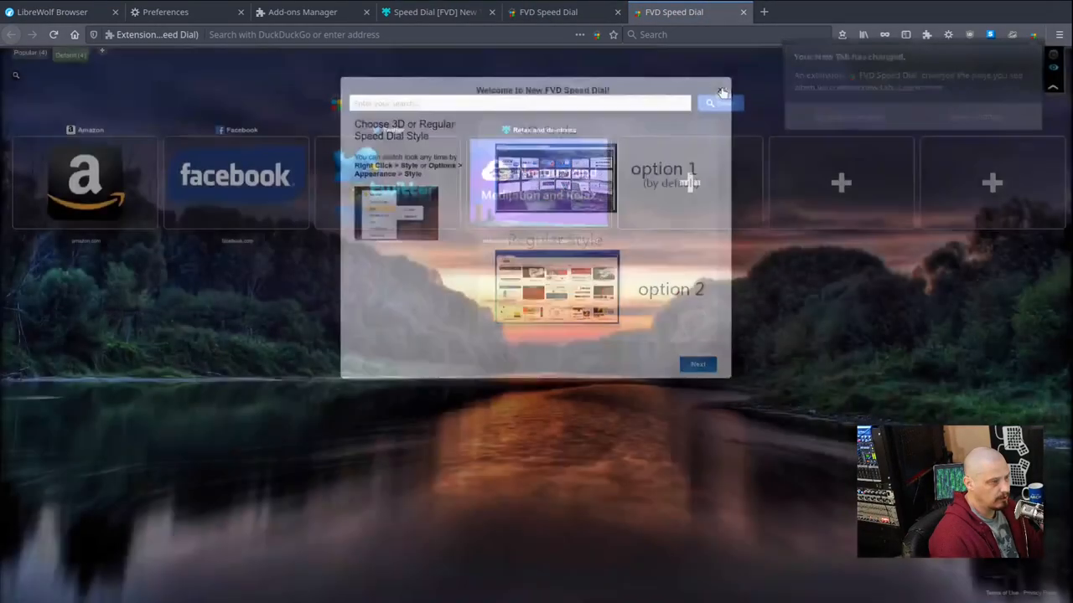
{"action": "left_click", "coordinate": [721, 89]}
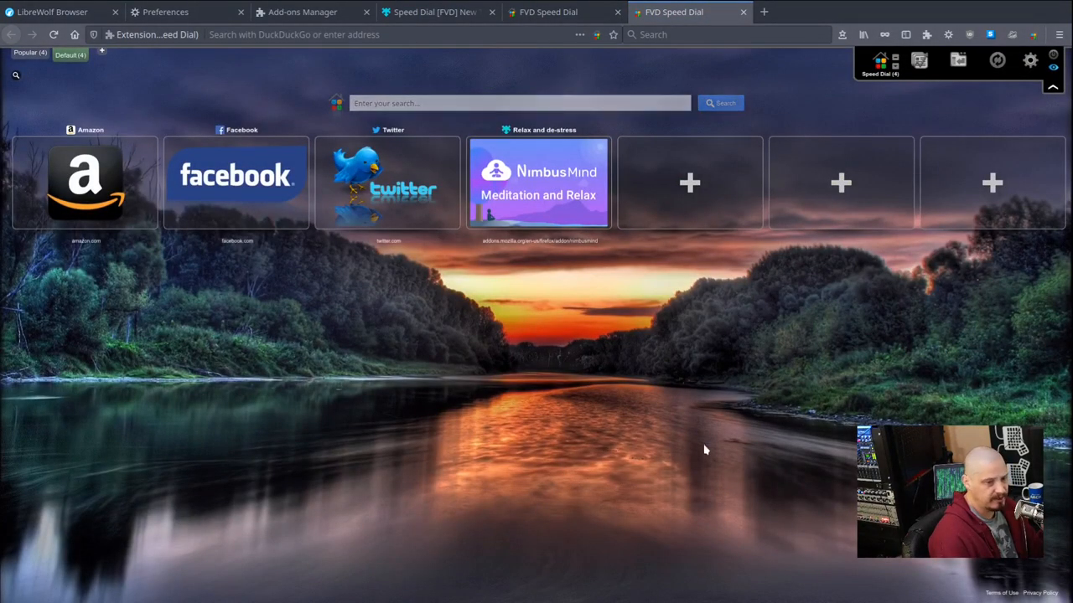
{"action": "mouse_move", "coordinate": [334, 401]}
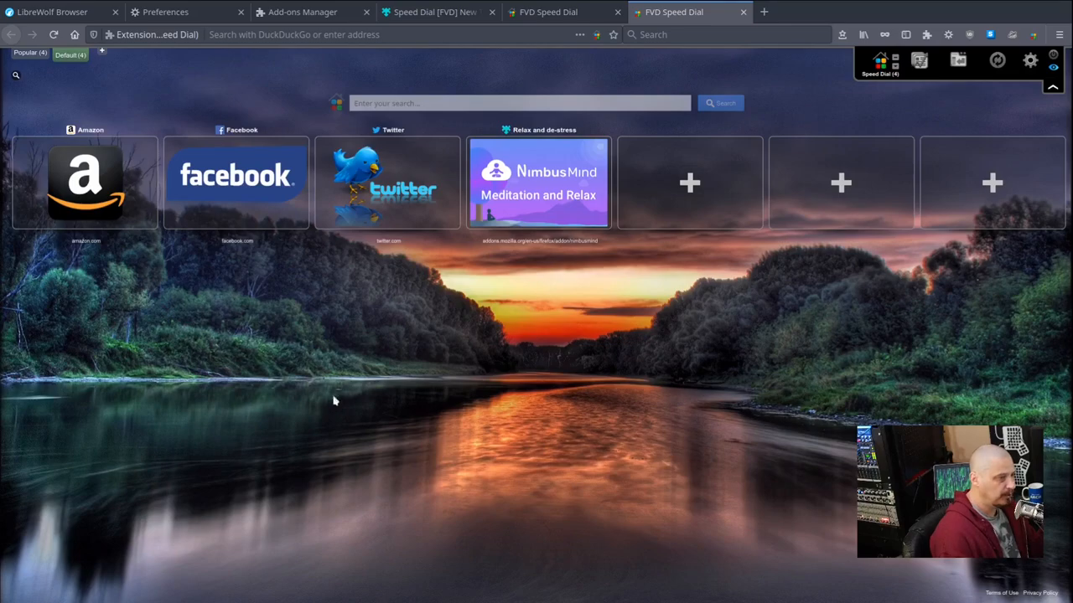
{"action": "mouse_move", "coordinate": [535, 160]}
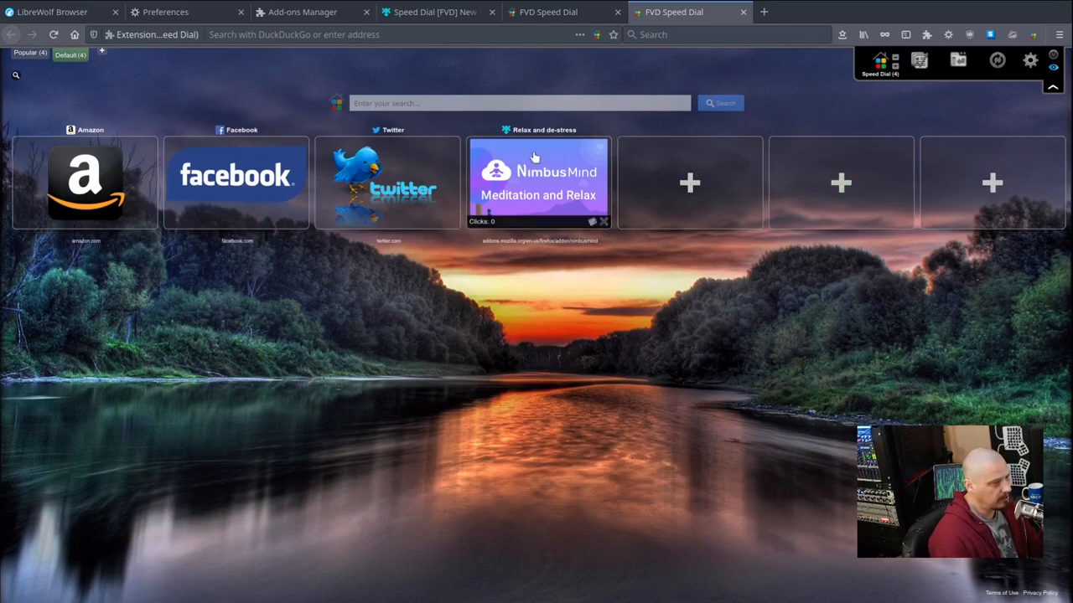
{"action": "mouse_move", "coordinate": [712, 470]}
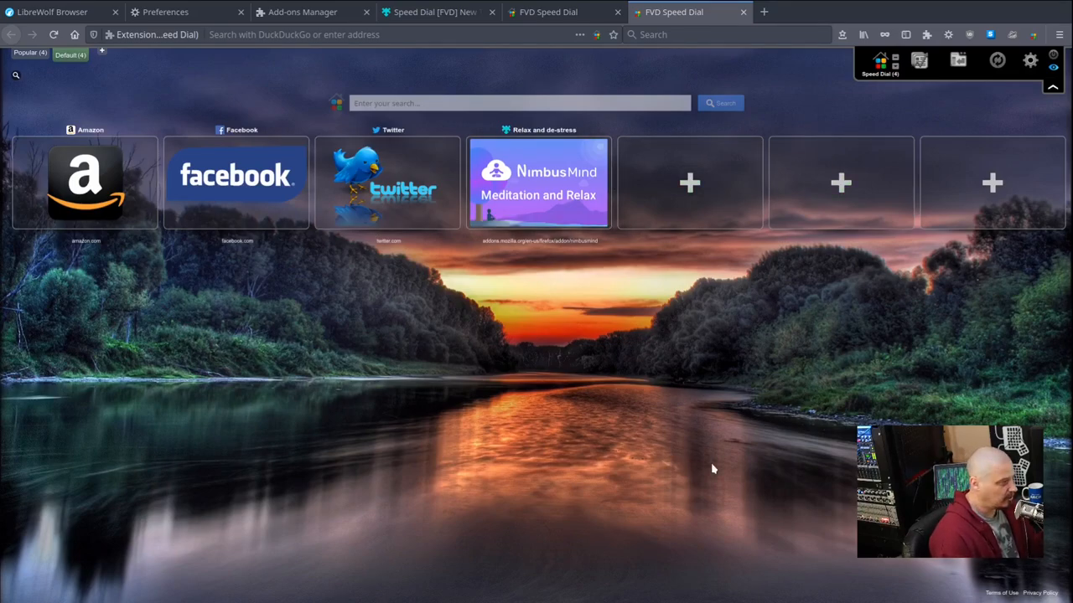
{"action": "mouse_move", "coordinate": [745, 24]}
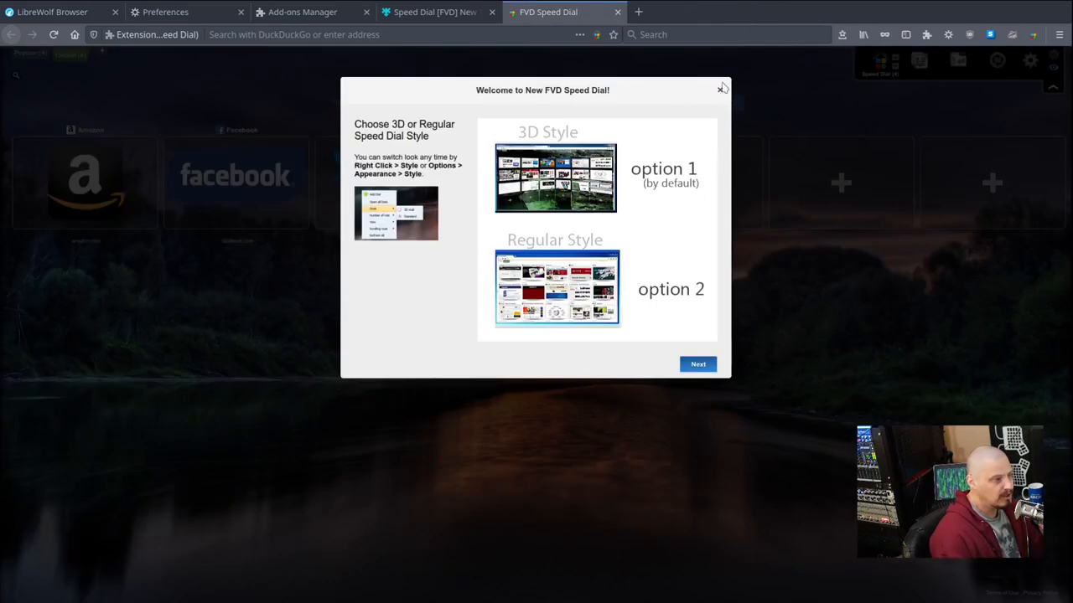
Step: Remove FVD Speed Dial from the Add-ons Manager and close the fvdmedia page its removal opened
{"action": "left_click", "coordinate": [721, 87]}
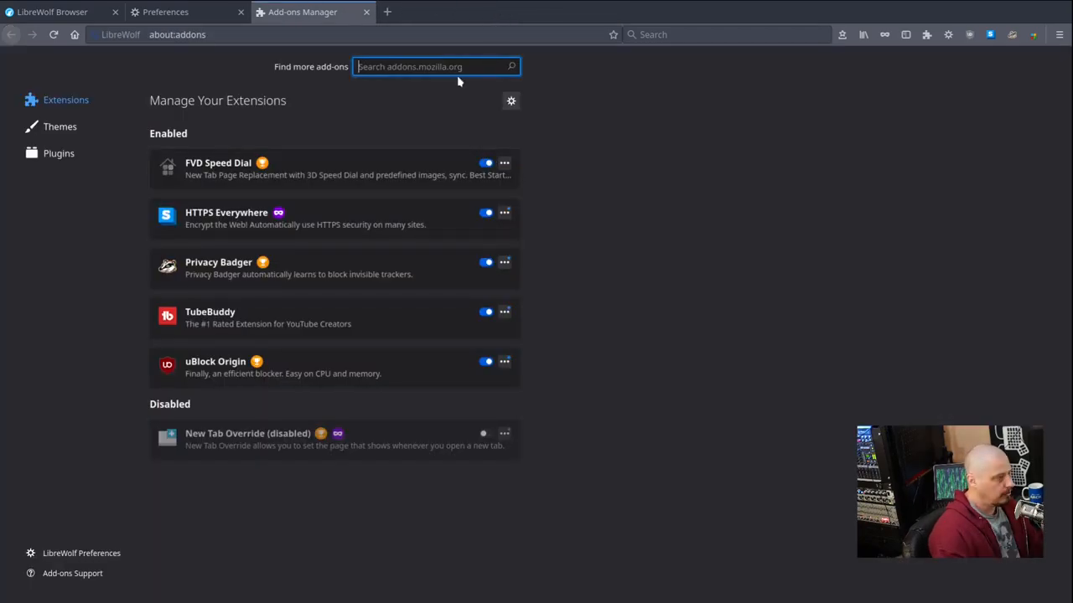
{"action": "mouse_move", "coordinate": [587, 142]}
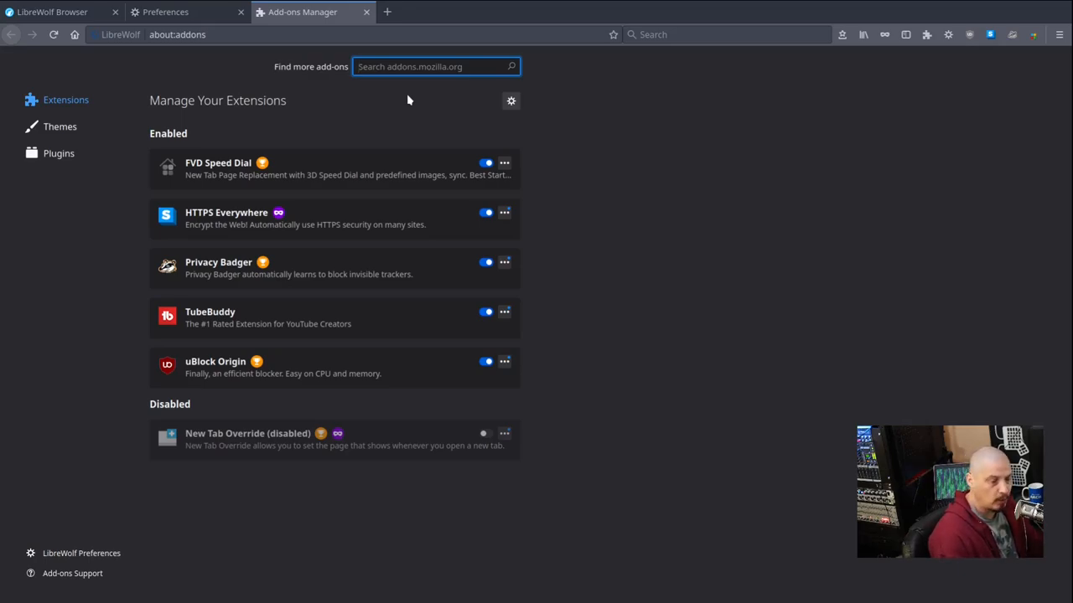
{"action": "mouse_move", "coordinate": [466, 329]}
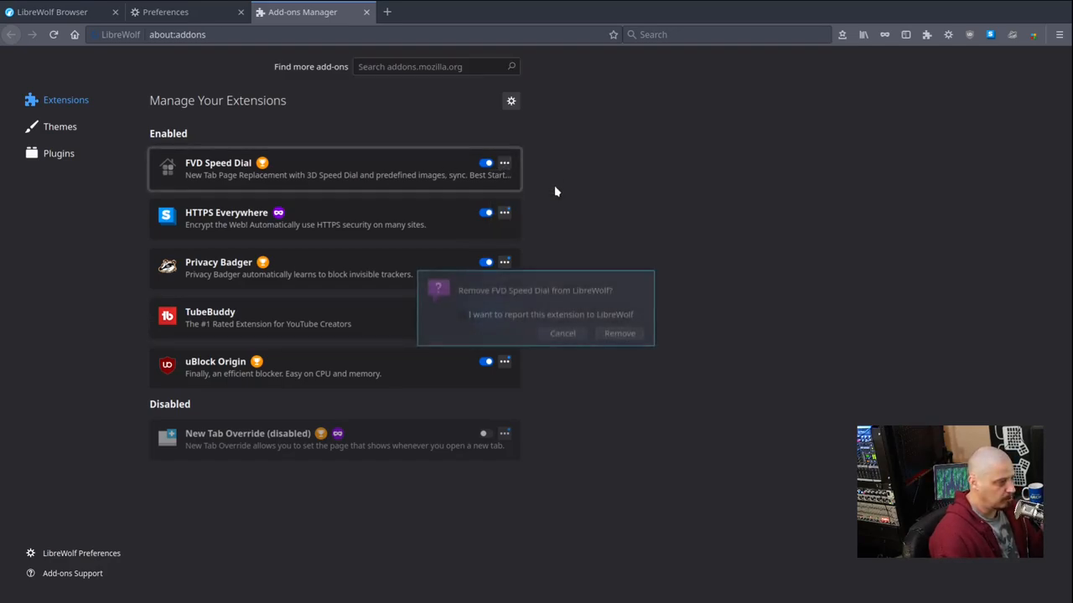
{"action": "left_click", "coordinate": [620, 332]}
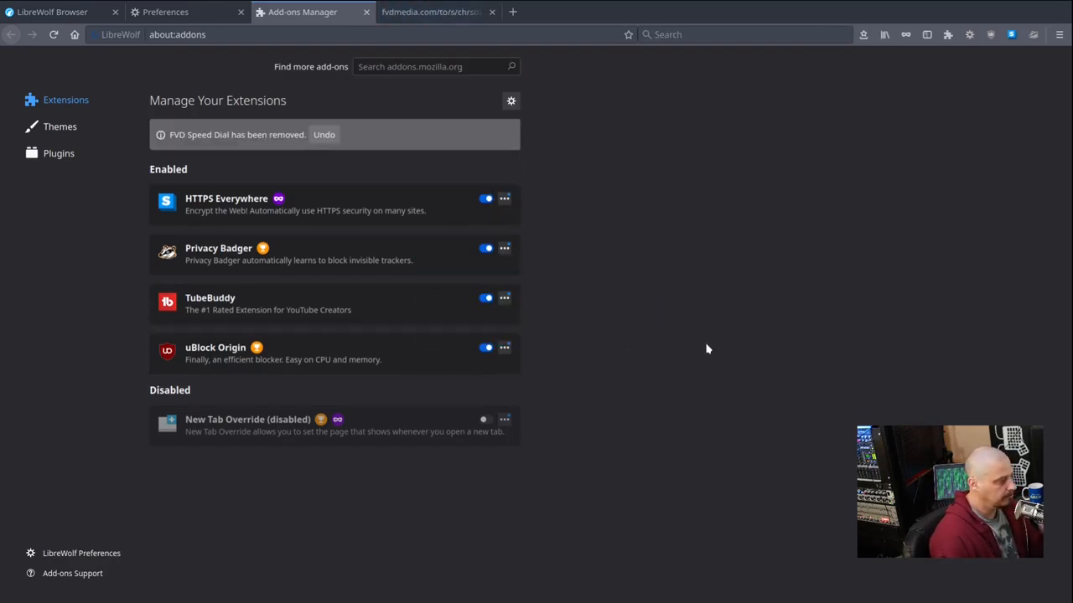
{"action": "left_click", "coordinate": [493, 12]}
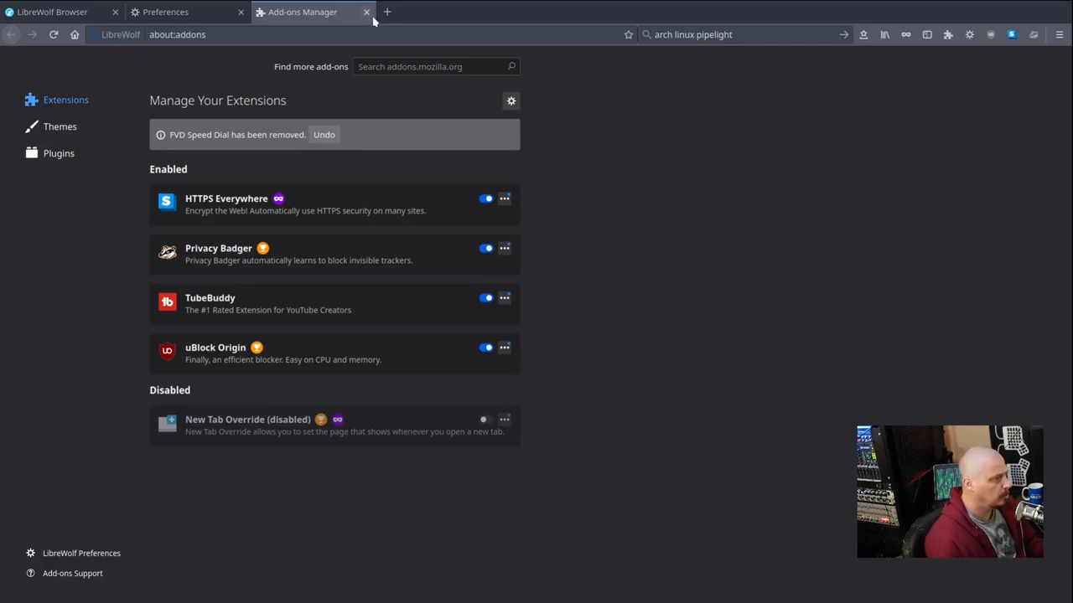
Step: From the start page, play the latest DistroTube upload on YouTube
{"action": "left_click", "coordinate": [385, 12]}
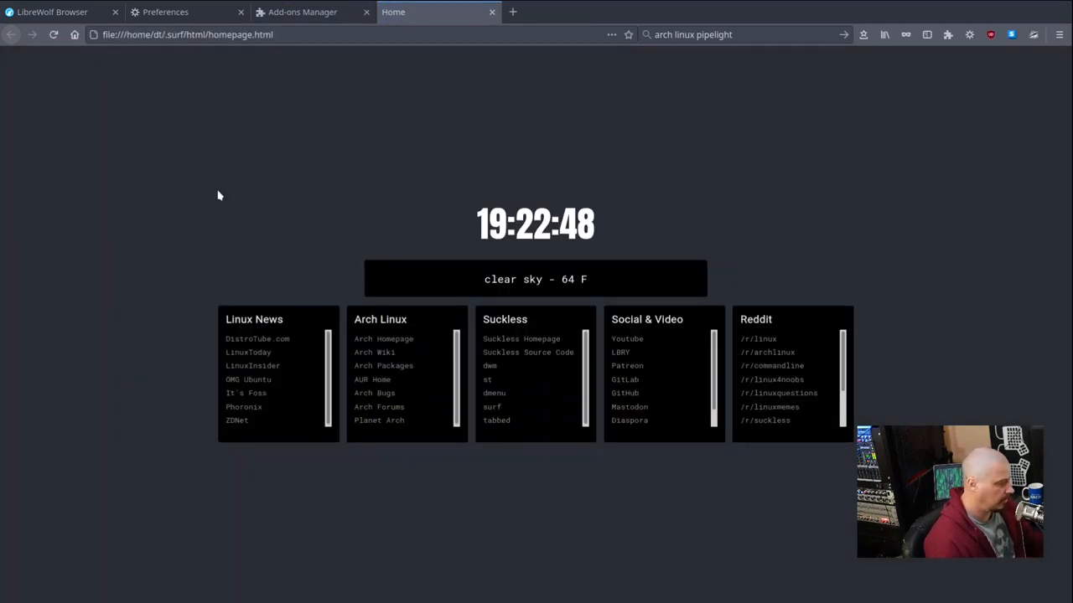
{"action": "mouse_move", "coordinate": [302, 373]}
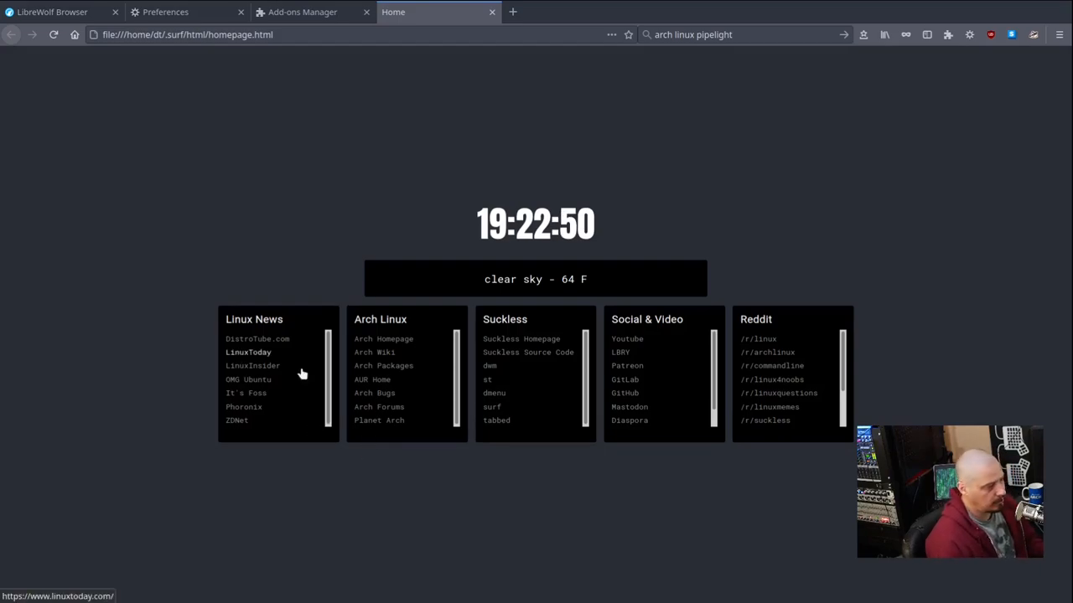
{"action": "left_click", "coordinate": [256, 339]}
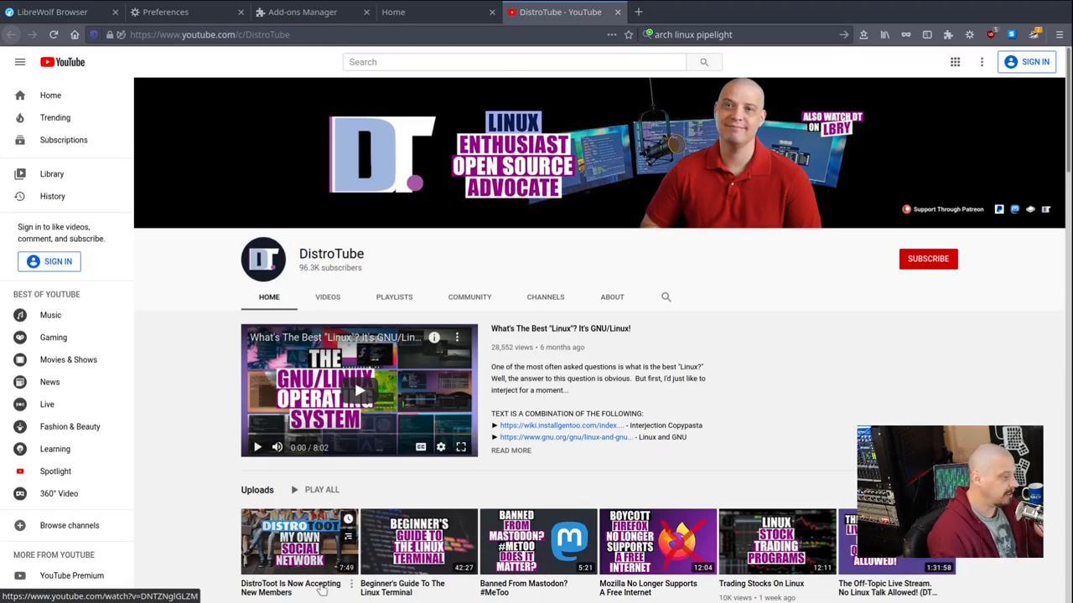
{"action": "left_click", "coordinate": [299, 542]}
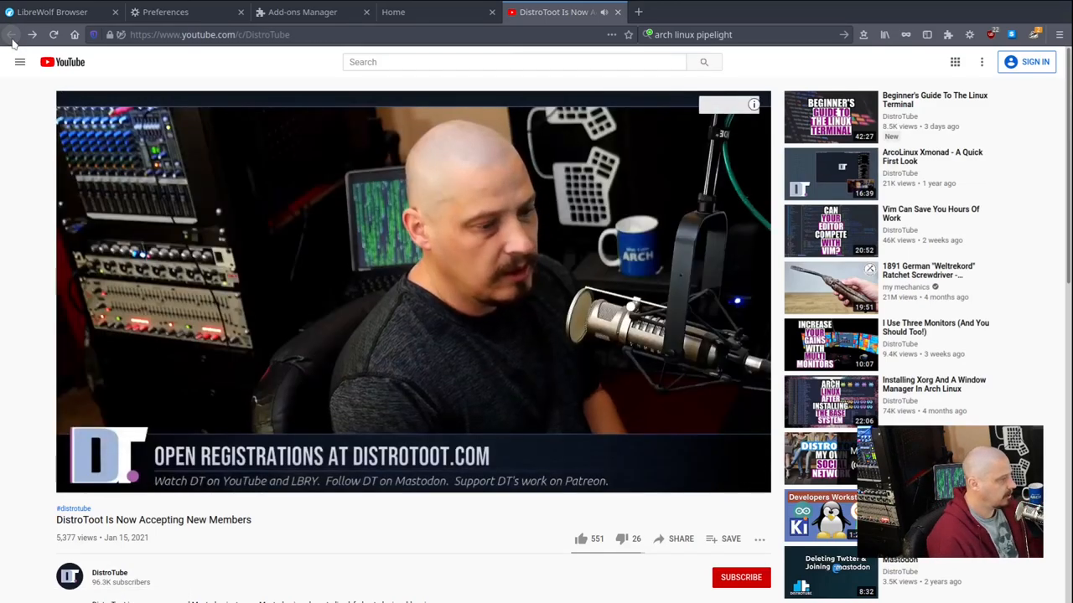
Step: From the start page, load the latest DistroTube upload on LBRY, then close both video tabs
{"action": "left_click", "coordinate": [638, 12]}
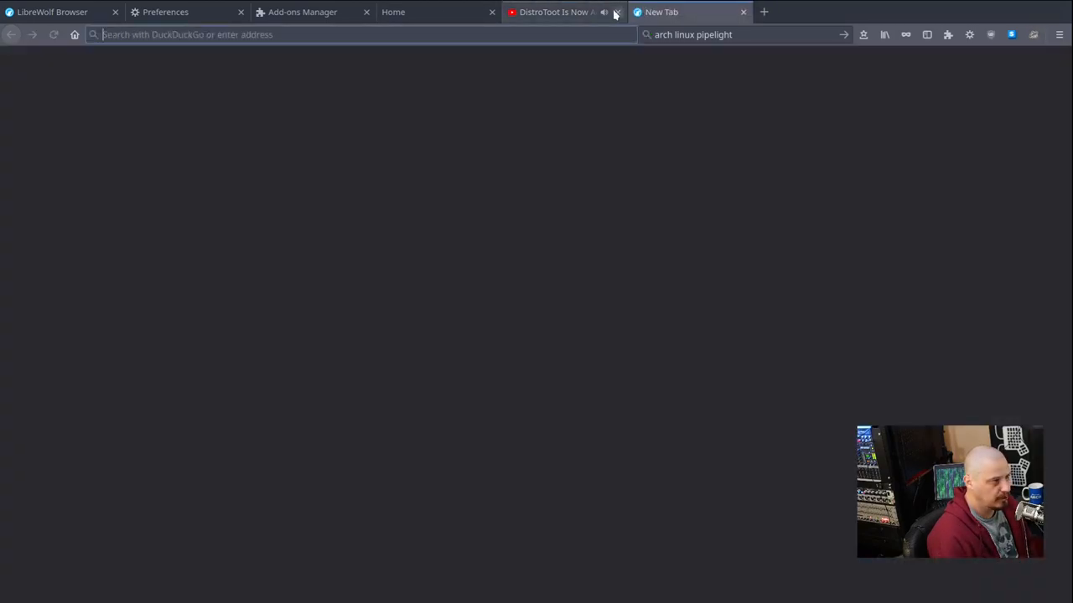
{"action": "left_click", "coordinate": [616, 12]}
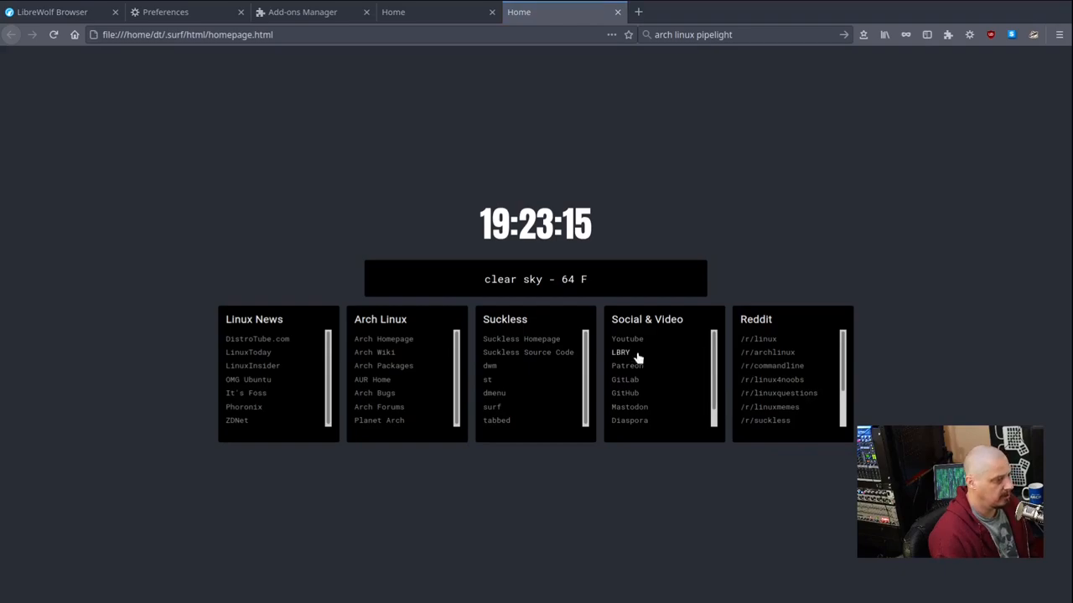
{"action": "left_click", "coordinate": [620, 352]}
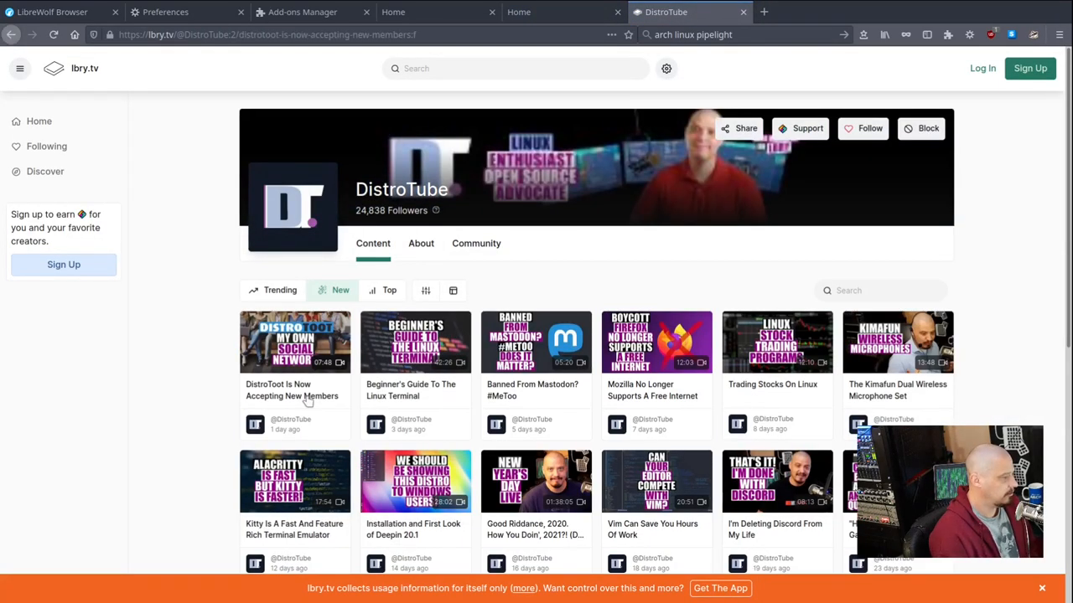
{"action": "left_click", "coordinate": [295, 342]}
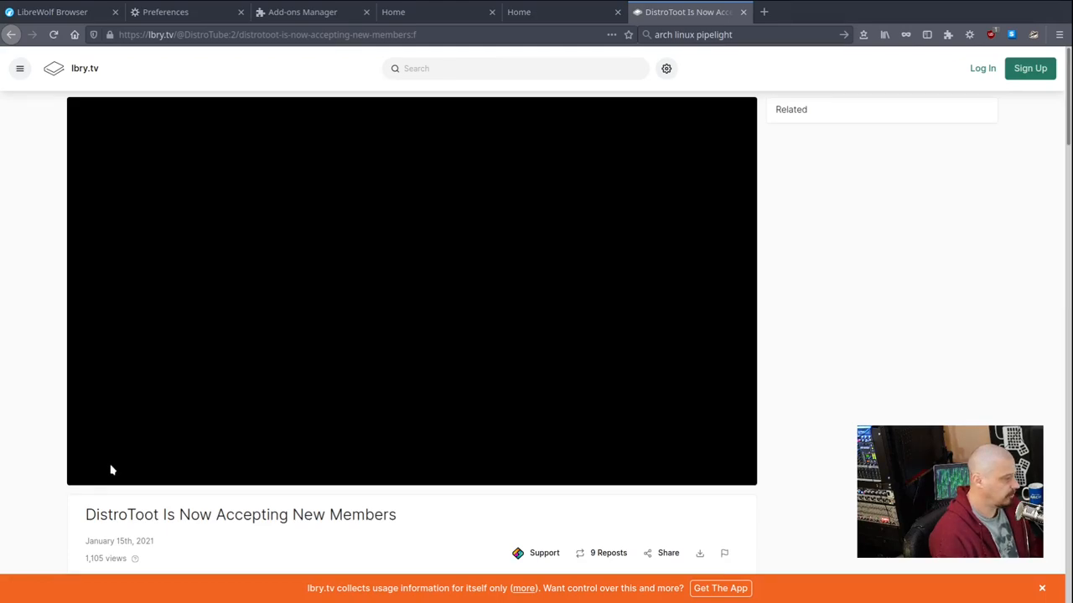
{"action": "left_click", "coordinate": [413, 292]}
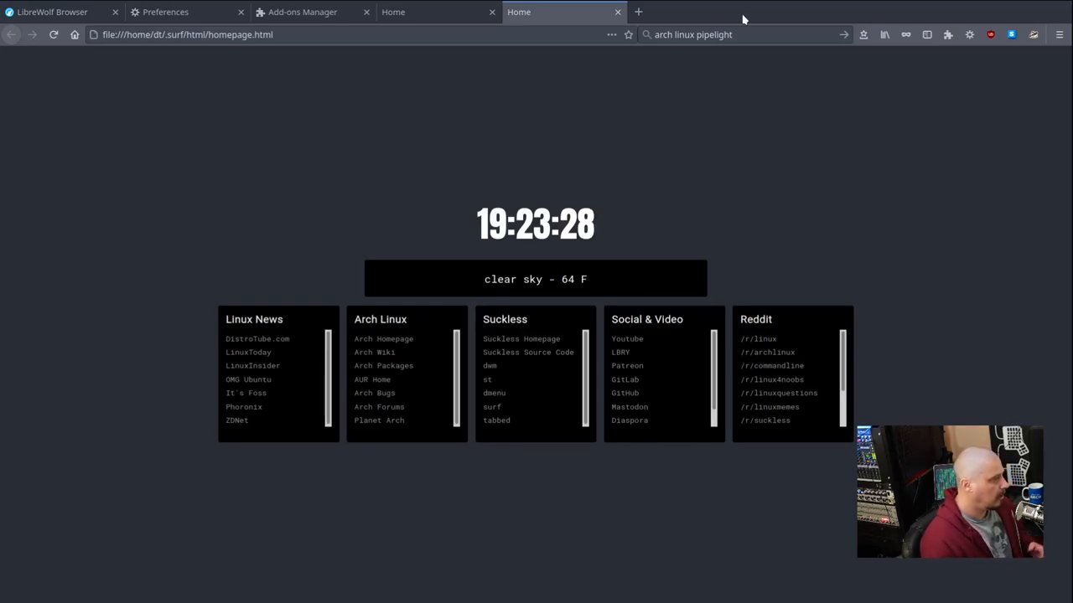
{"action": "mouse_move", "coordinate": [704, 187]}
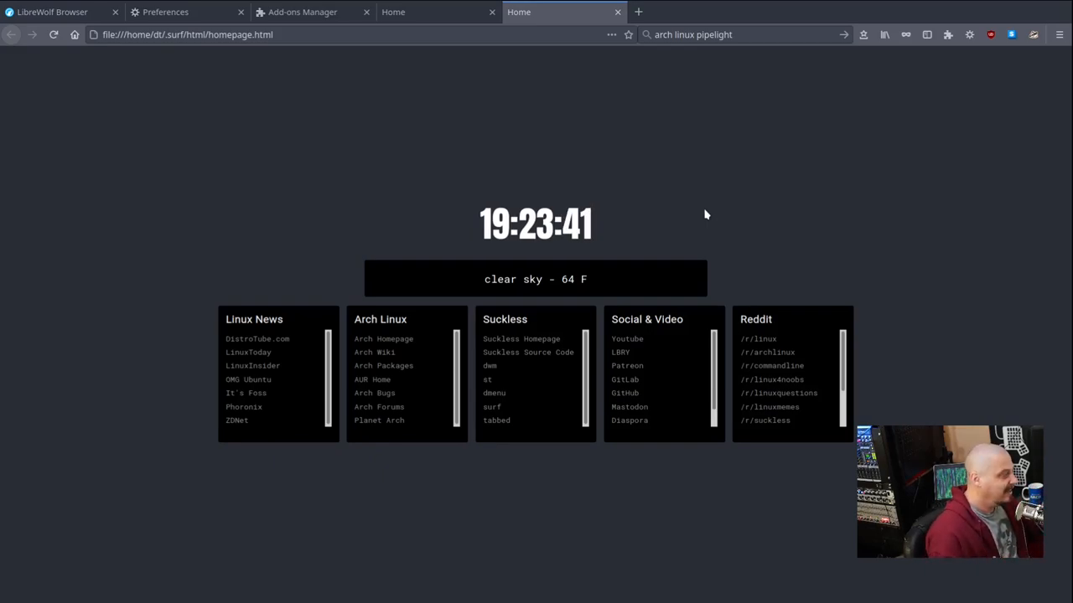
{"action": "mouse_move", "coordinate": [635, 158]}
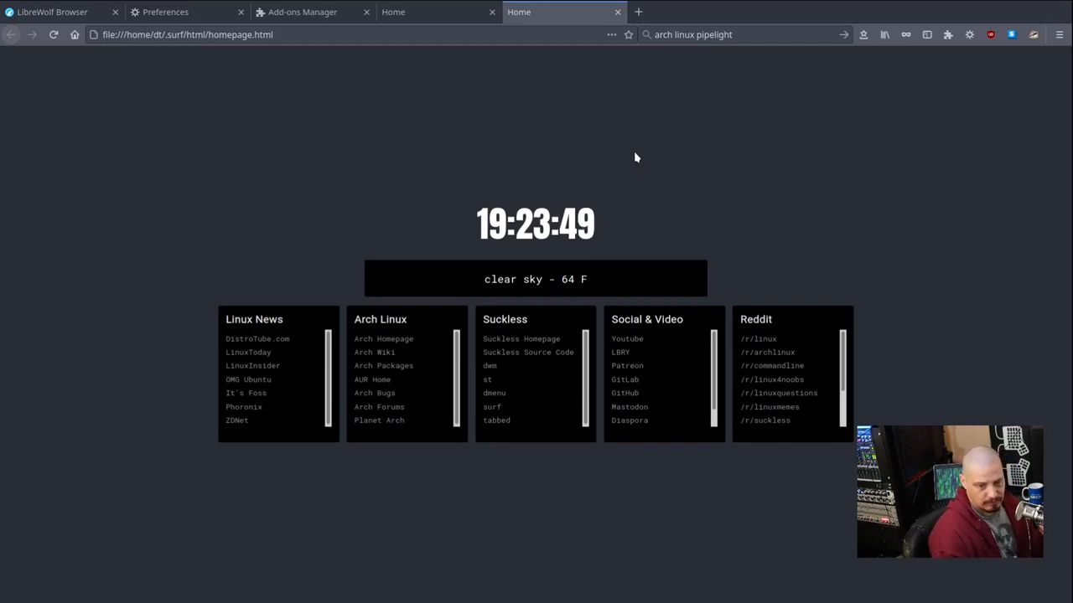
{"action": "mouse_move", "coordinate": [620, 67]}
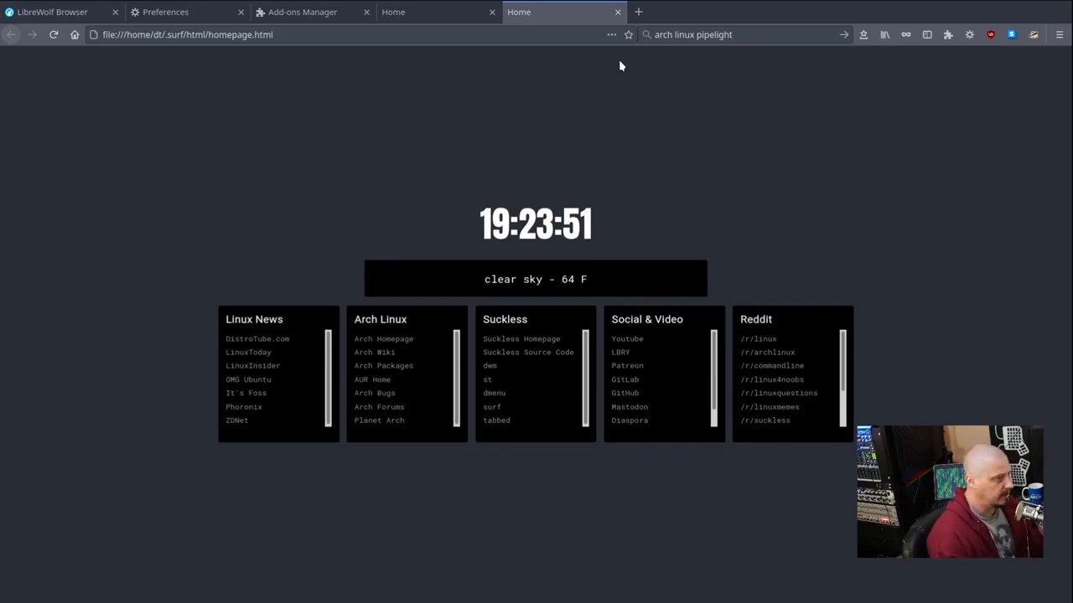
Step: Switch back to the Add-ons Manager tab listing the extensions
{"action": "left_click", "coordinate": [616, 12]}
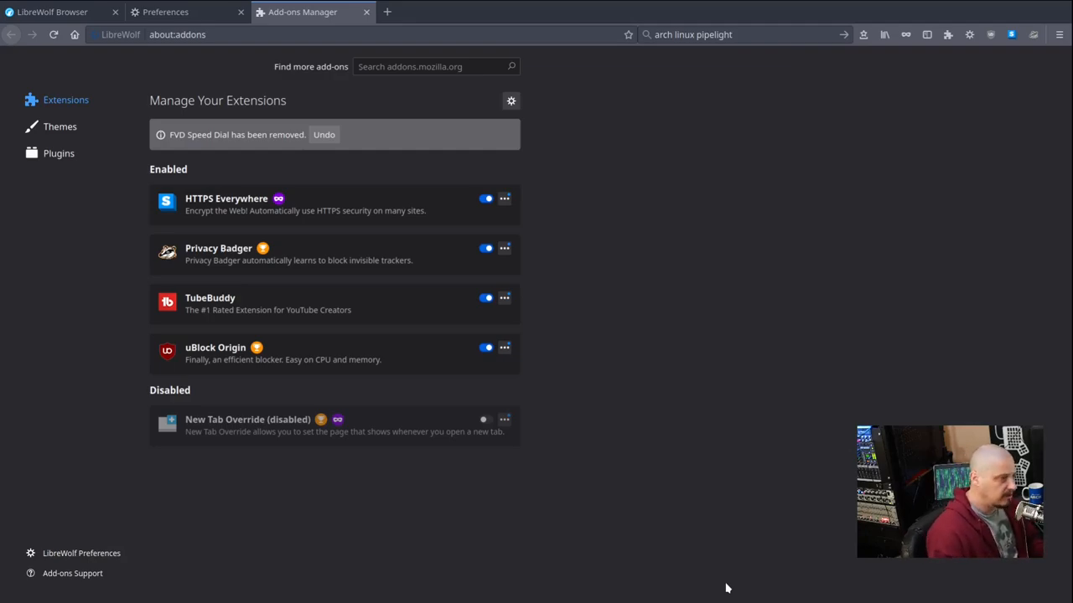
{"action": "mouse_move", "coordinate": [365, 12]}
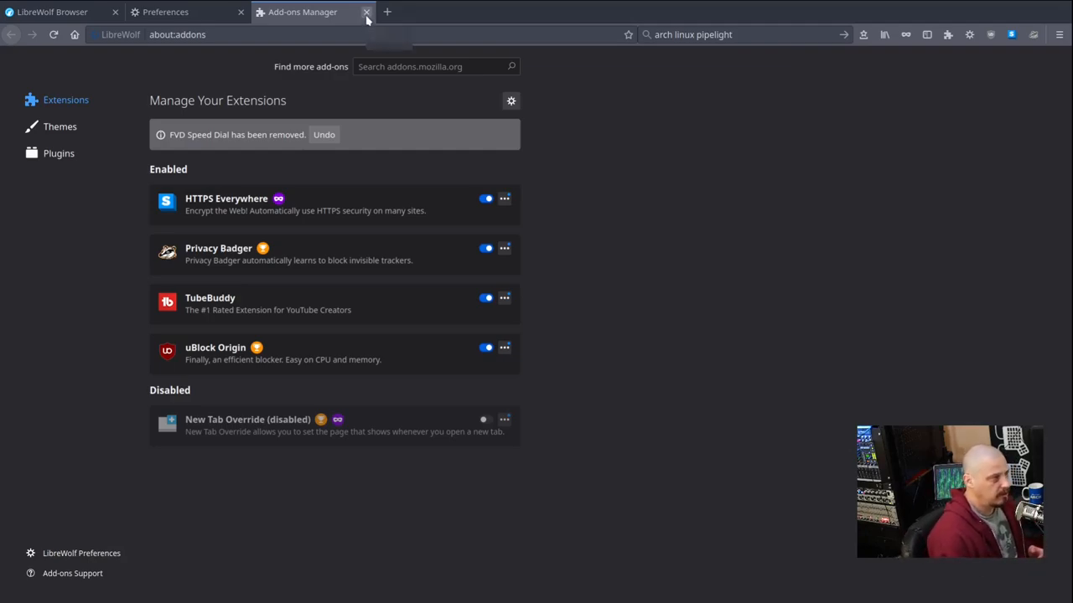
Step: Close the Add-ons Manager tab and leave a blank new tab beside the LibreWolf Browser tab
{"action": "left_click", "coordinate": [366, 12]}
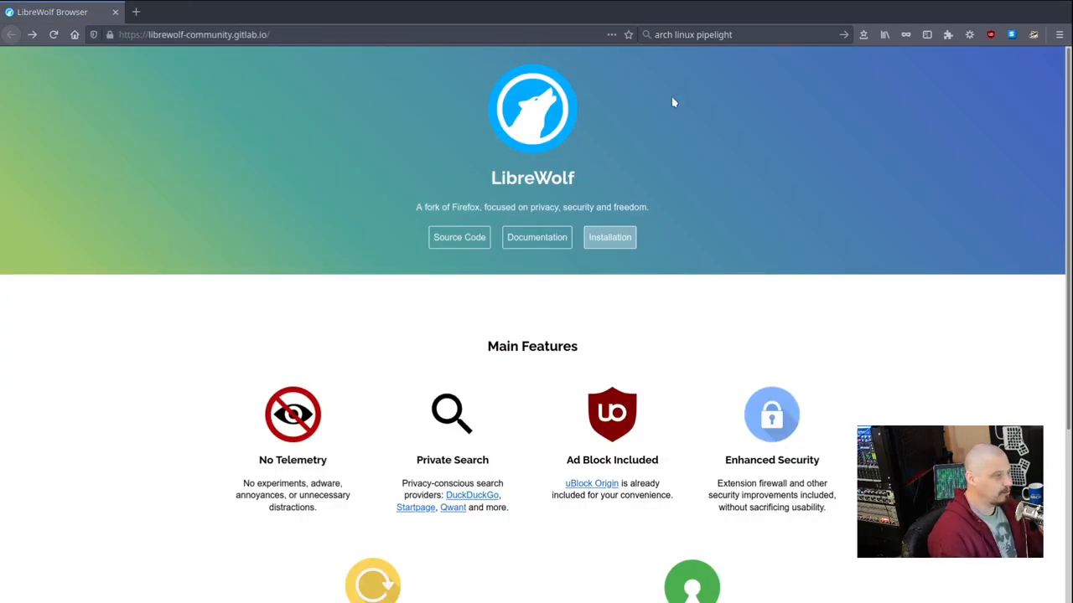
{"action": "mouse_move", "coordinate": [938, 92]}
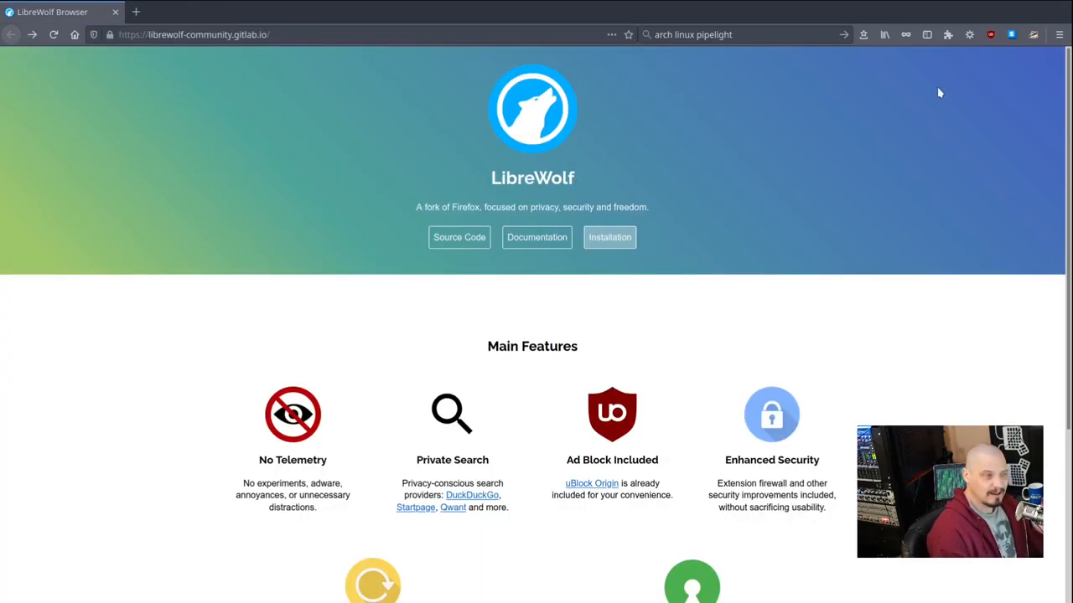
{"action": "left_click", "coordinate": [261, 12]}
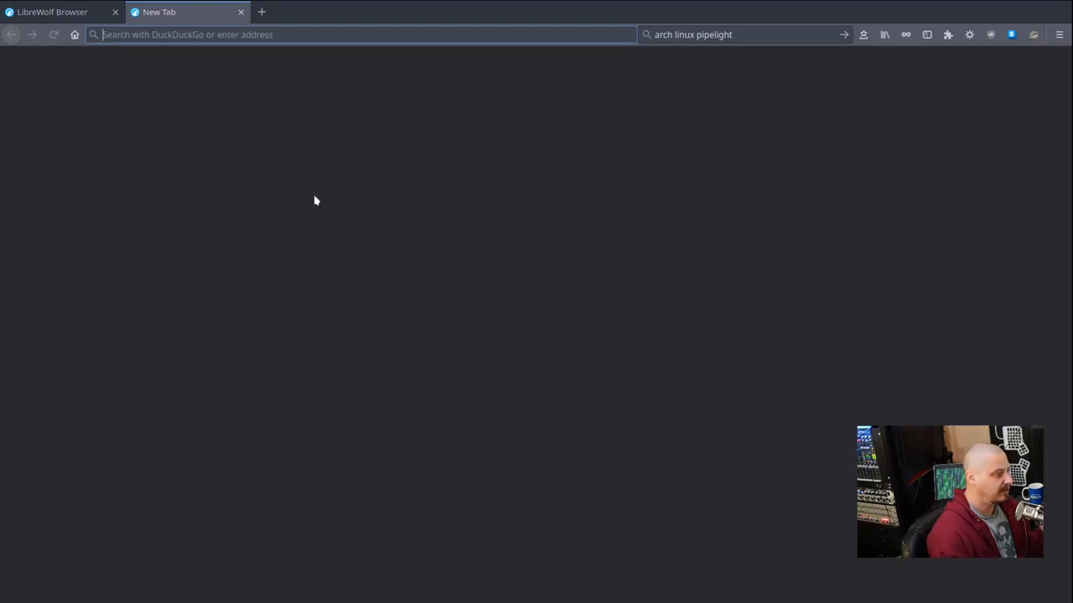
{"action": "mouse_move", "coordinate": [493, 523]}
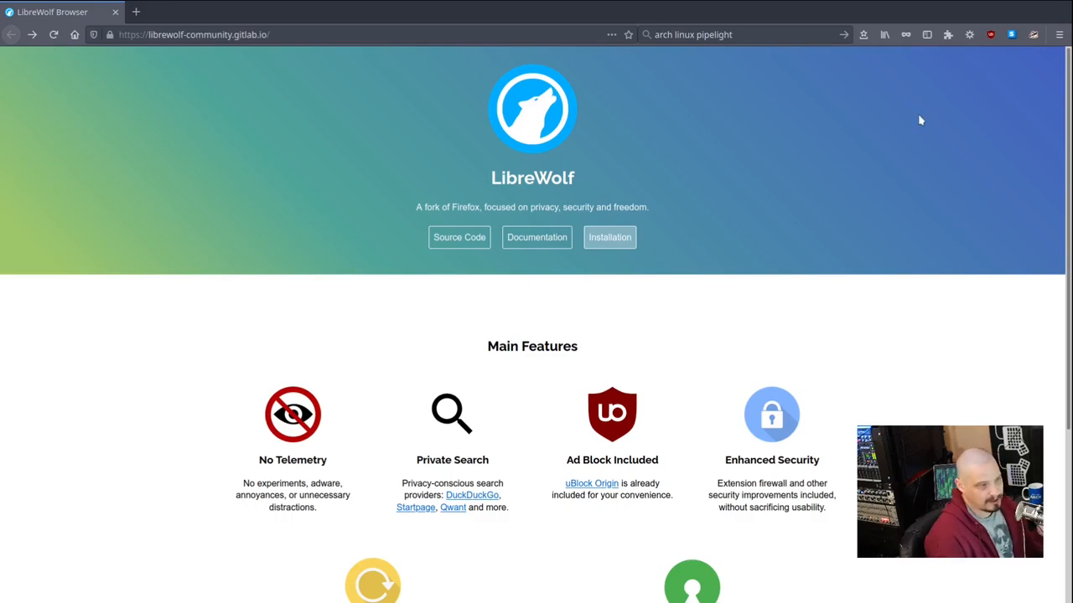
{"action": "mouse_move", "coordinate": [822, 129]}
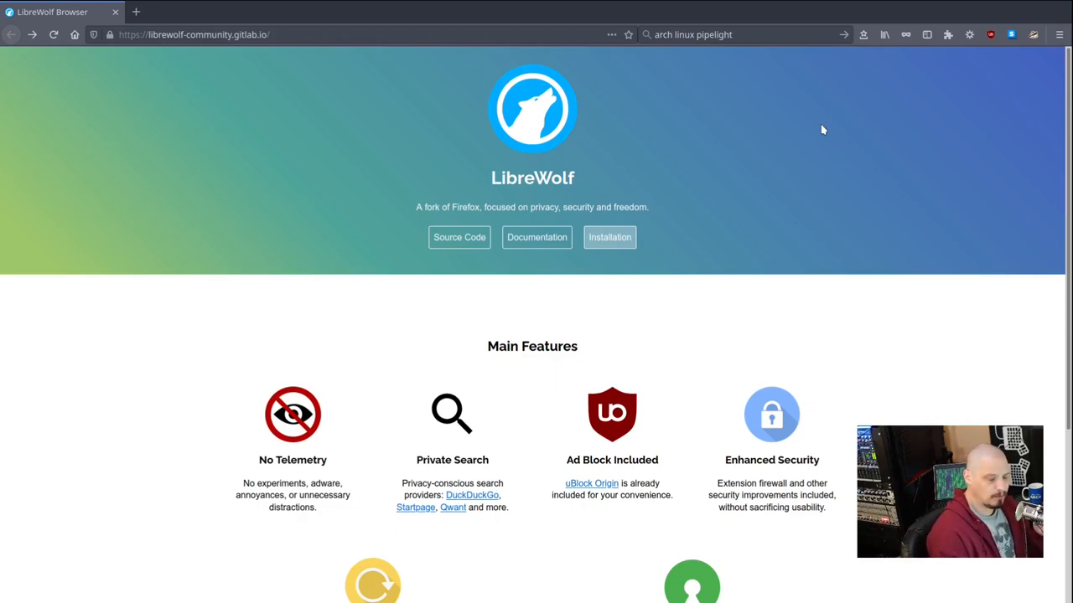
{"action": "mouse_move", "coordinate": [818, 148]}
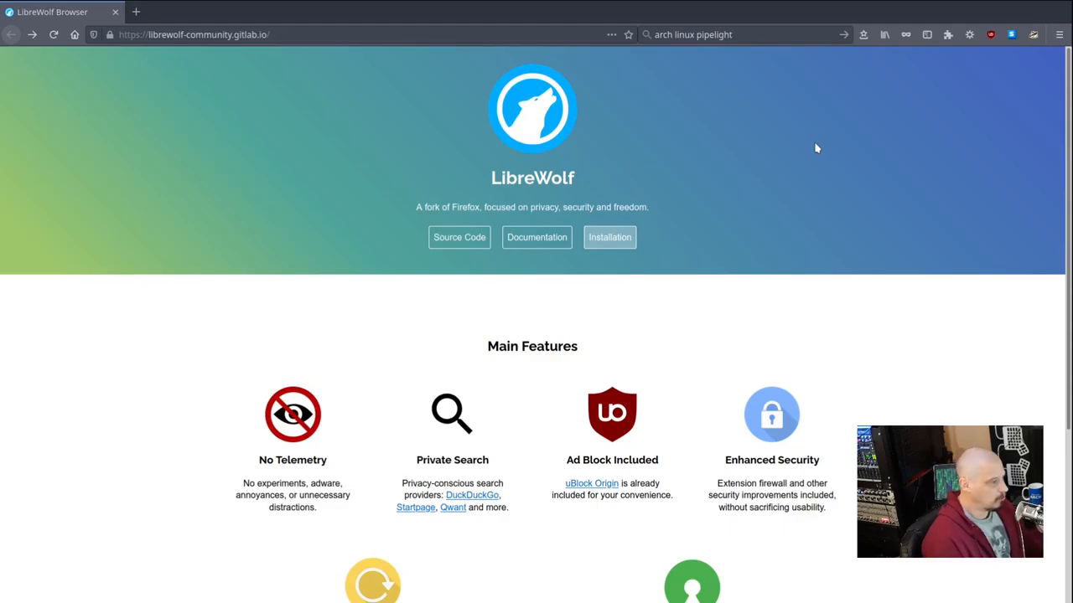